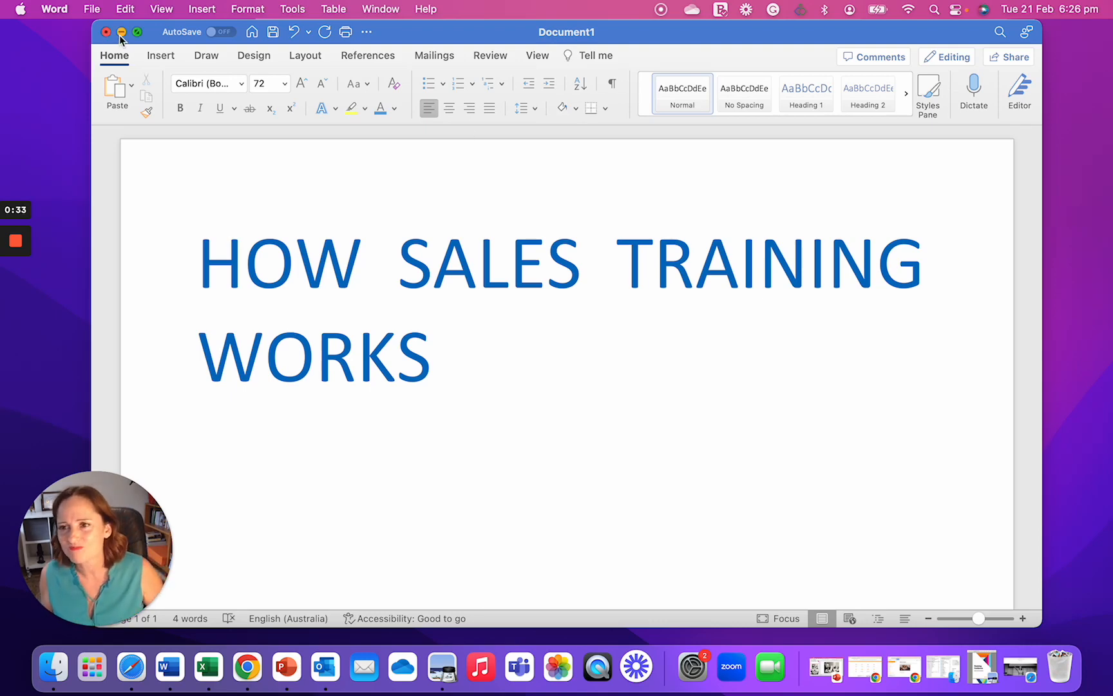
Minimize Word and open the Sales Training Programs page in Safari.
click(122, 33)
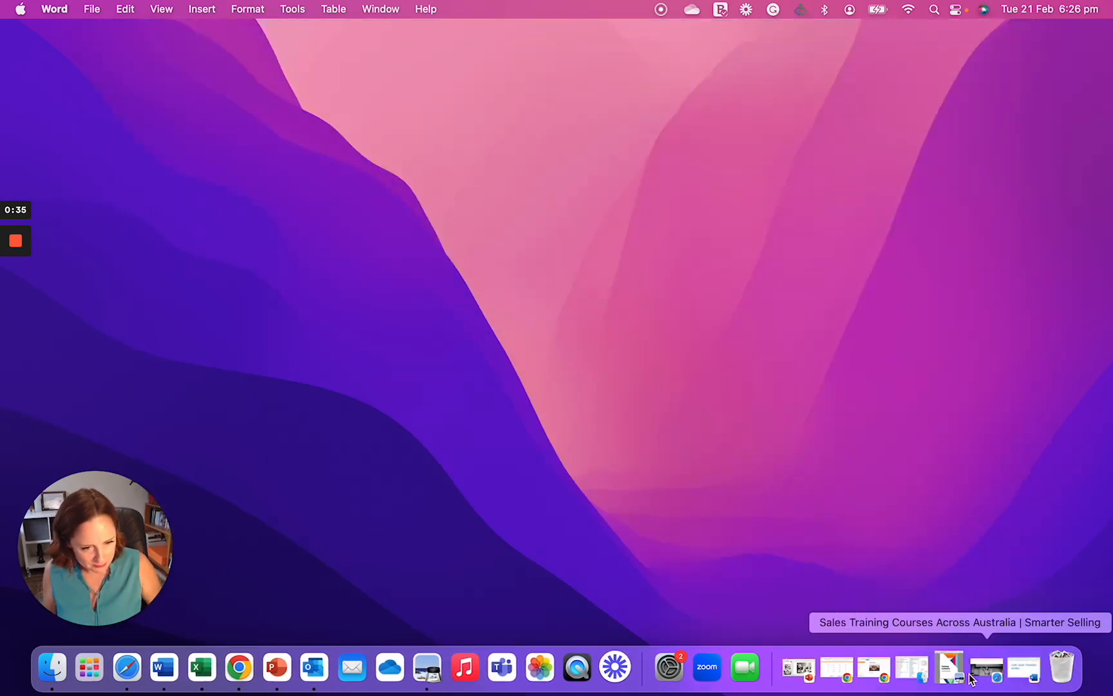
click(948, 668)
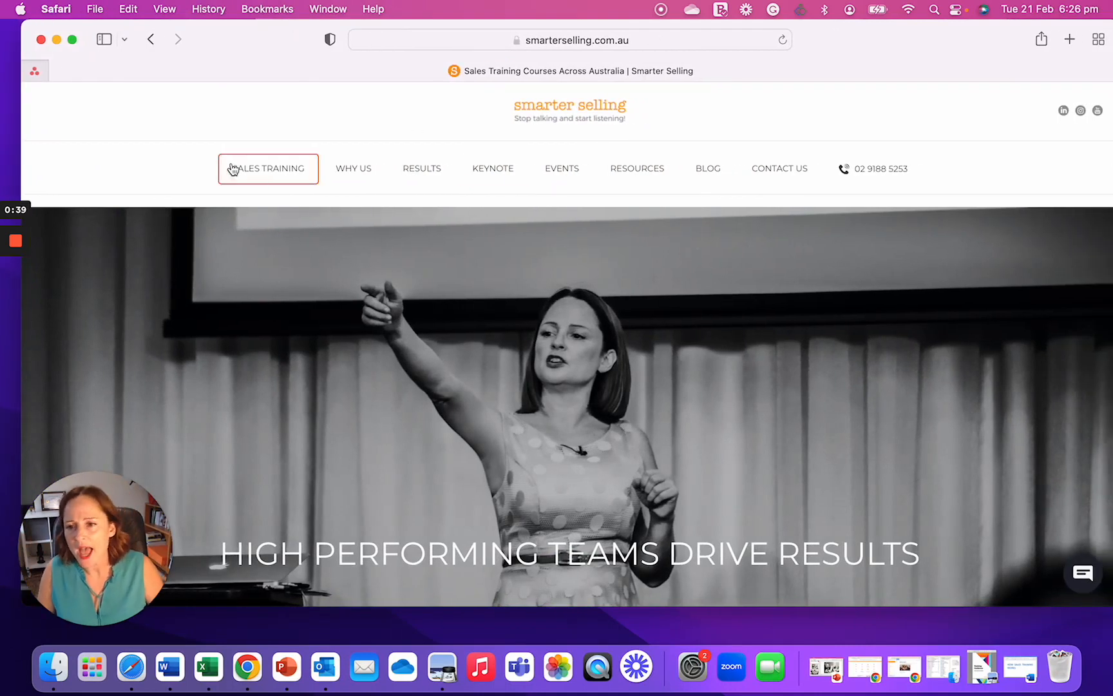
click(269, 168)
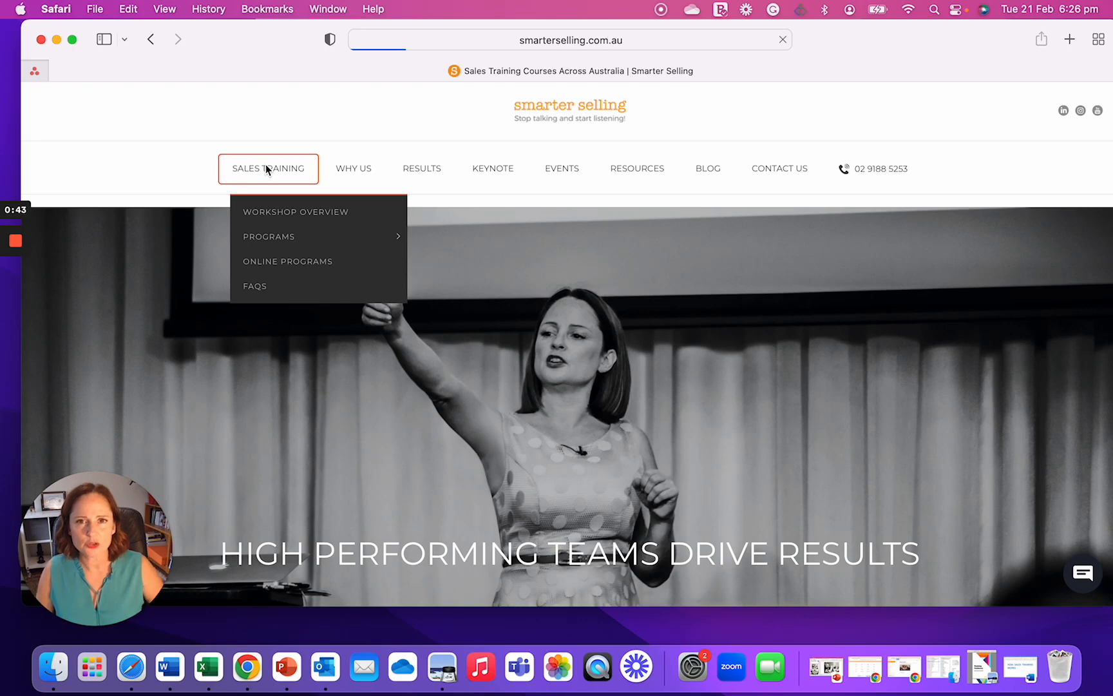
click(297, 212)
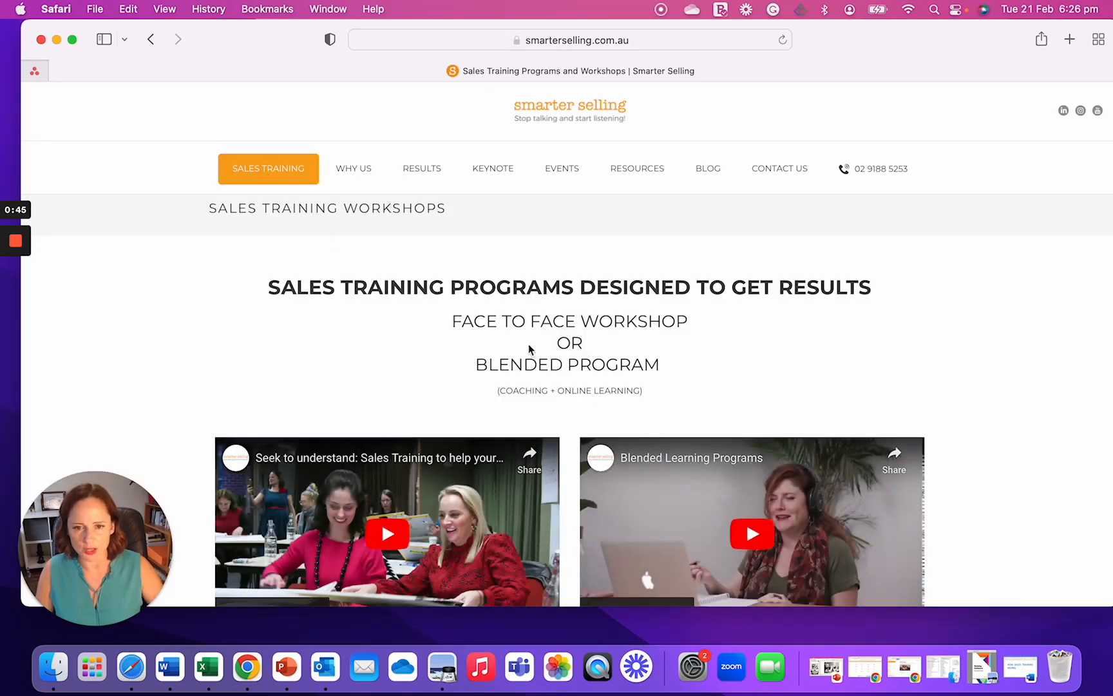
Scroll through the program stages, development pathway and leadership series.
scroll(down, 3)
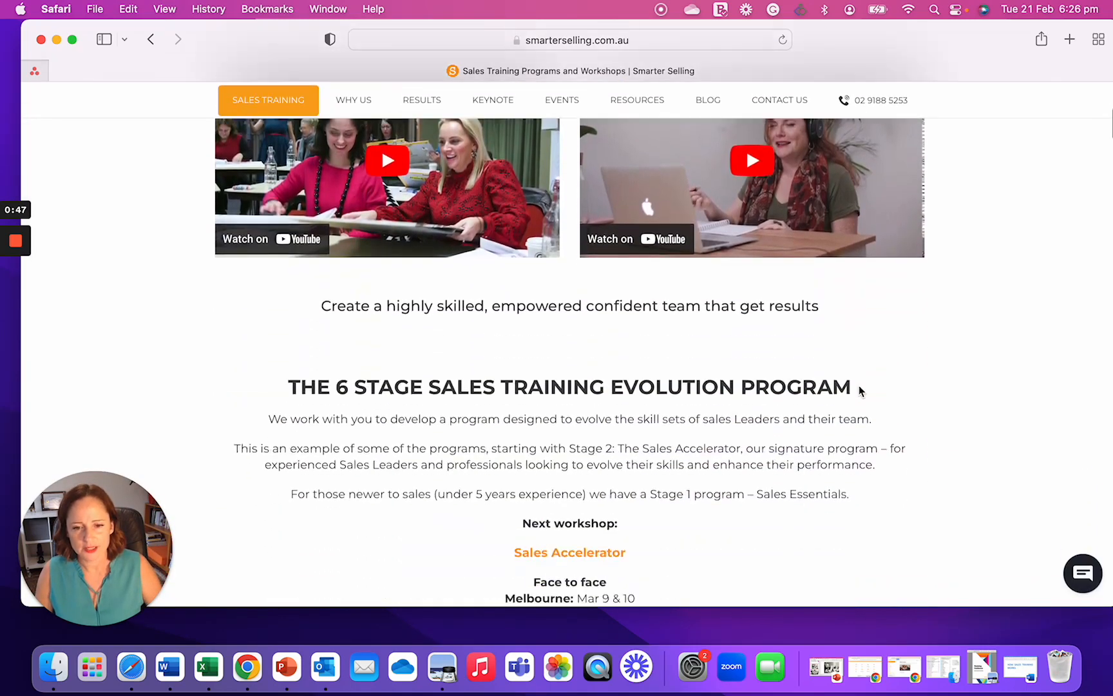
scroll(down, 3)
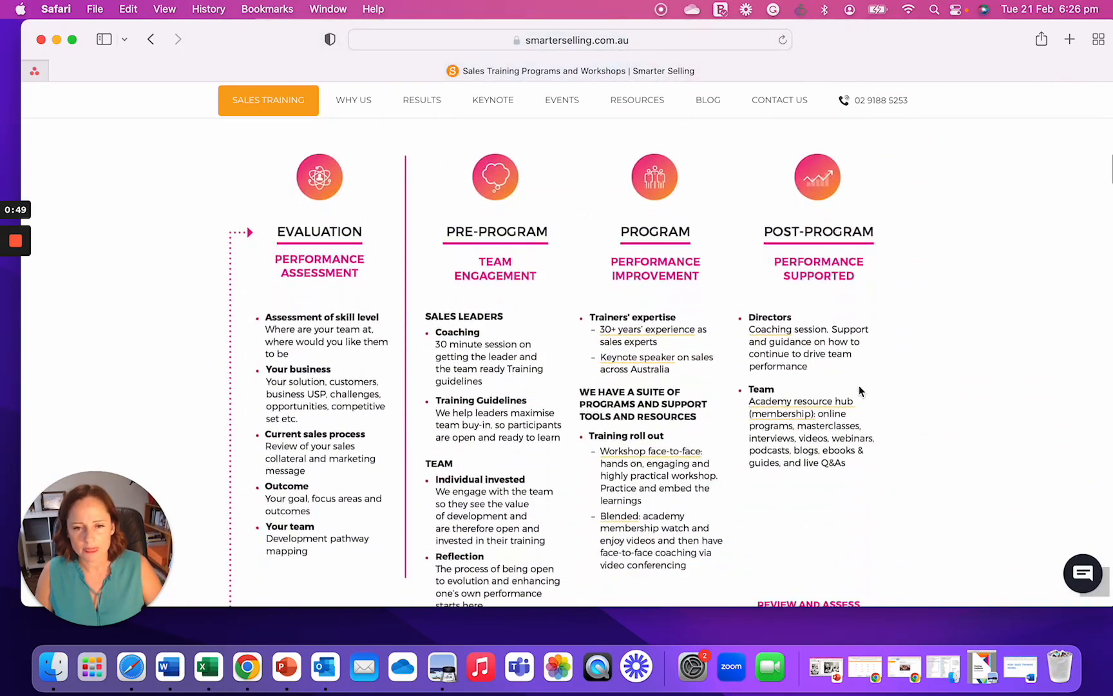
scroll(down, 3)
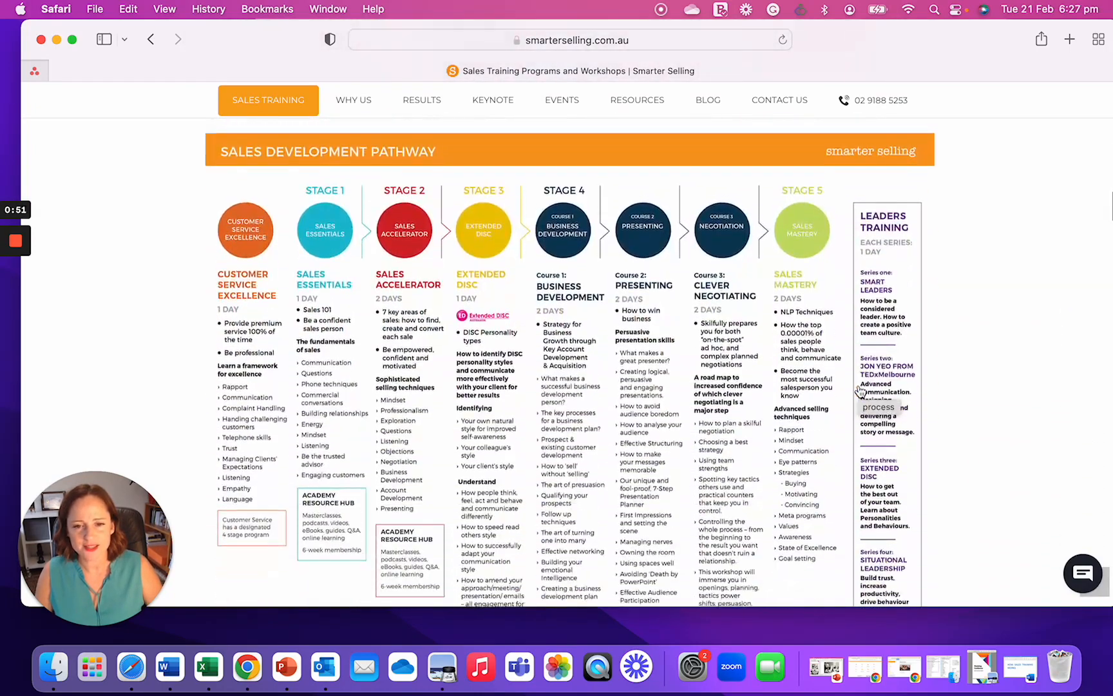
scroll(down, 3)
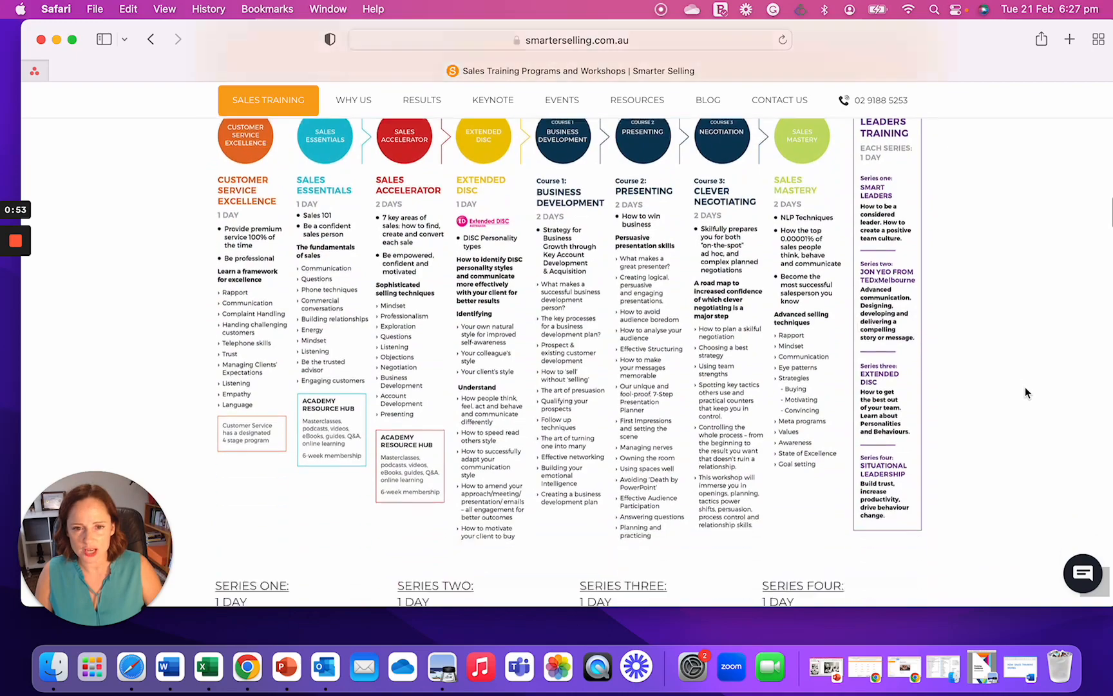
scroll(down, 3)
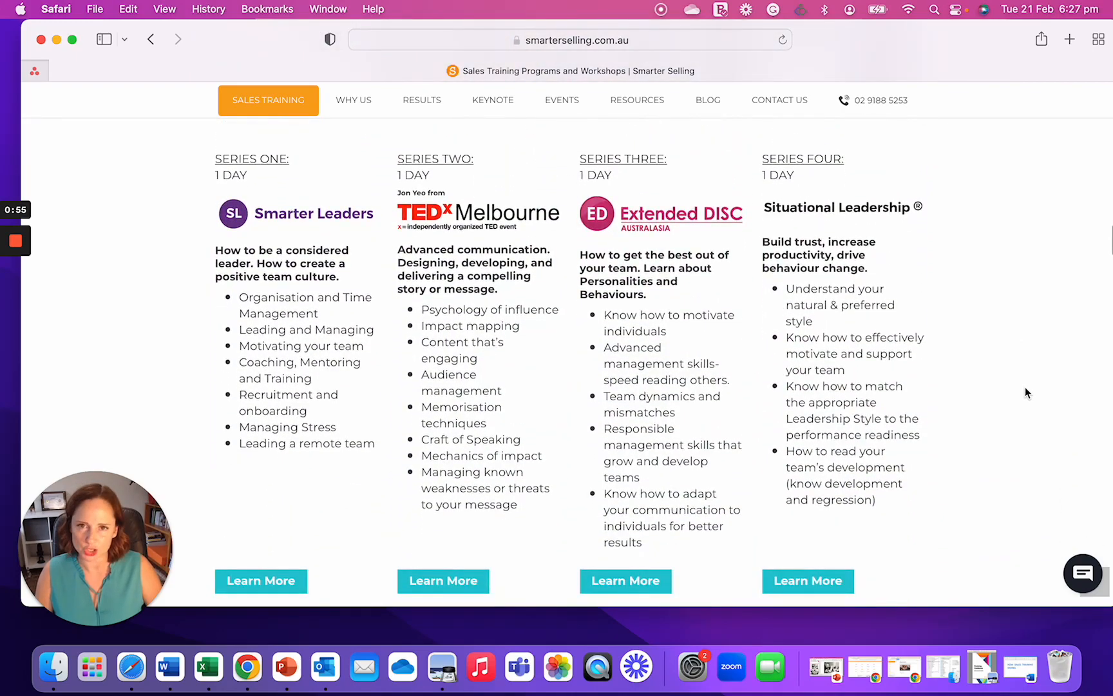
scroll(down, 3)
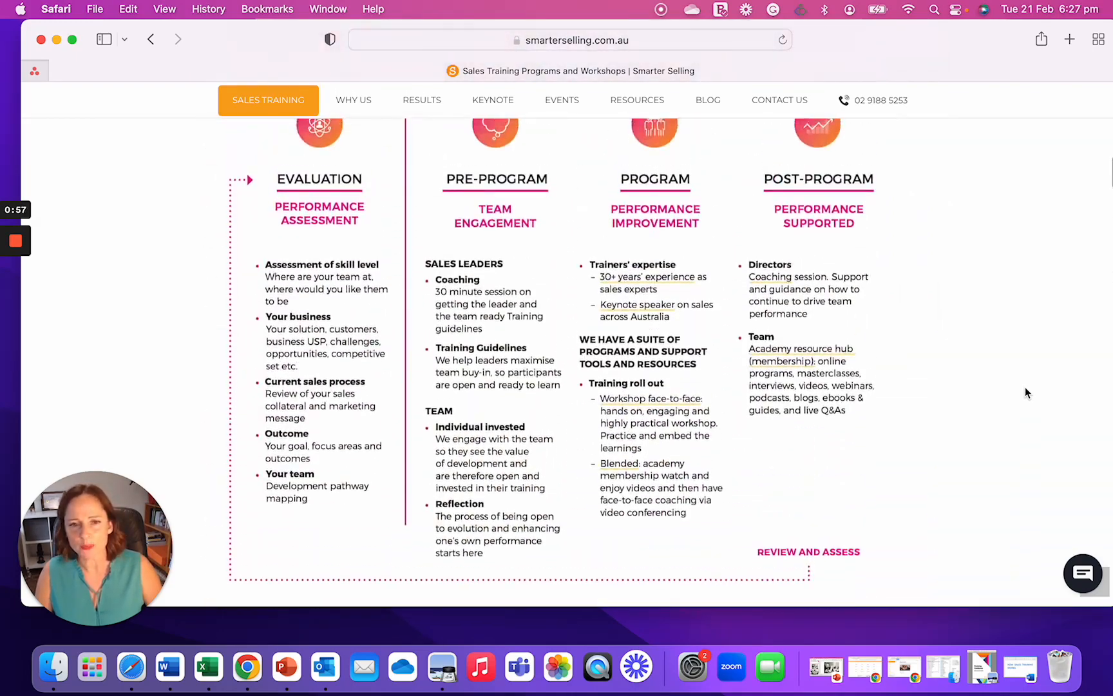
scroll(up, 3)
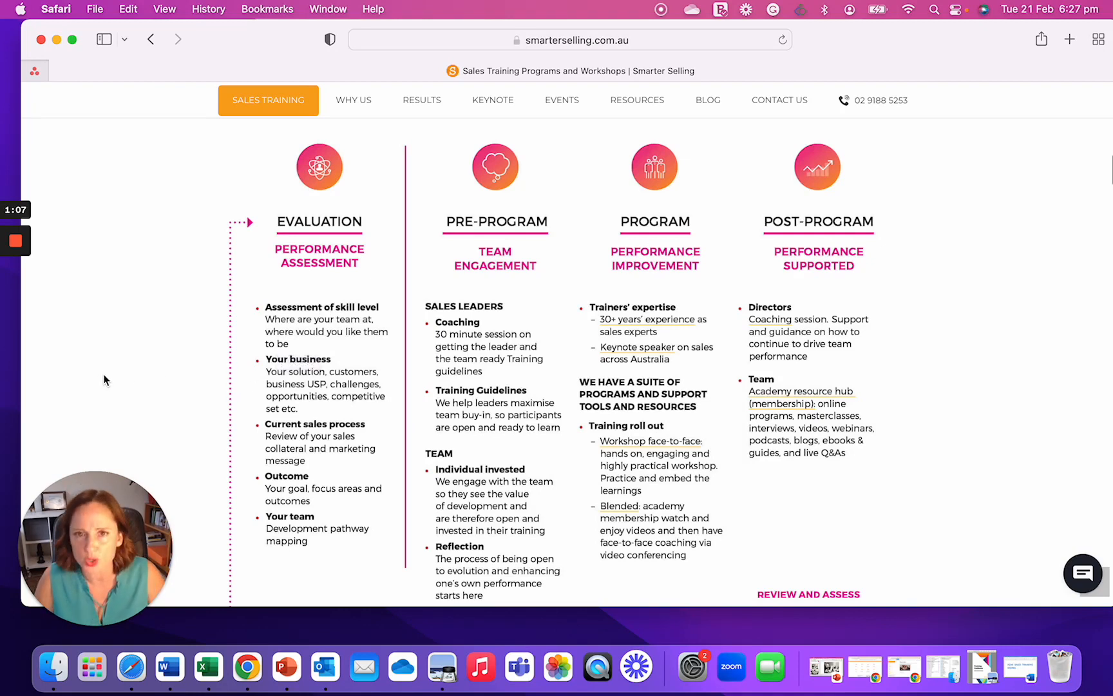
mouse_move(119, 377)
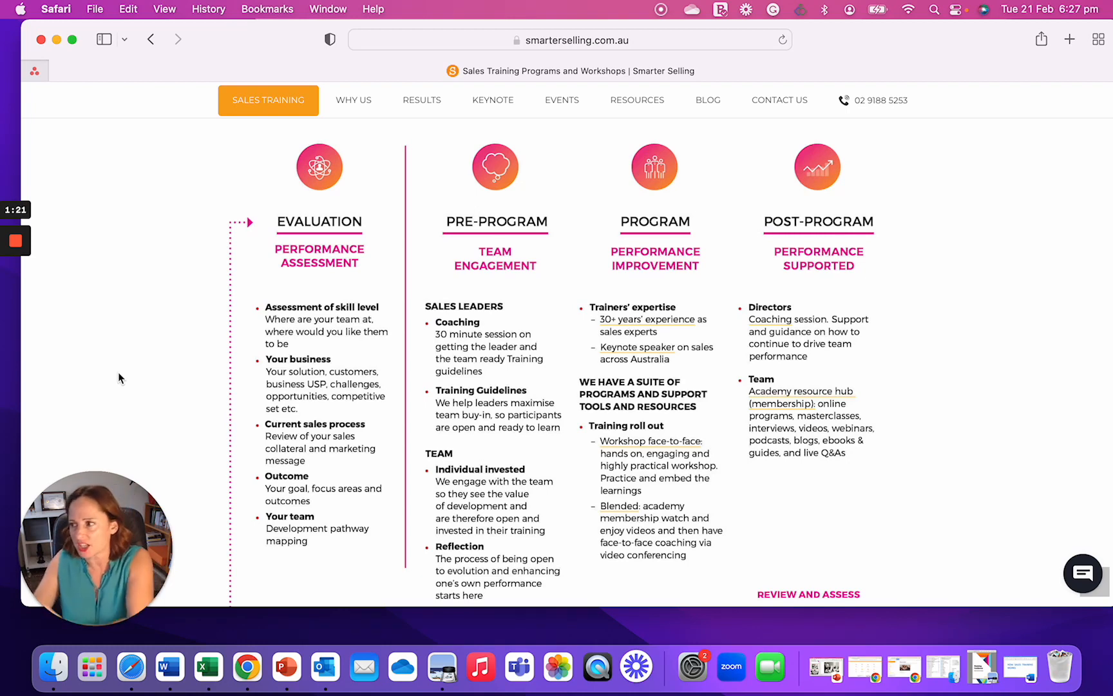
mouse_move(274, 455)
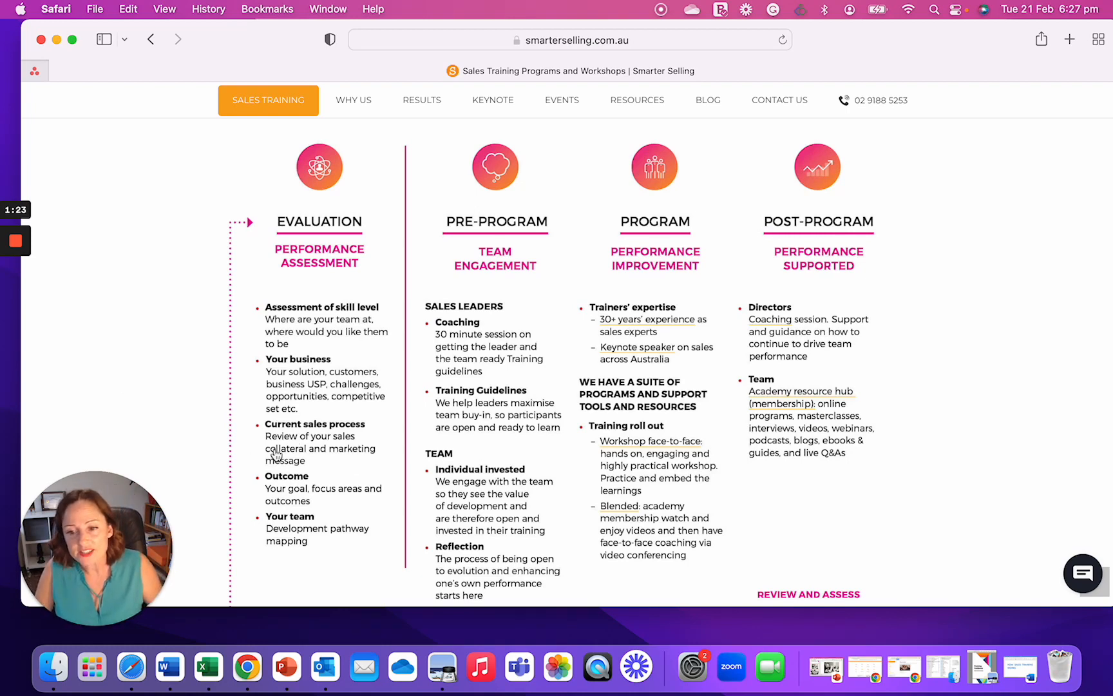
mouse_move(171, 424)
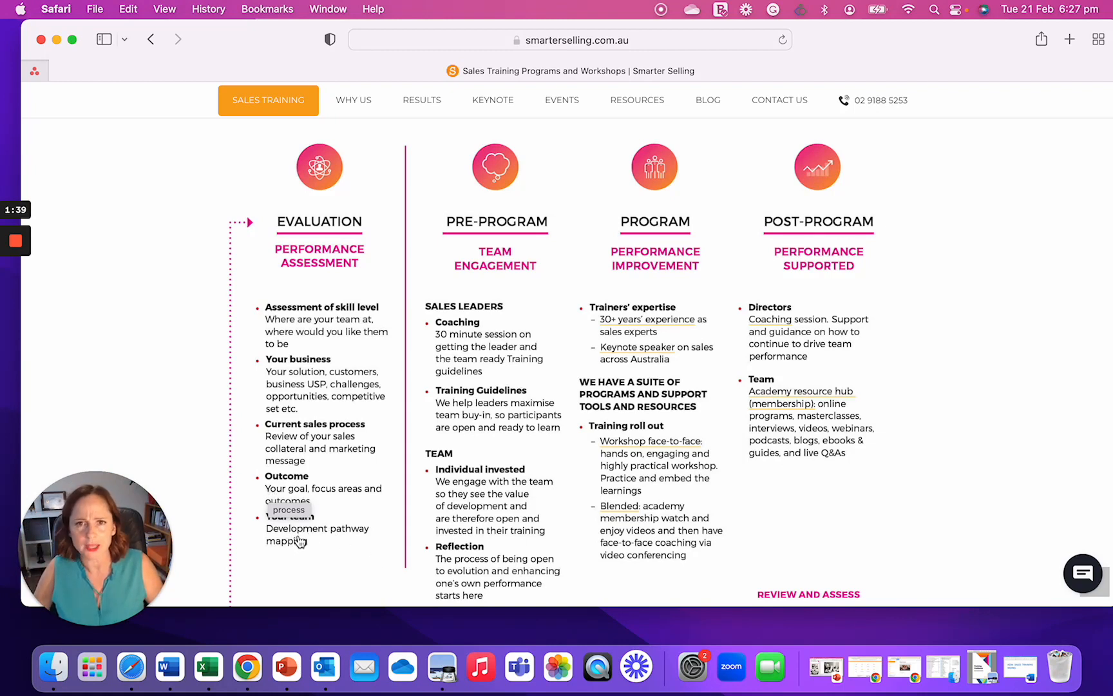
mouse_move(865, 675)
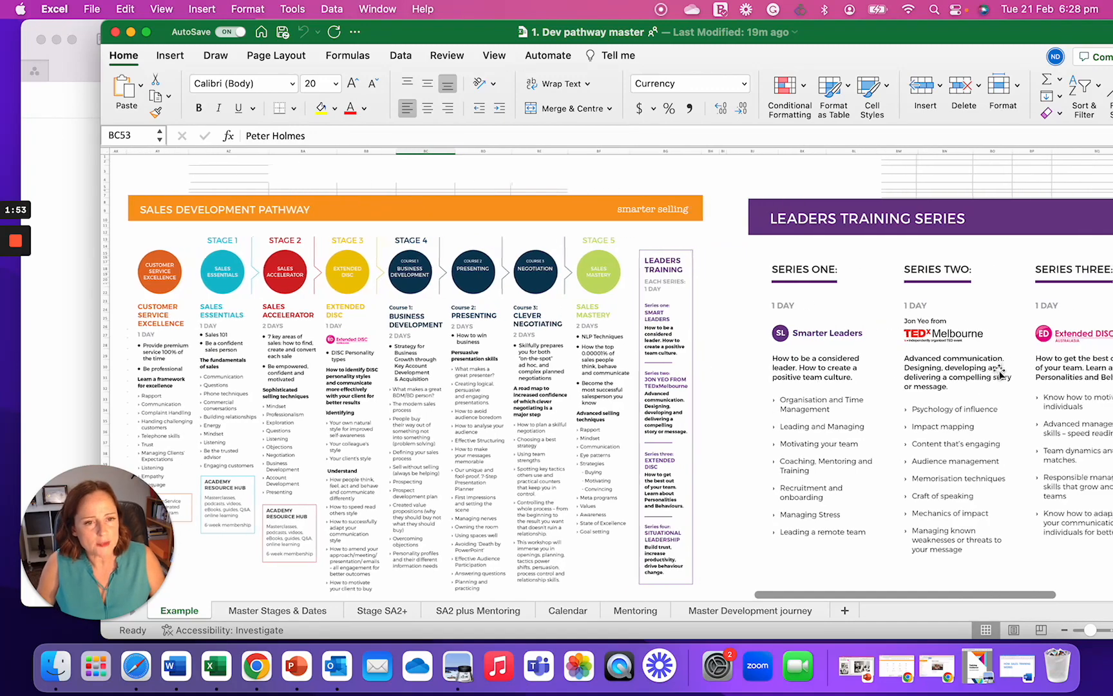
scroll(down, 3)
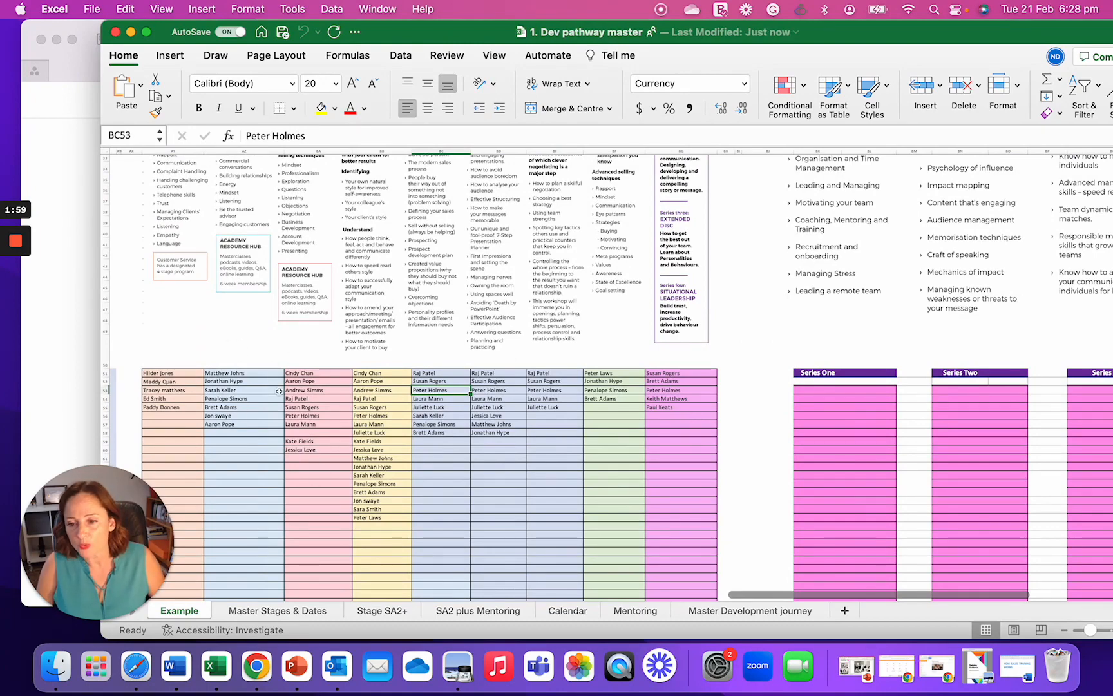
scroll(up, 3)
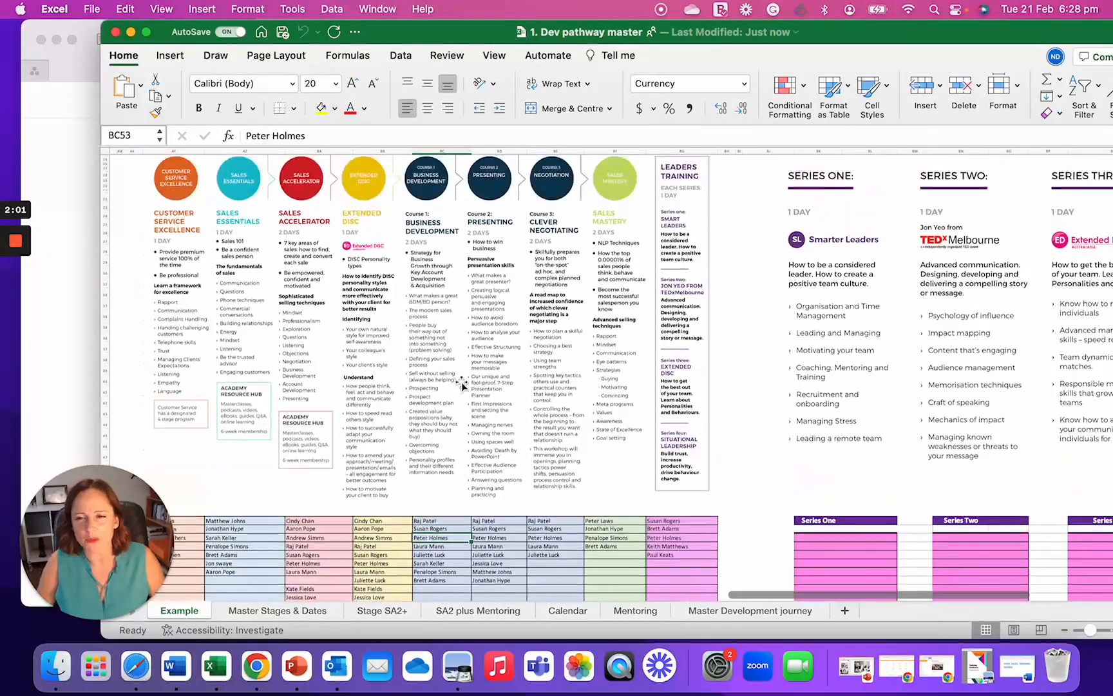
scroll(up, 3)
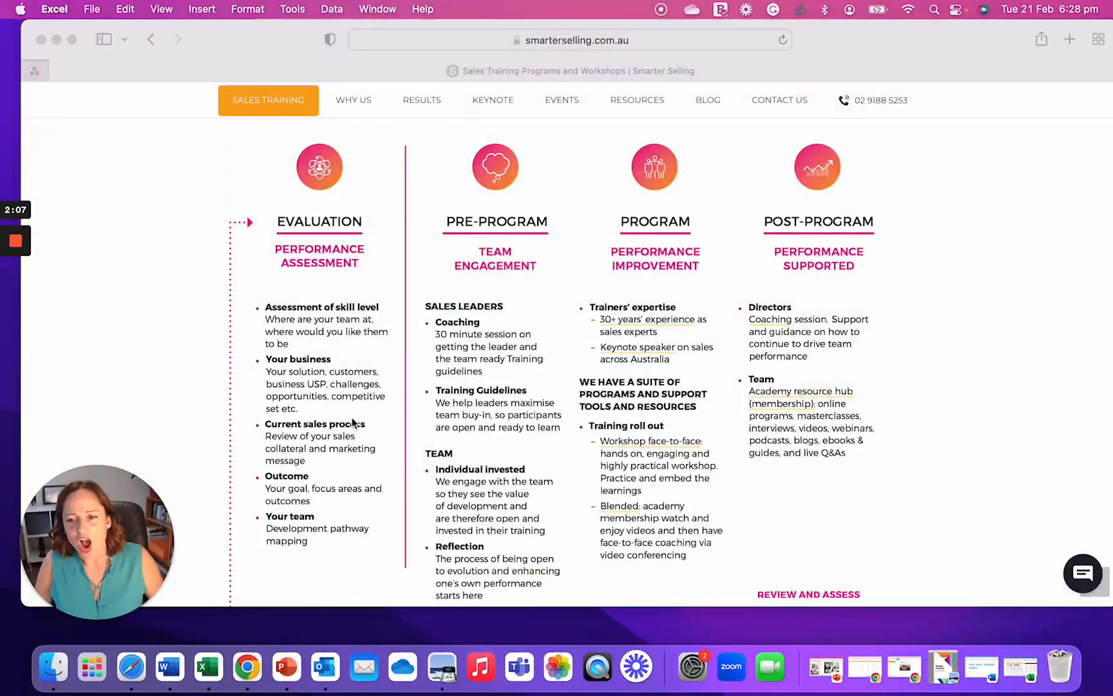
scroll(up, 3)
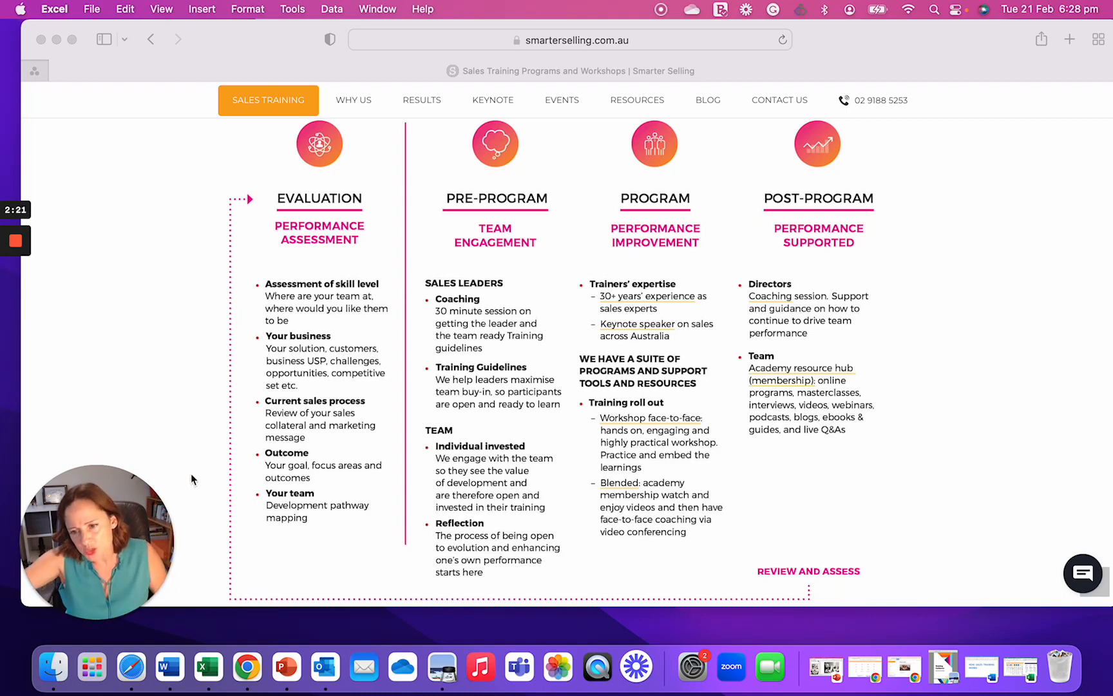
mouse_move(493, 303)
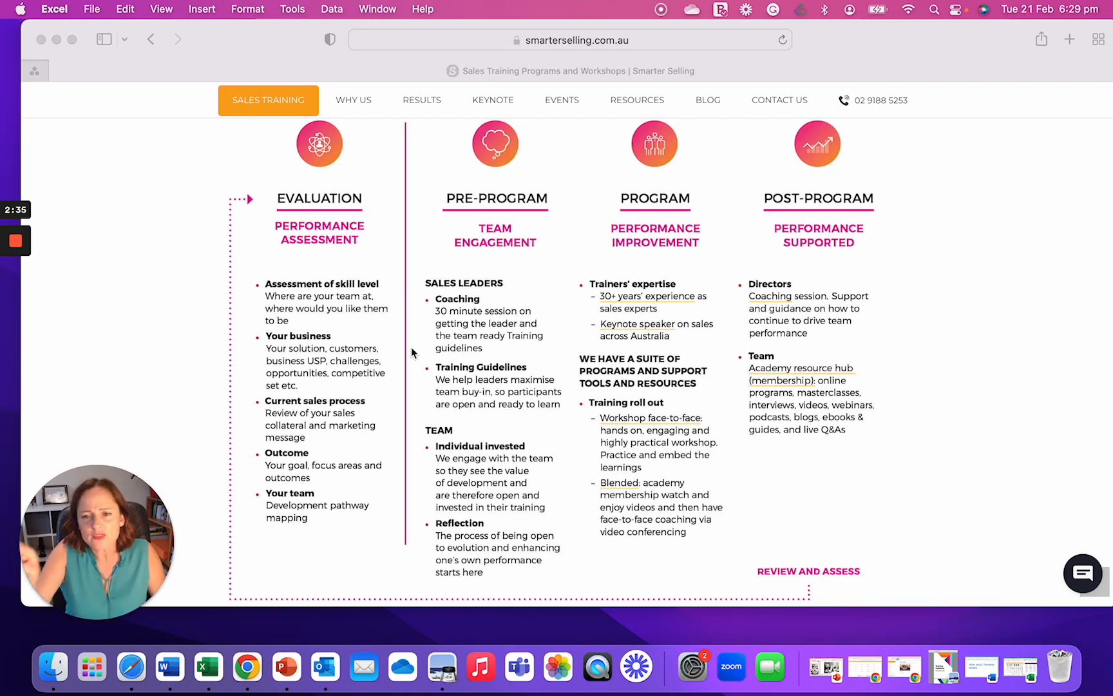
mouse_move(526, 362)
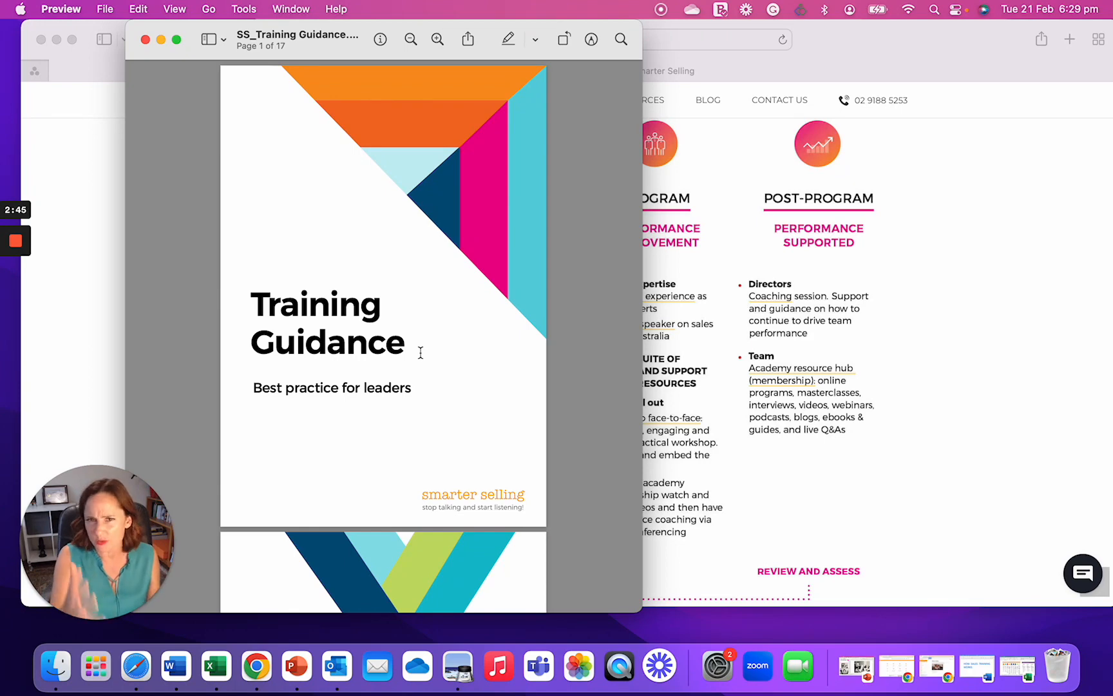
mouse_move(422, 239)
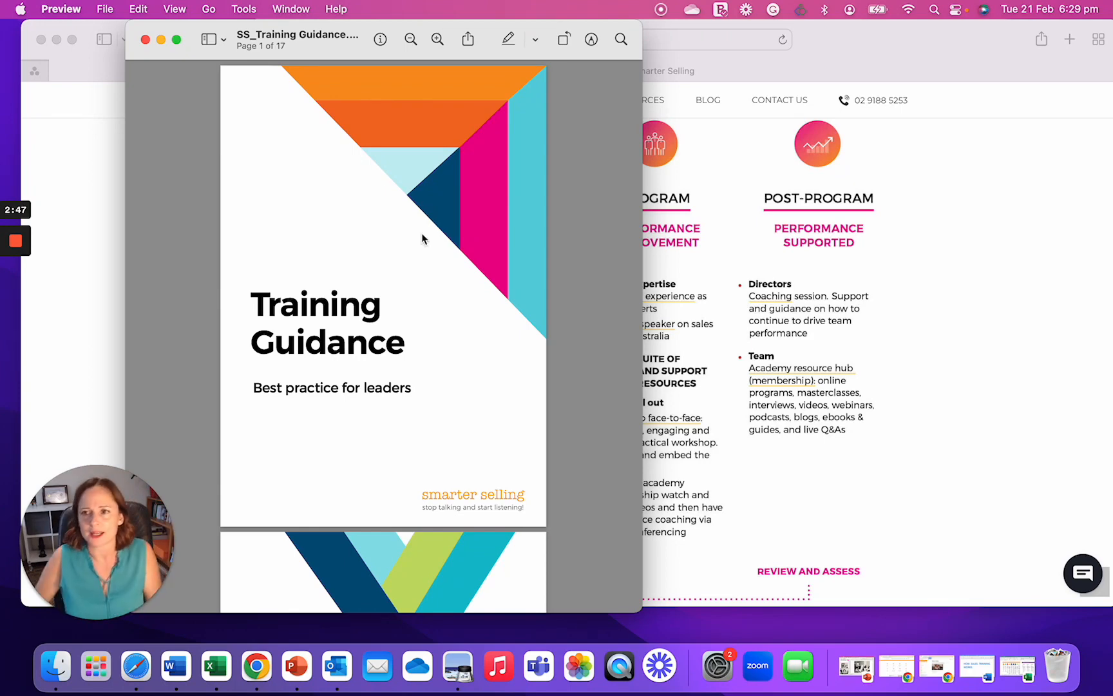
click(145, 39)
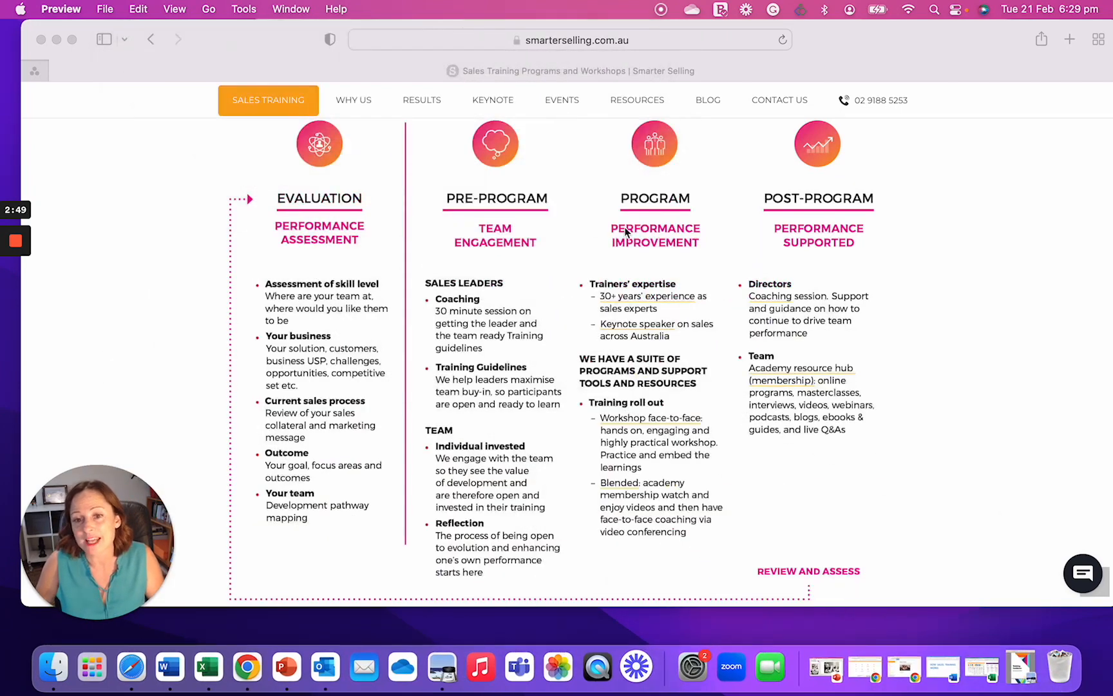
mouse_move(496, 284)
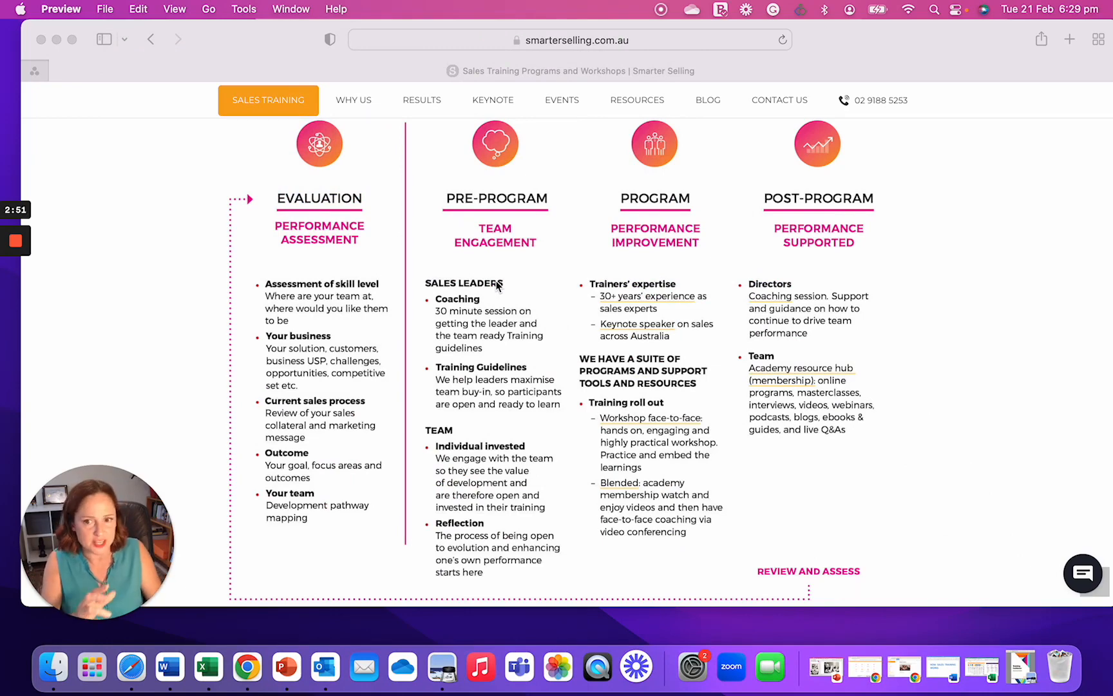
mouse_move(492, 395)
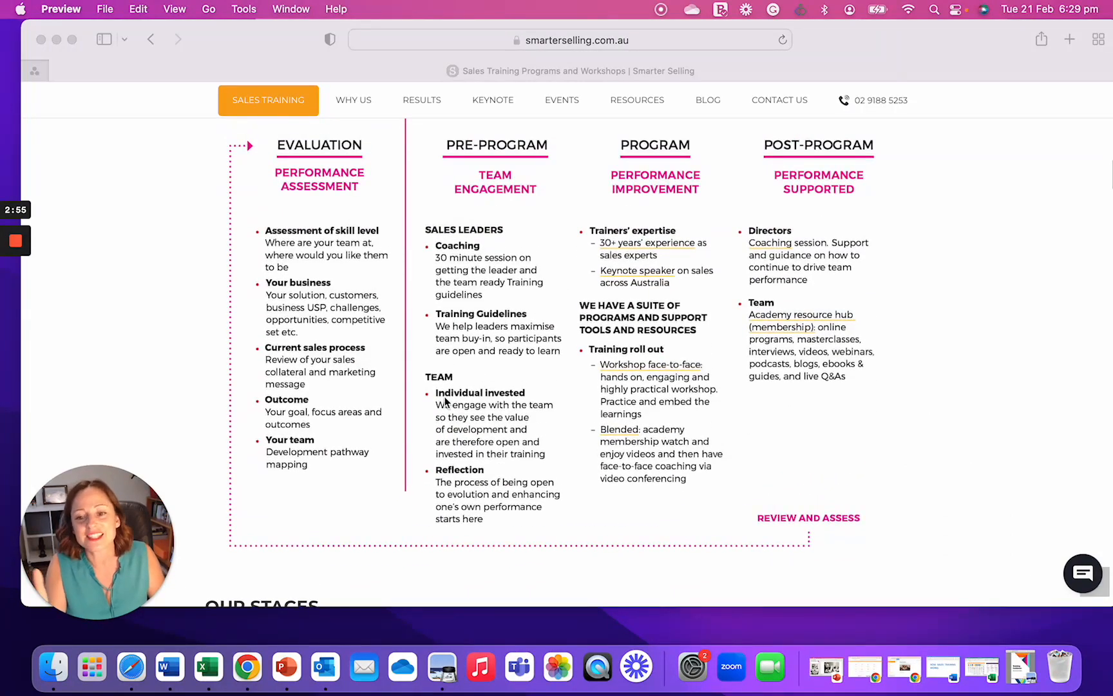
mouse_move(529, 418)
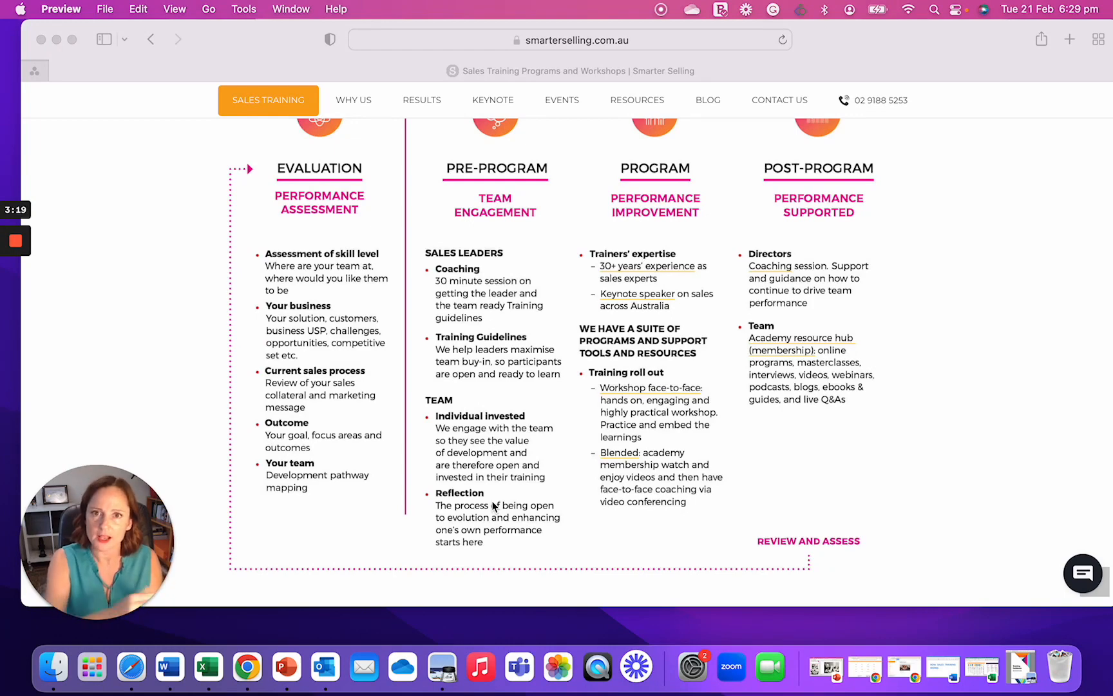
Scroll back up to the evaluation, pre-program, program and post-program stages.
scroll(up, 3)
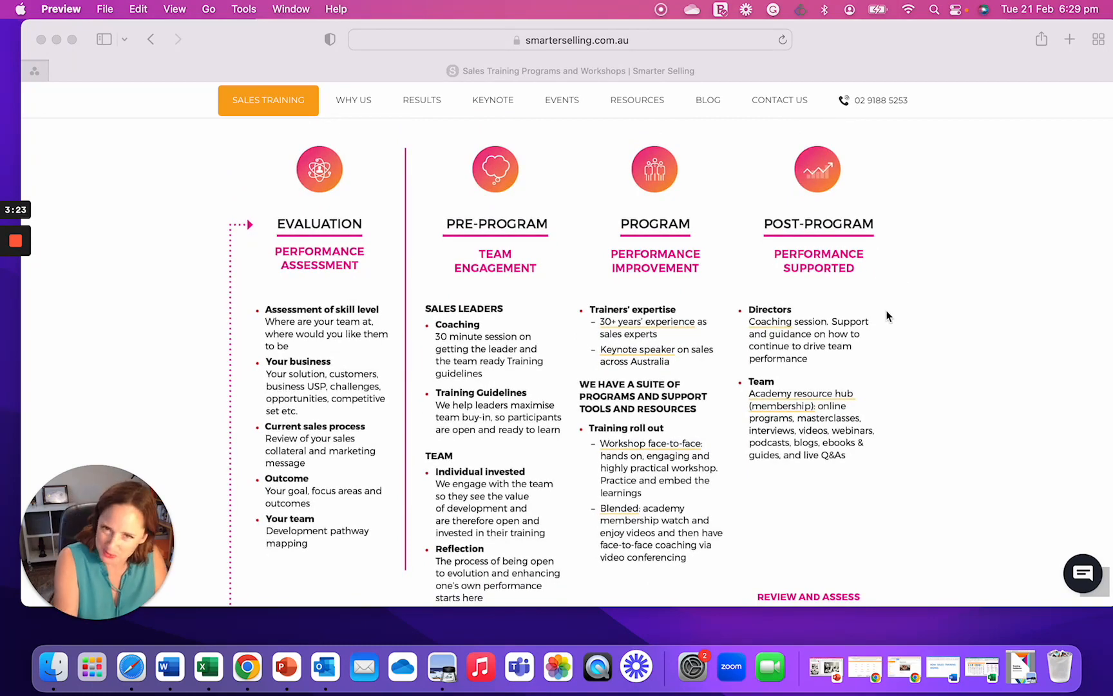
mouse_move(816, 266)
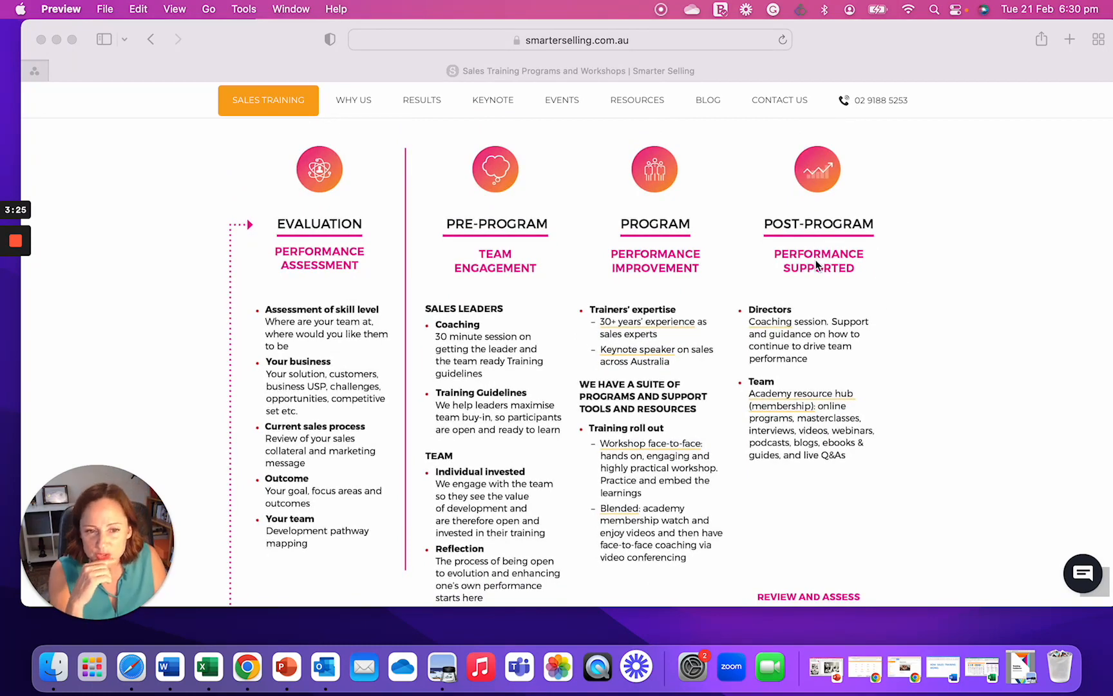
mouse_move(801, 337)
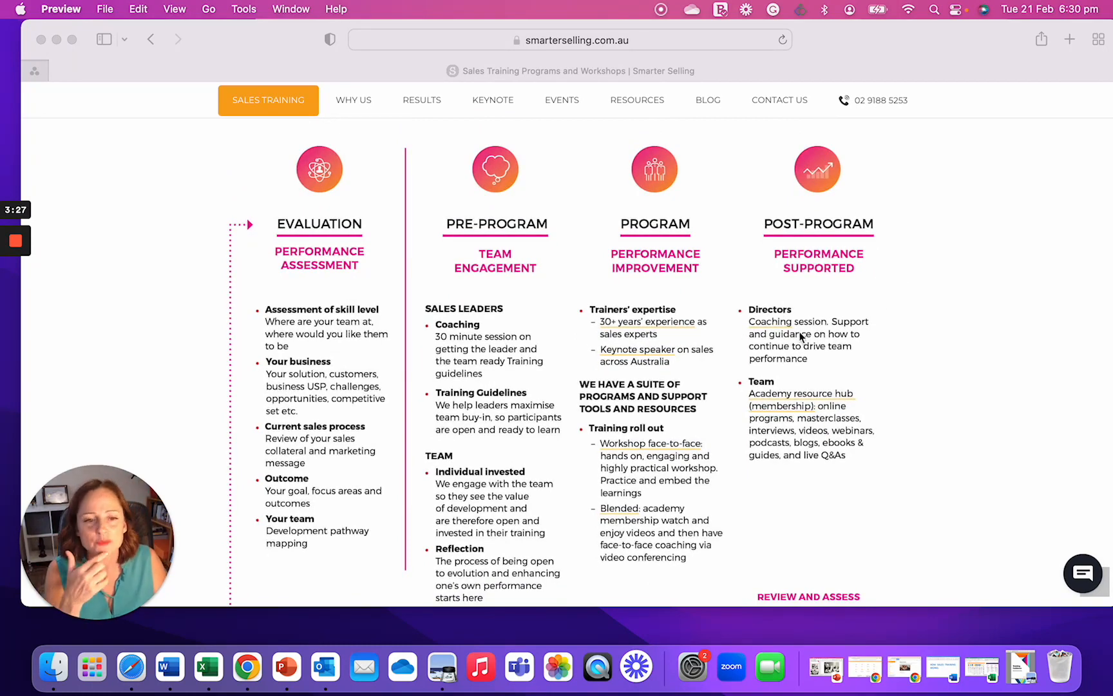
mouse_move(780, 383)
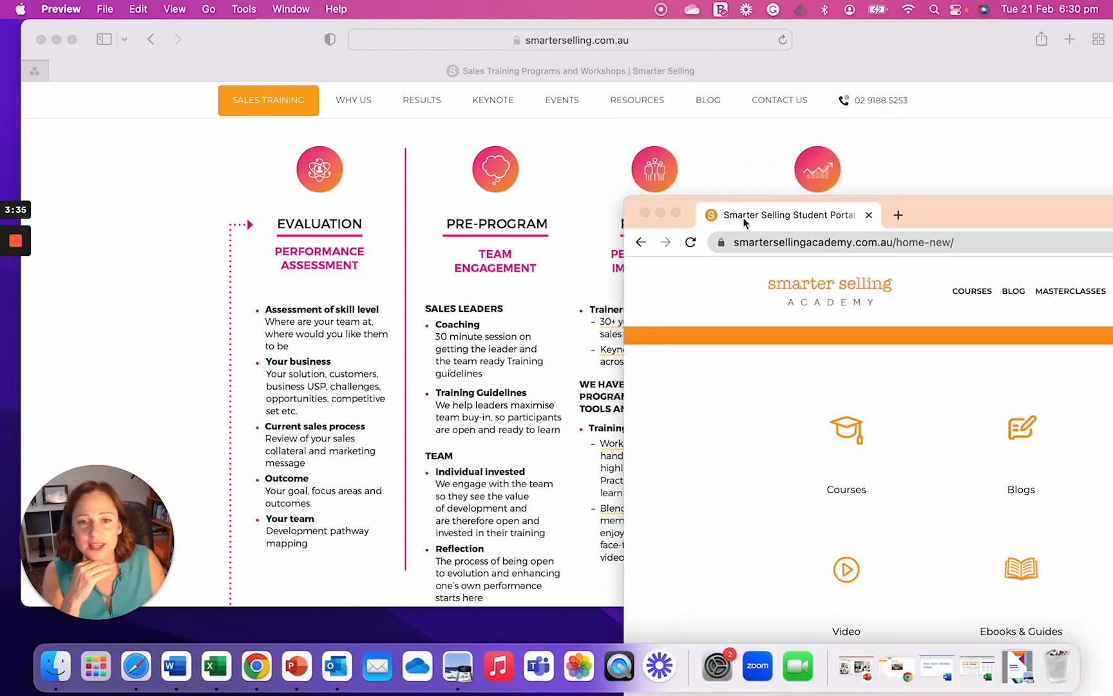
Bring the Chrome Student Portal window forward and scroll to its resource categories.
click(781, 215)
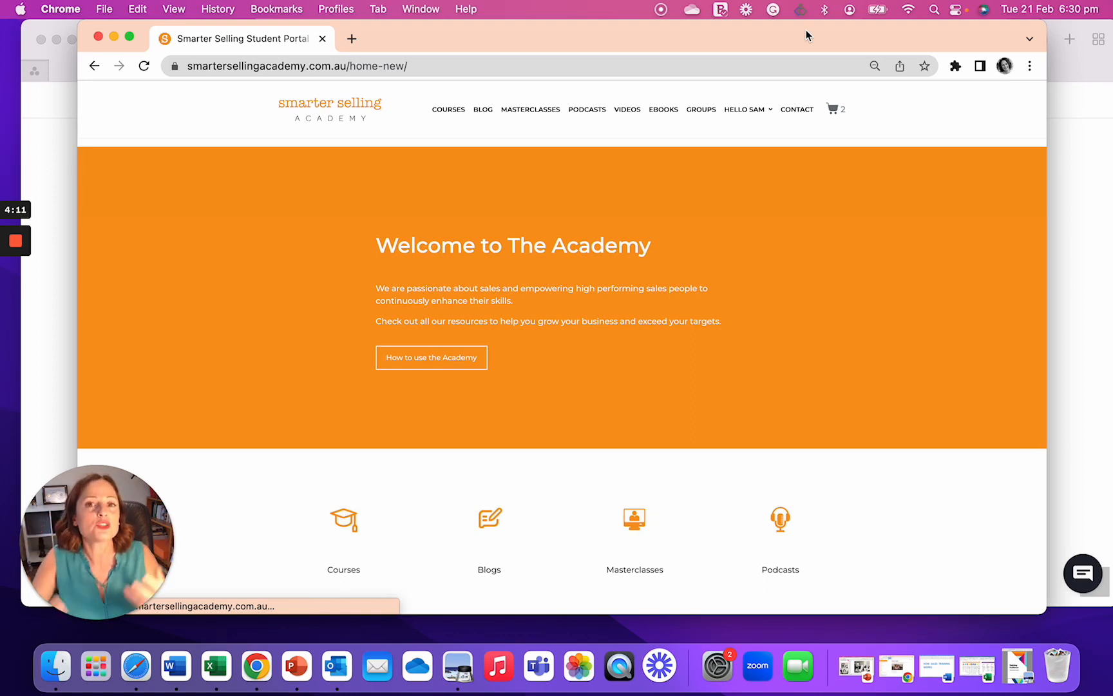
mouse_move(732, 315)
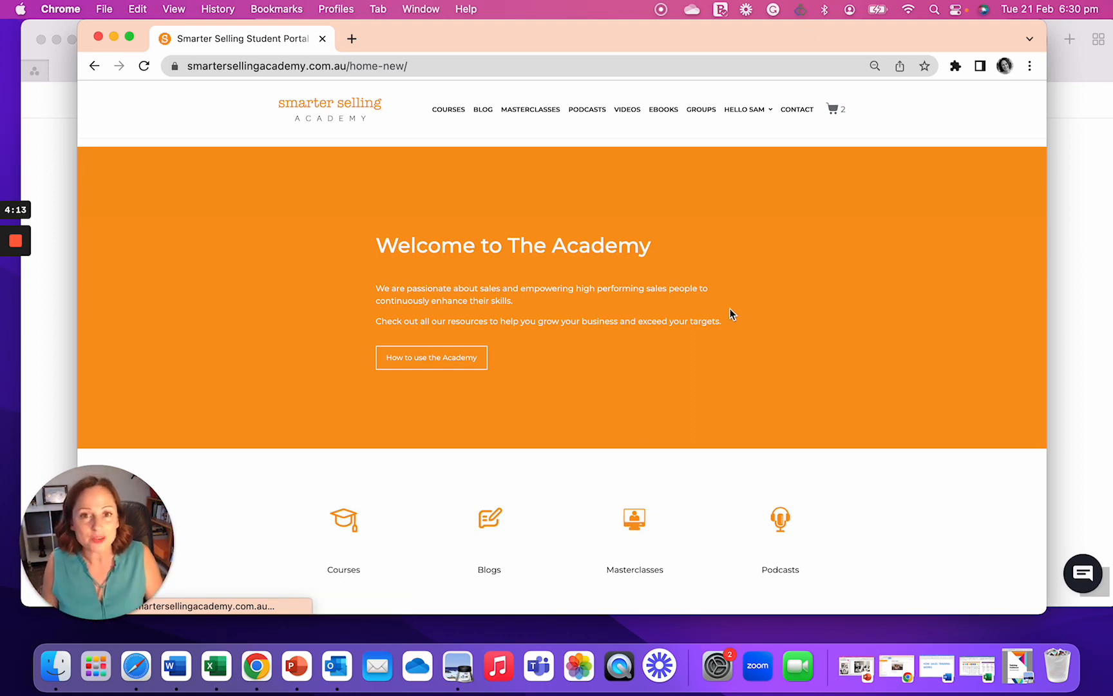
scroll(down, 3)
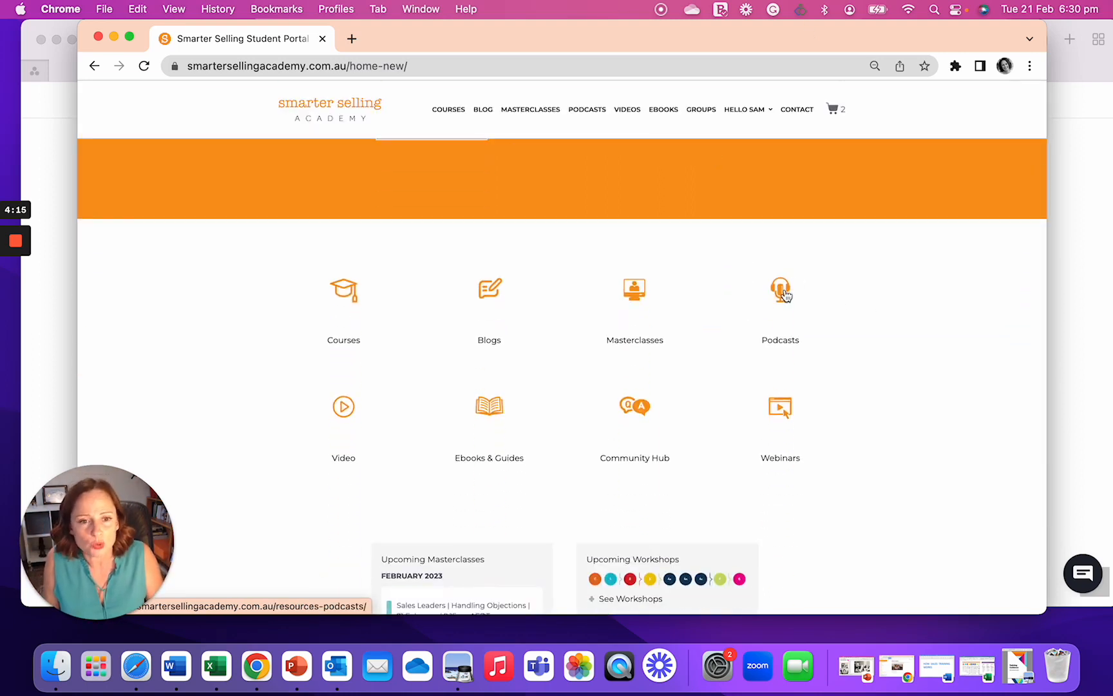
Browse the Podcasts episodes, then return home and open Masterclasses upcoming live events.
click(779, 290)
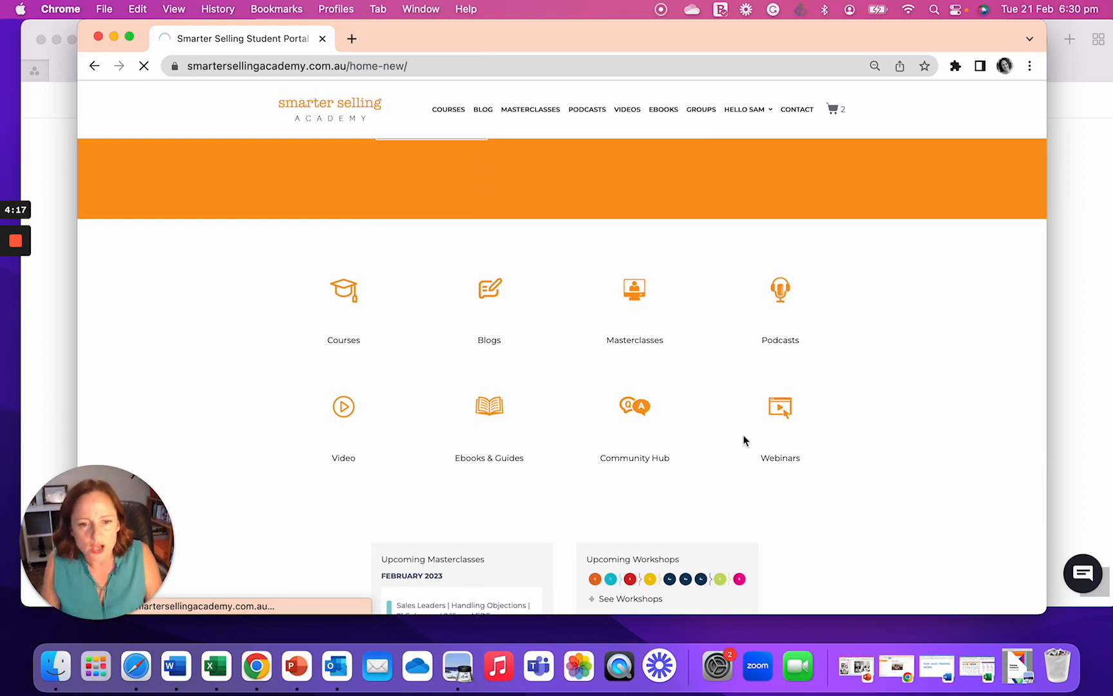
mouse_move(489, 408)
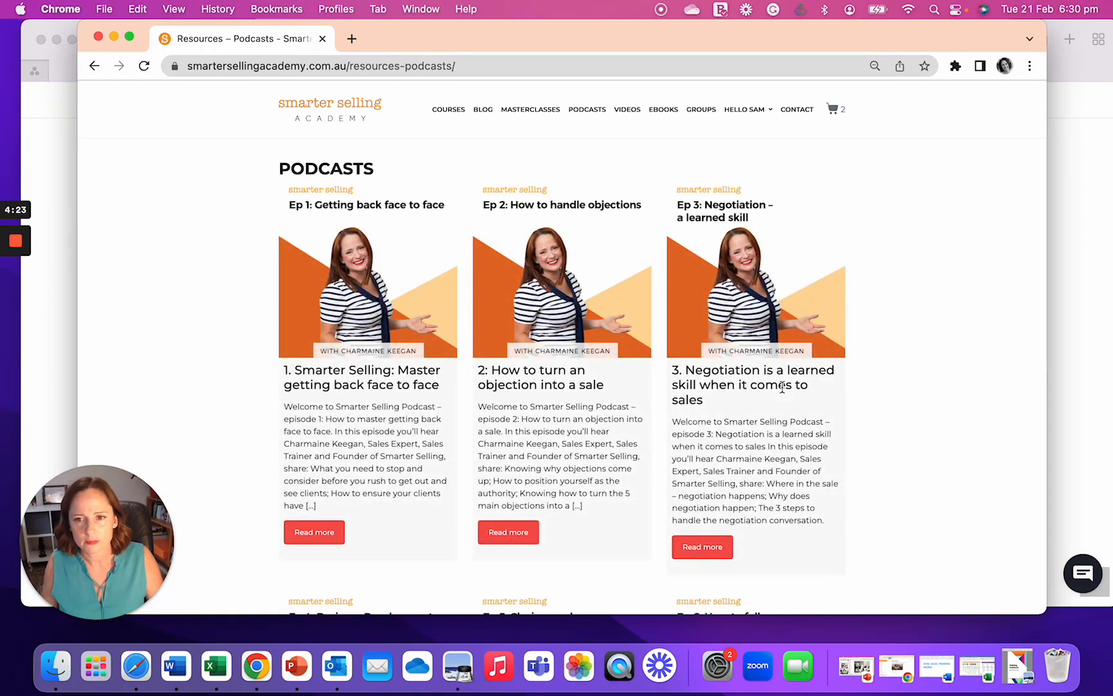
scroll(down, 3)
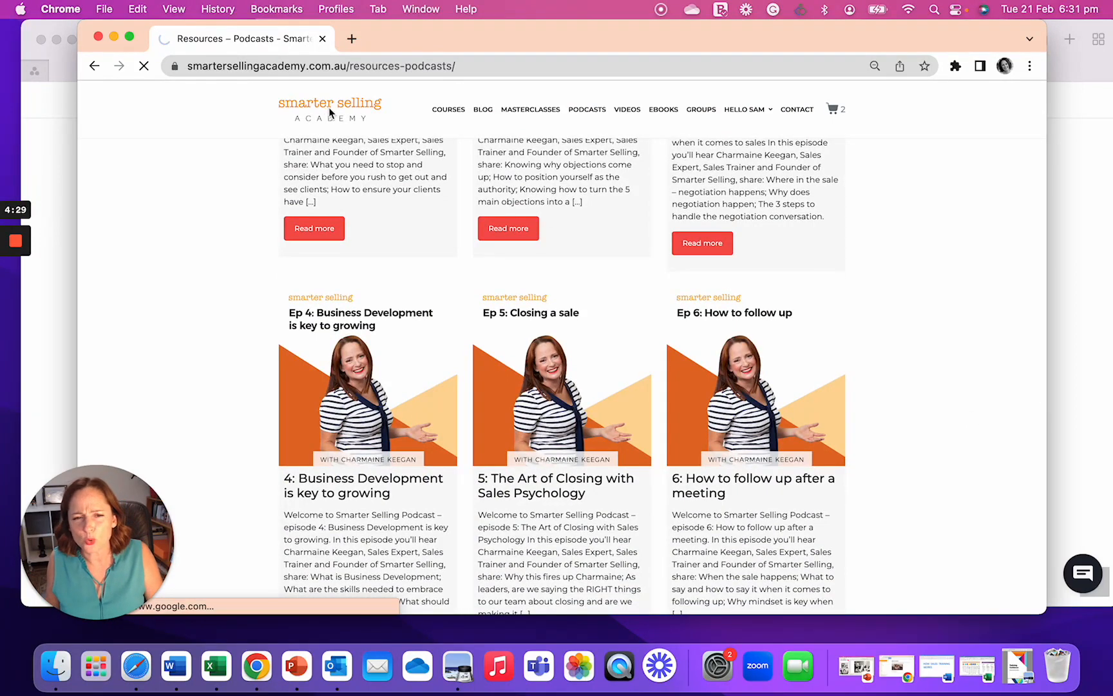
click(329, 104)
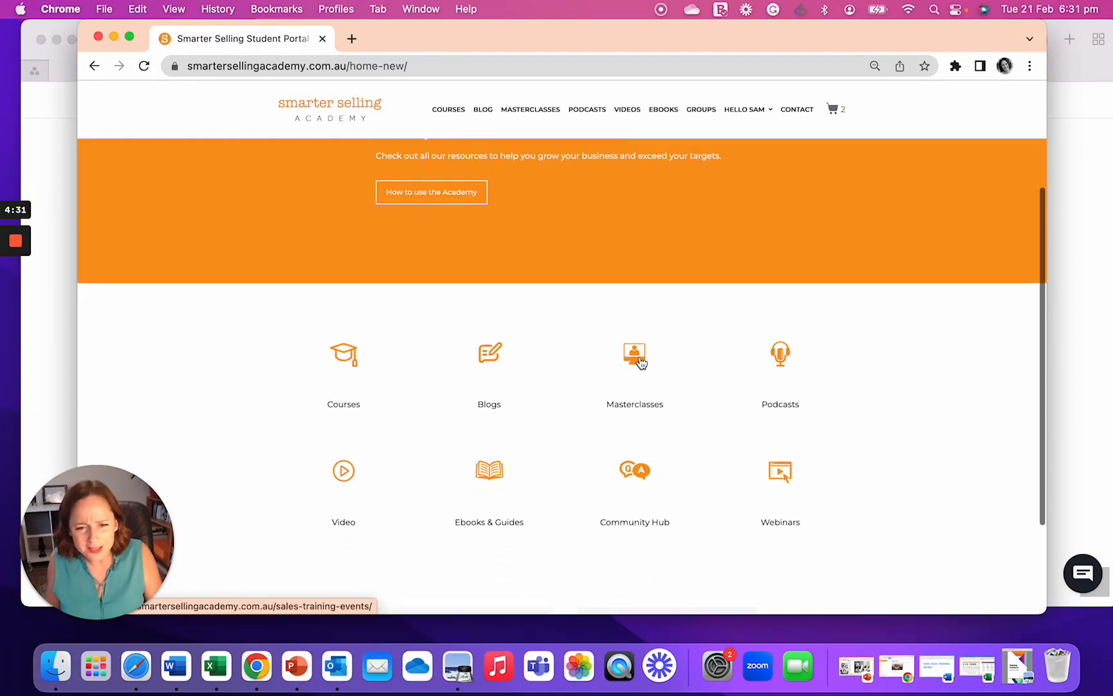
click(634, 354)
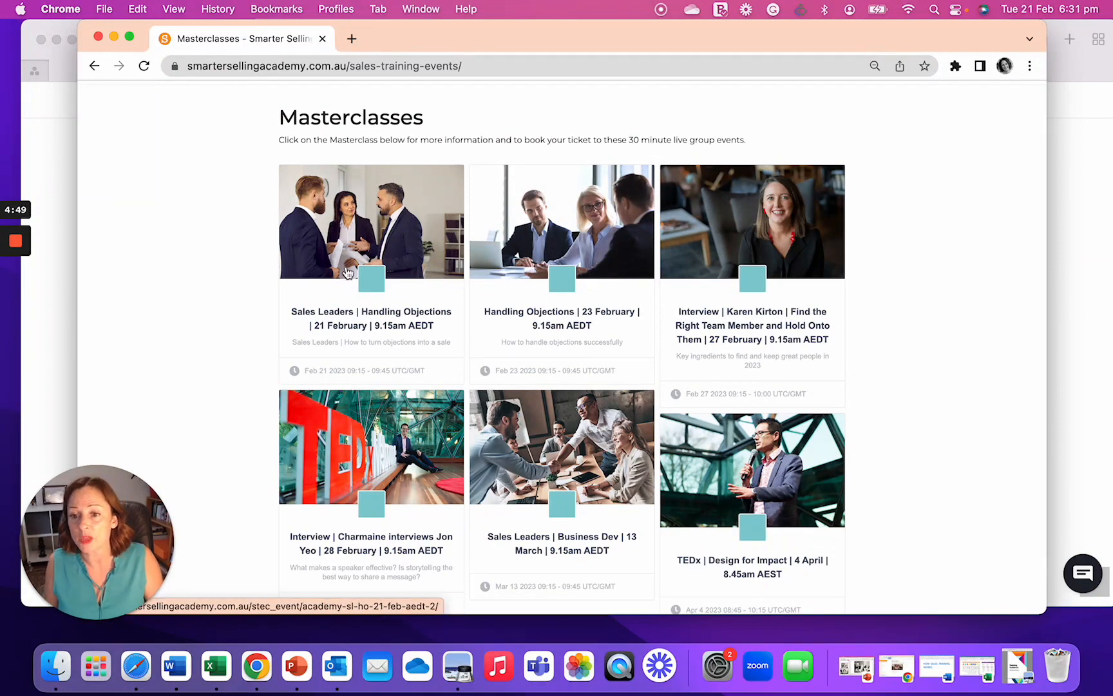
mouse_move(778, 466)
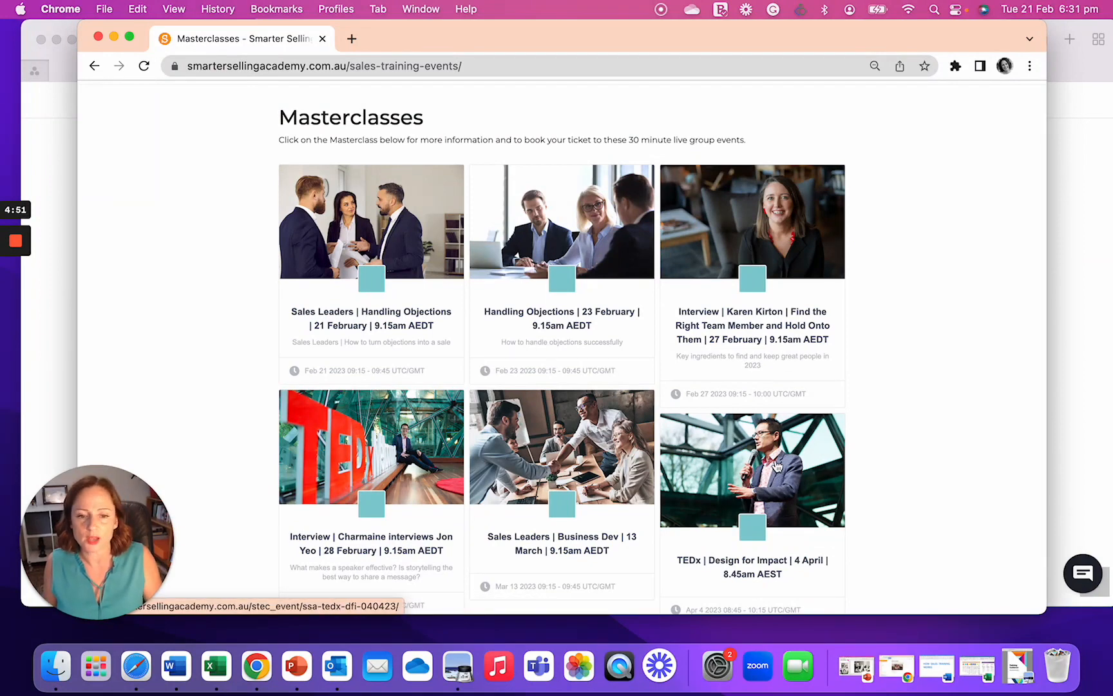
mouse_move(428, 509)
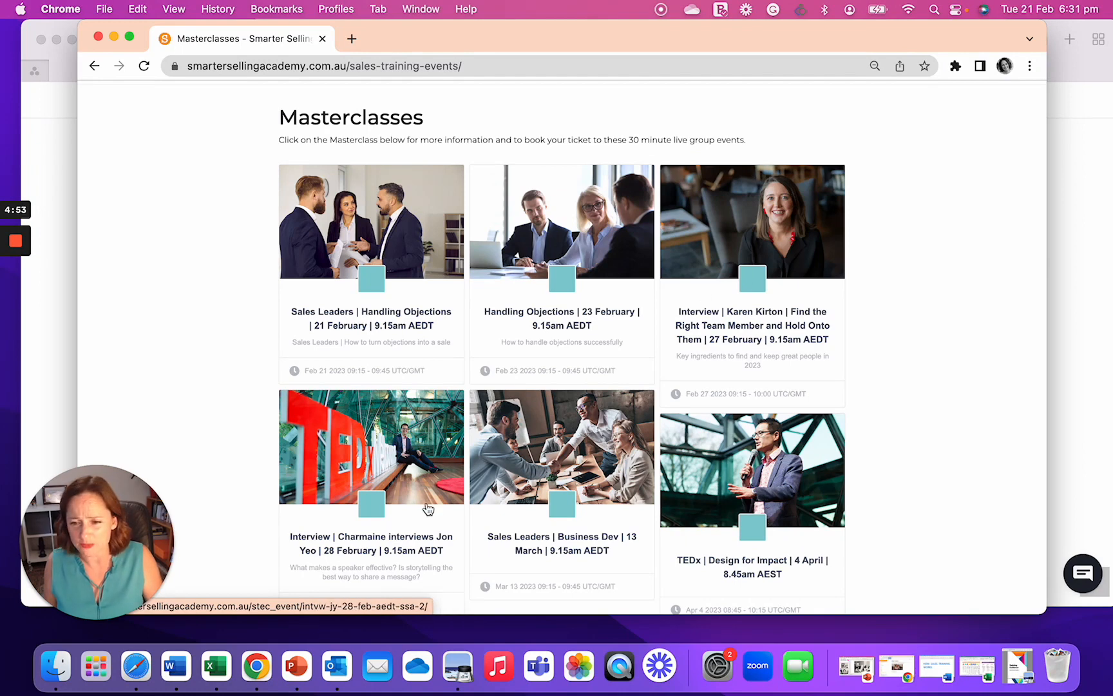
mouse_move(390, 463)
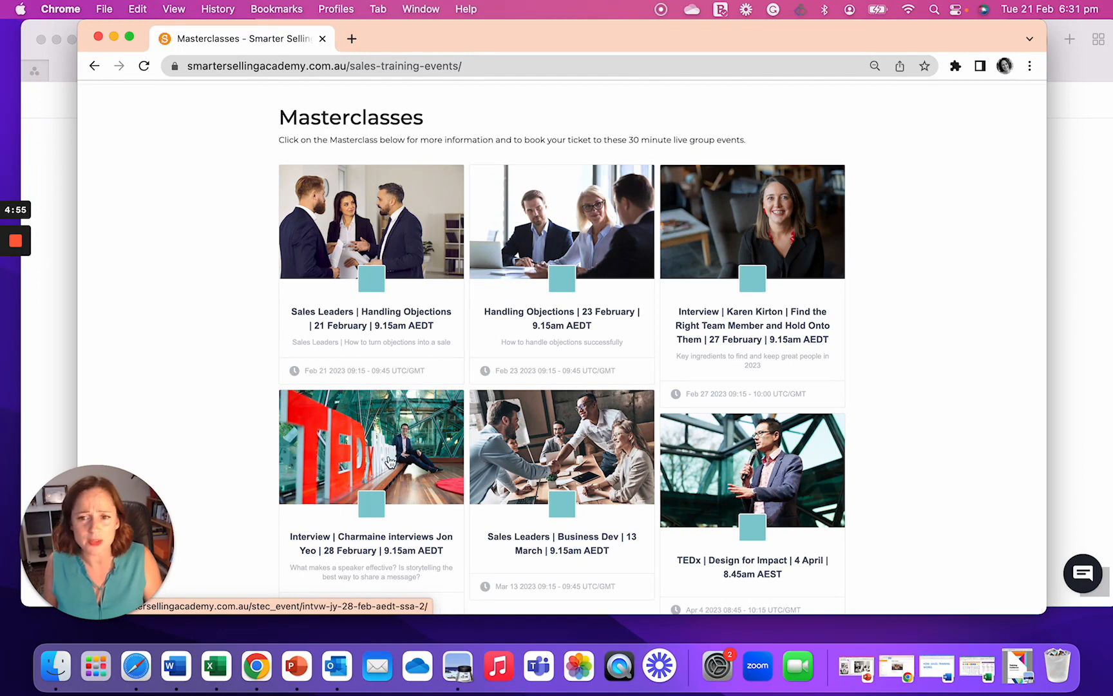
mouse_move(773, 244)
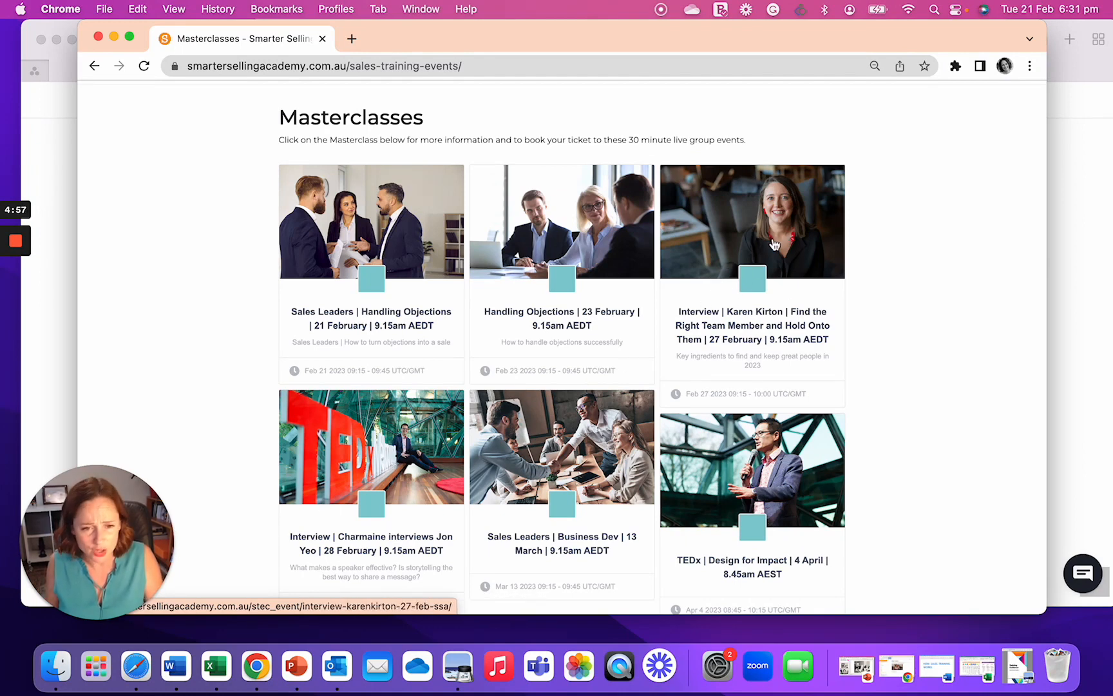
mouse_move(336, 176)
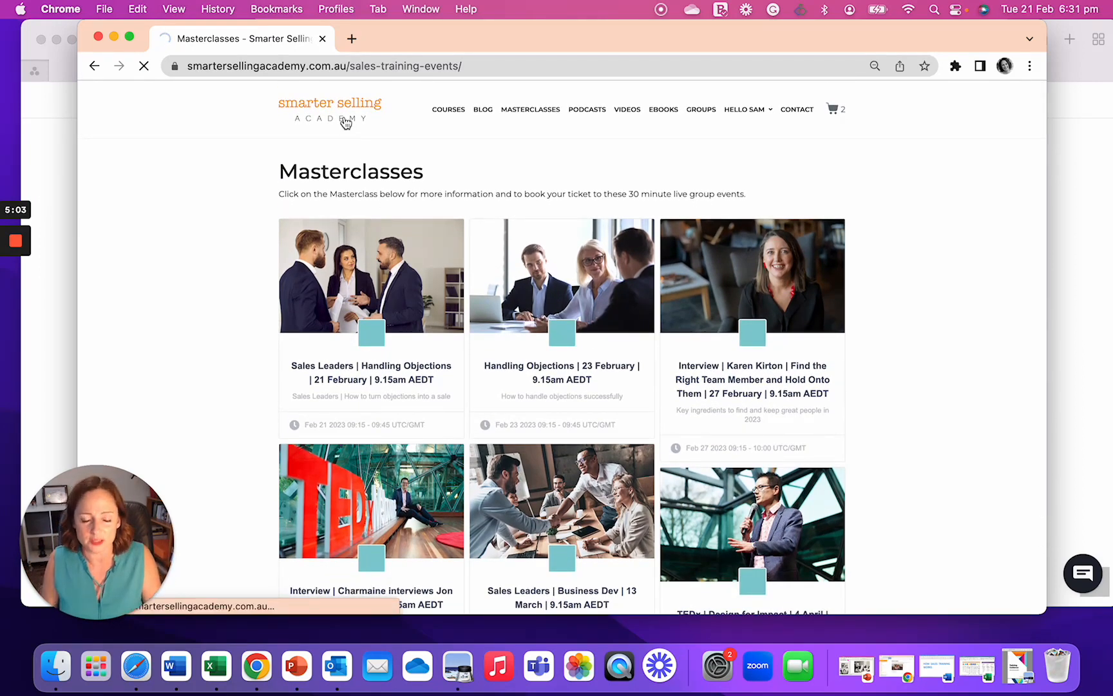
Return home, open Ebooks & Guides, and scroll the downloadable sales guides list.
click(329, 104)
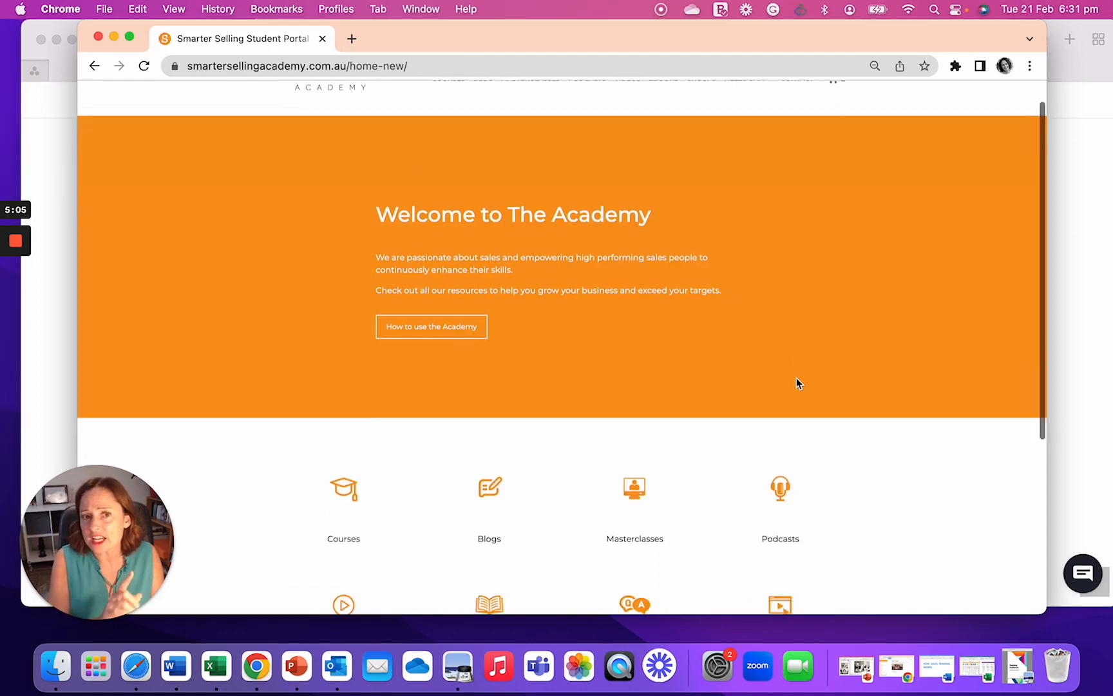
scroll(down, 3)
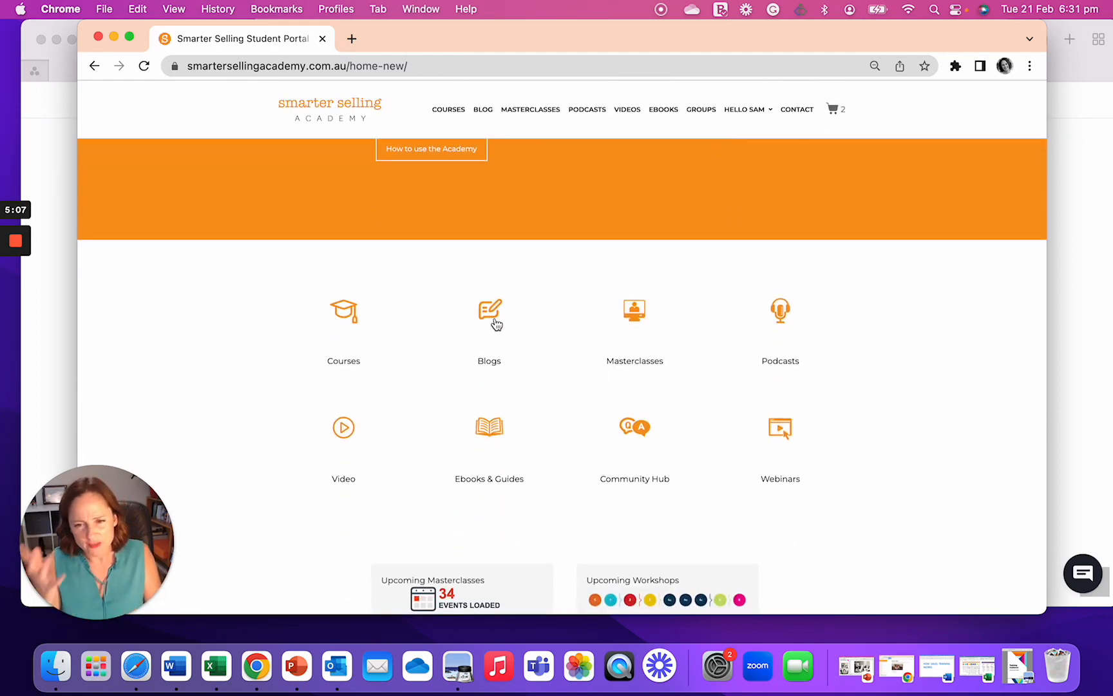
click(489, 426)
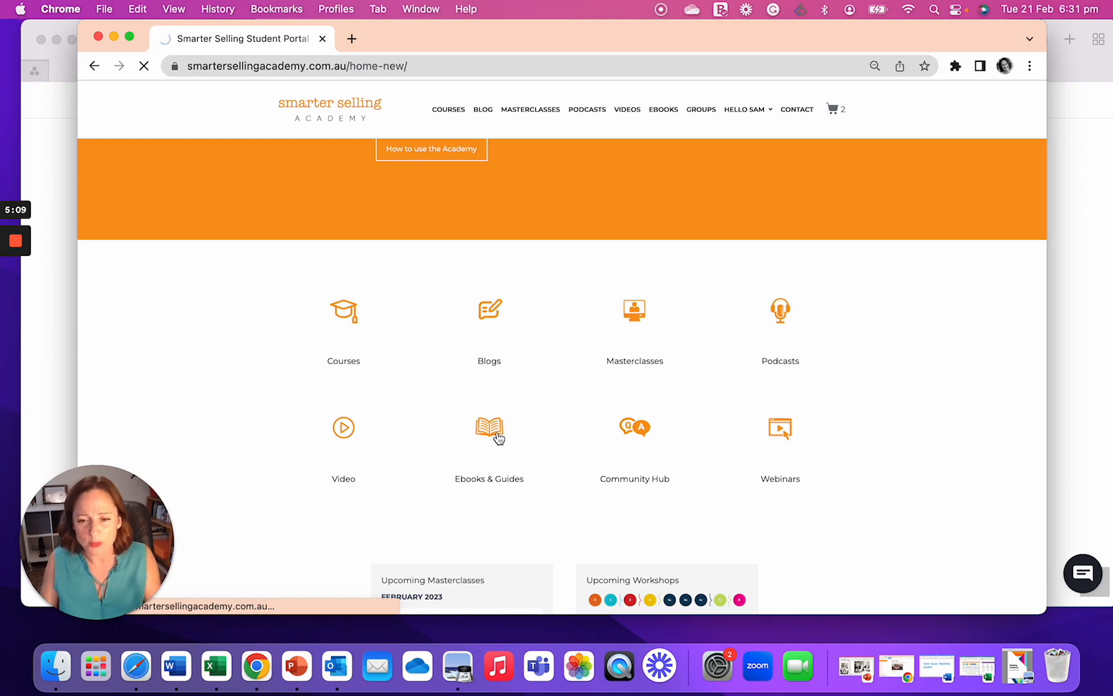
click(489, 429)
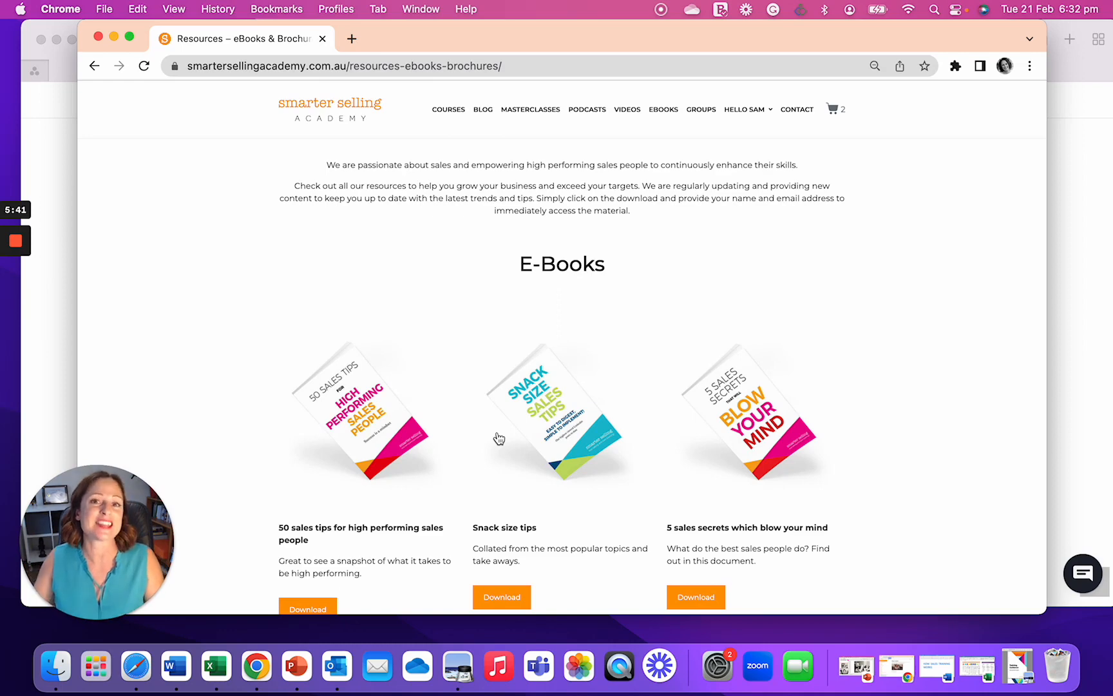
scroll(down, 3)
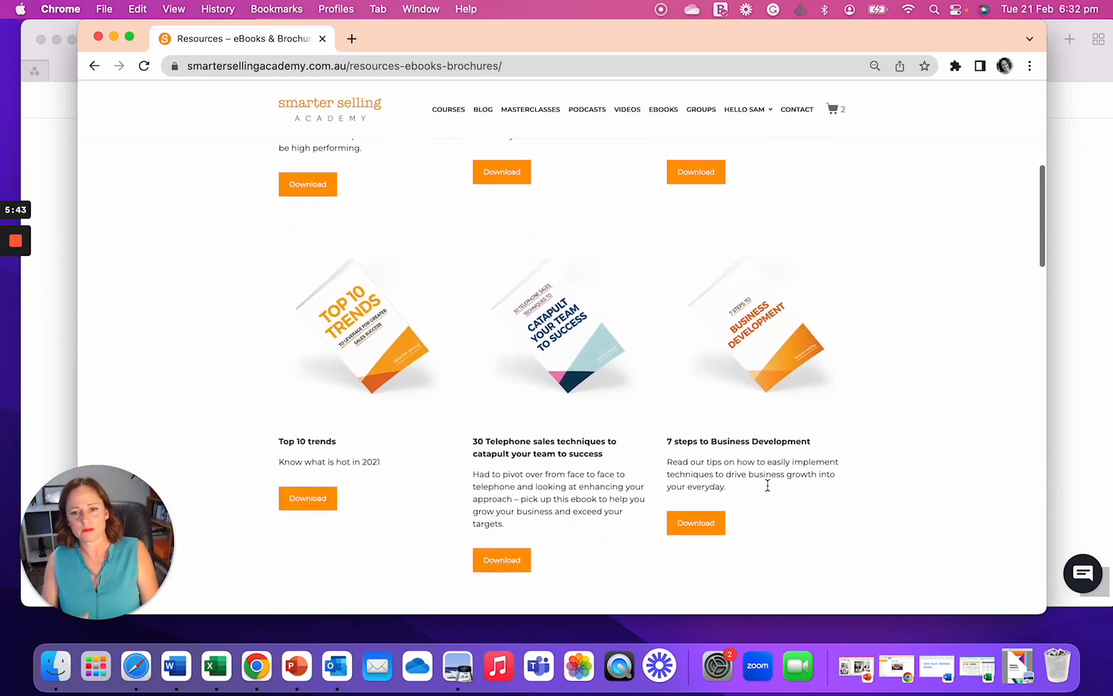
scroll(down, 3)
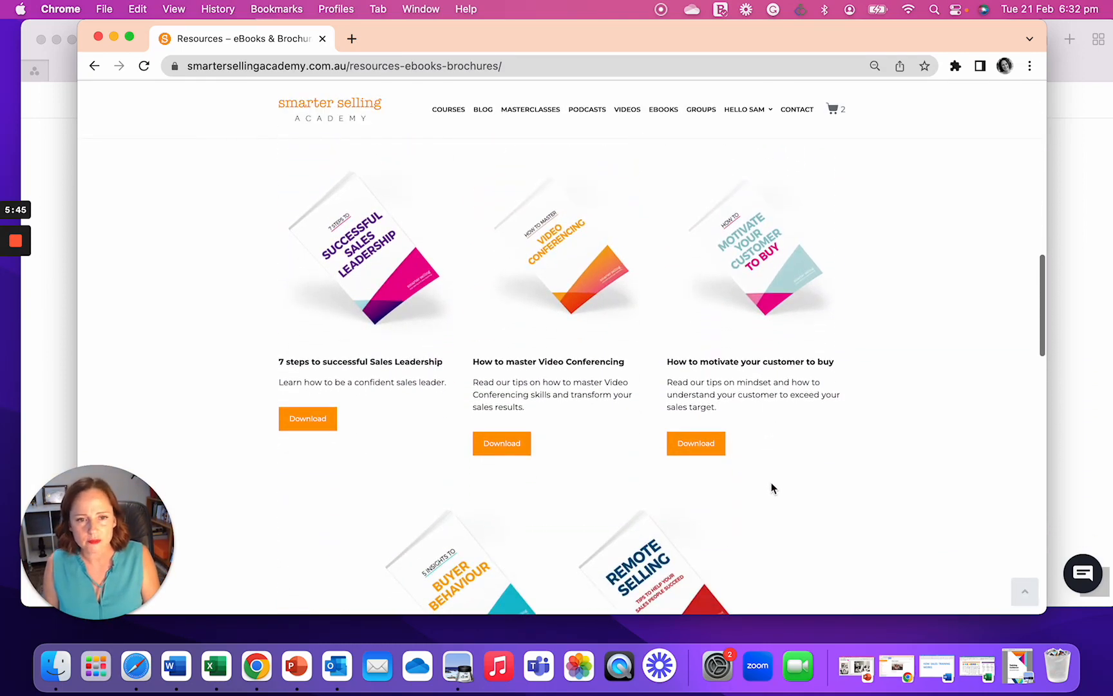
scroll(down, 3)
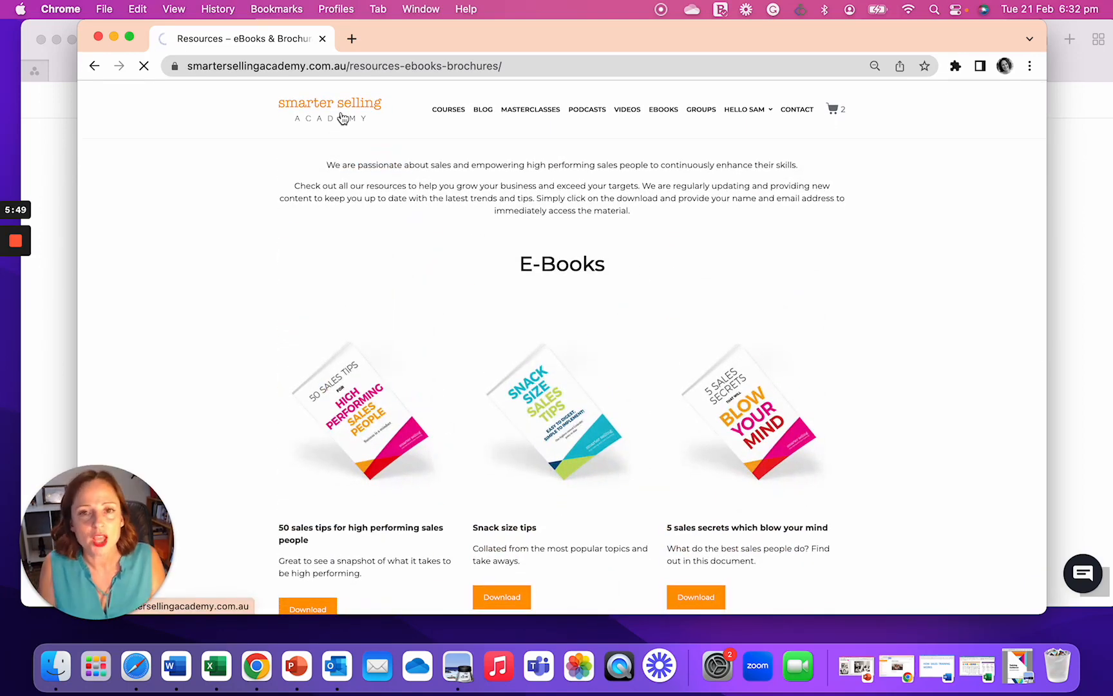
Return home and open your courses list with progress details for each course.
click(329, 108)
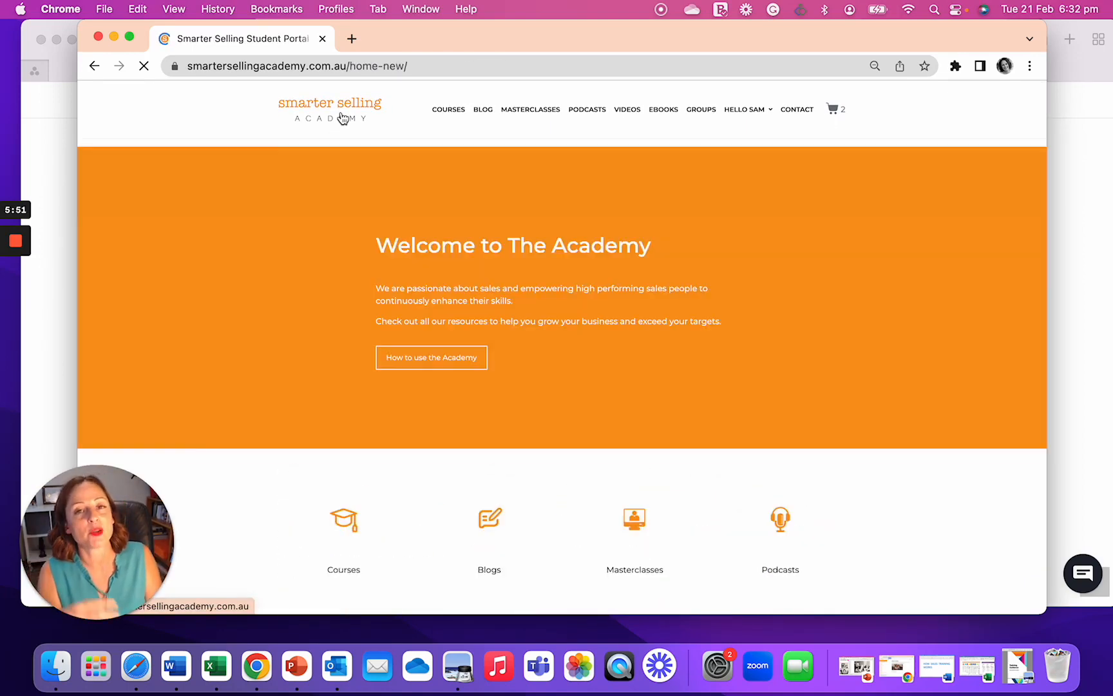
scroll(down, 3)
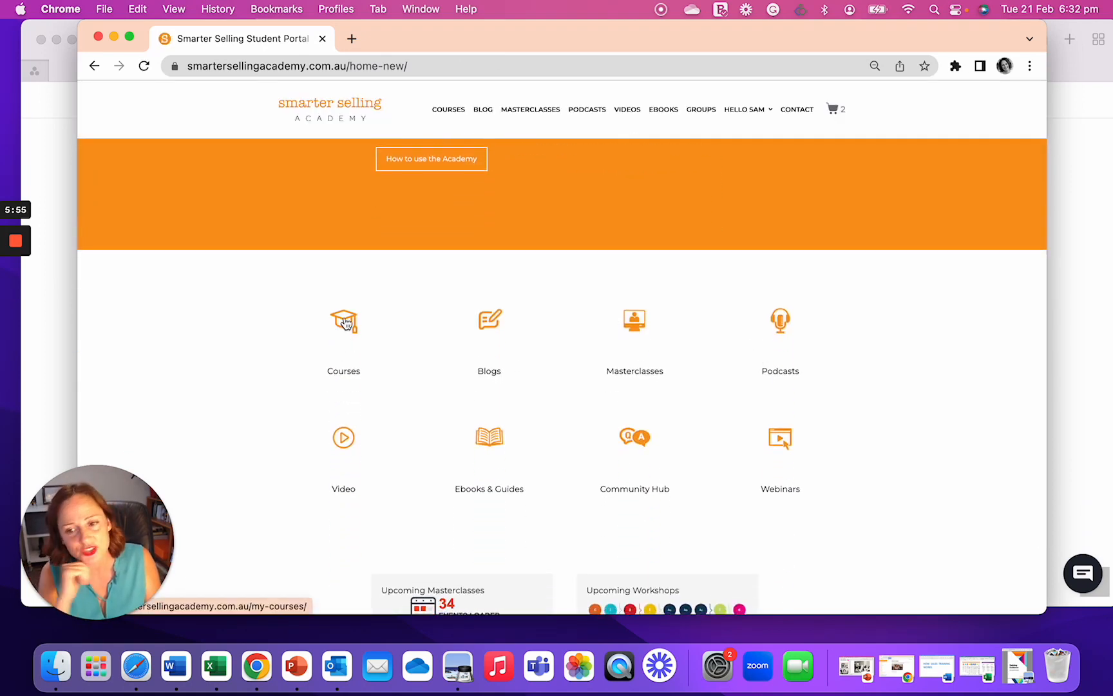
click(342, 322)
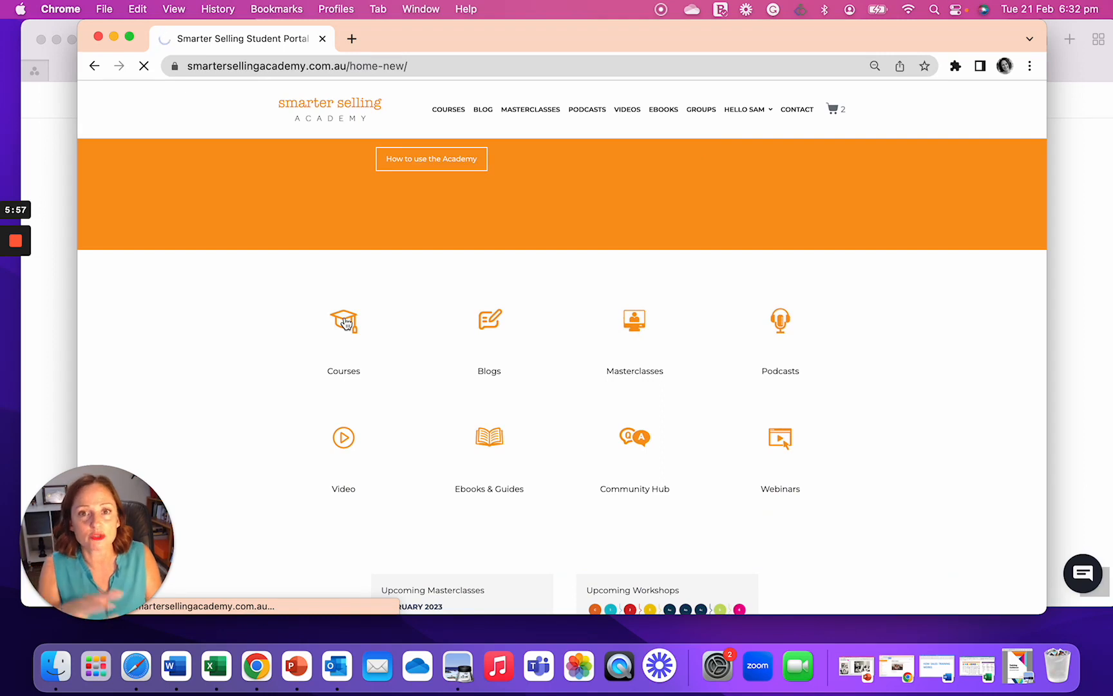
click(343, 321)
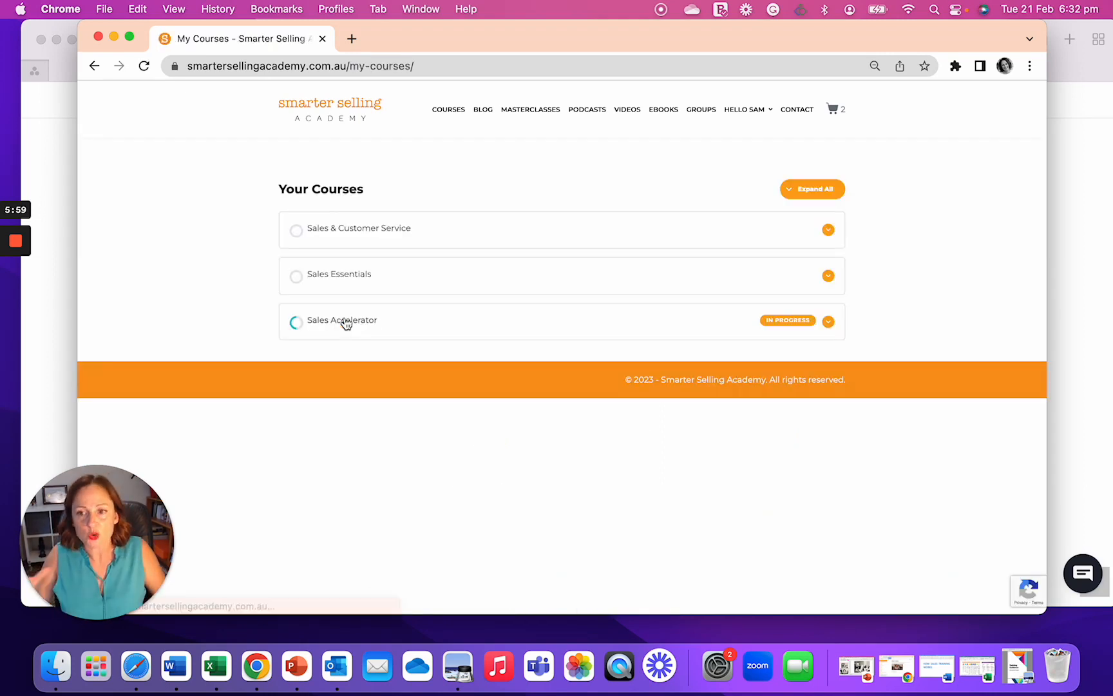
click(812, 188)
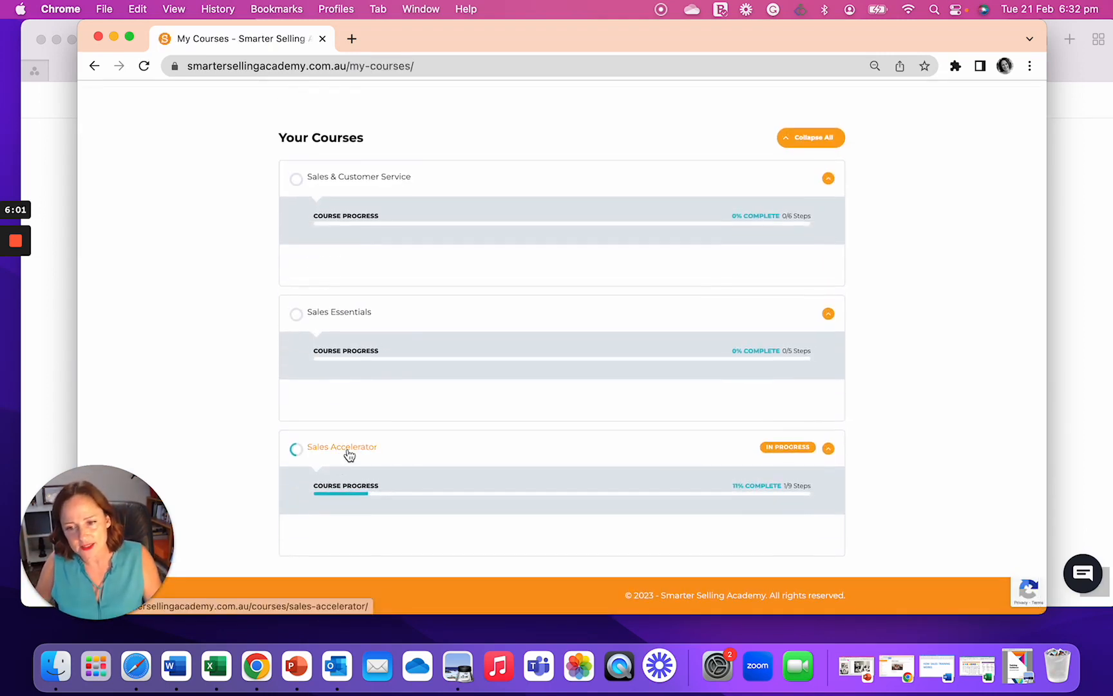
Open the Sales Accelerator course, 11% complete, and scroll to its course content.
click(342, 447)
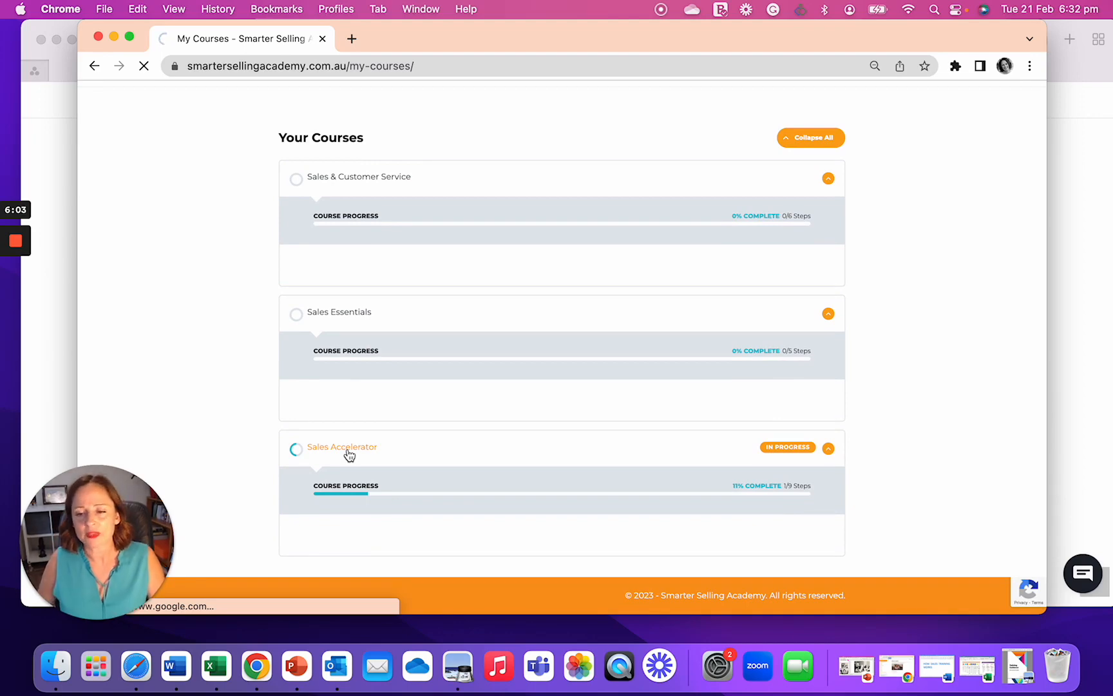
click(341, 447)
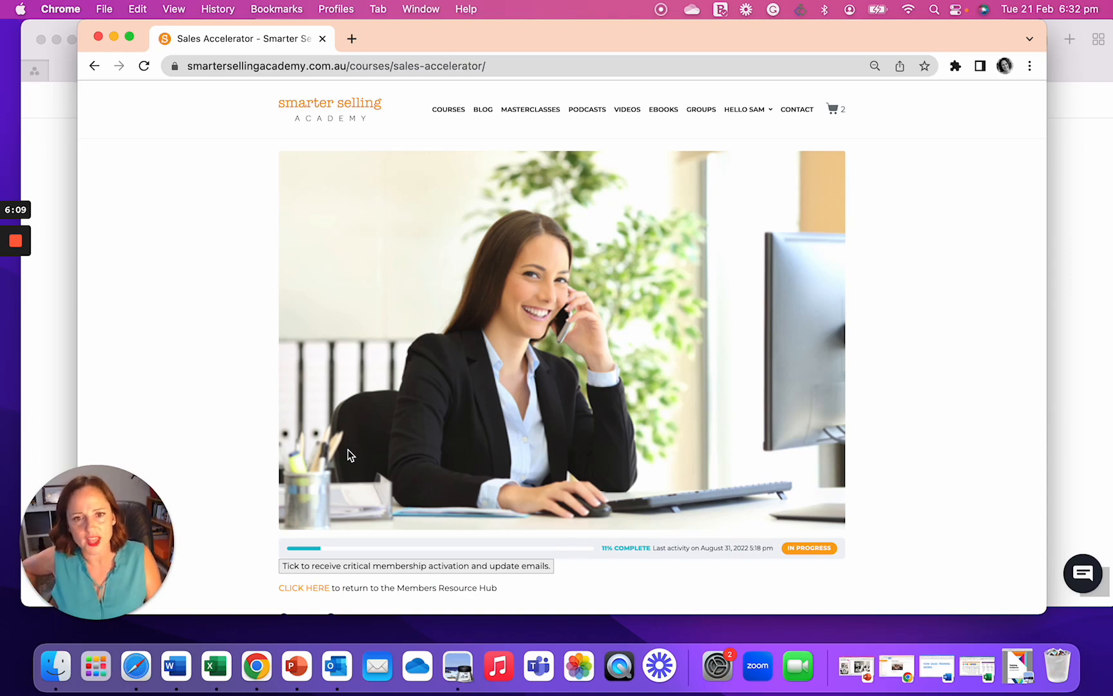
scroll(down, 3)
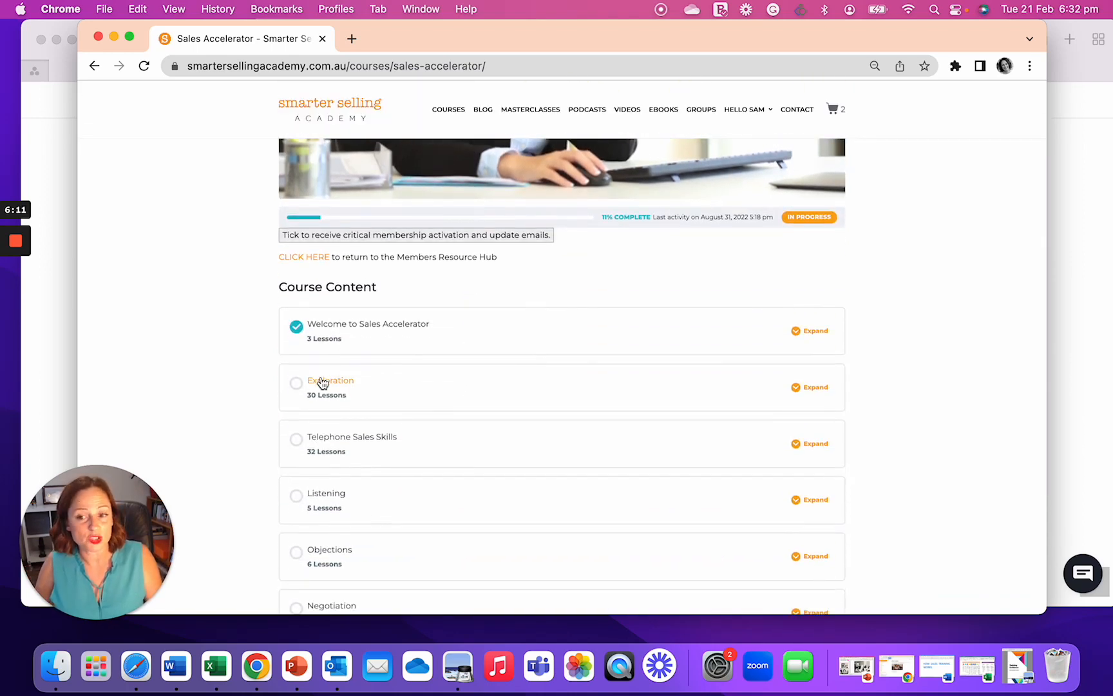
Open the Exploration module, expand its 30 lessons, and select The philosophy.
click(330, 381)
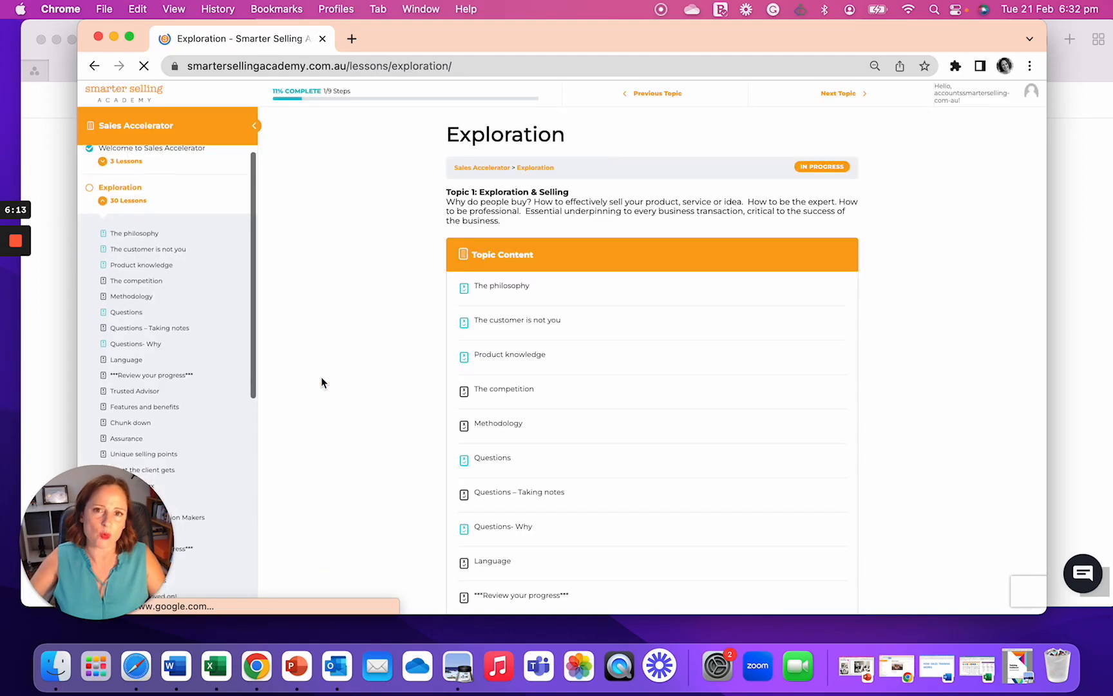
scroll(down, 3)
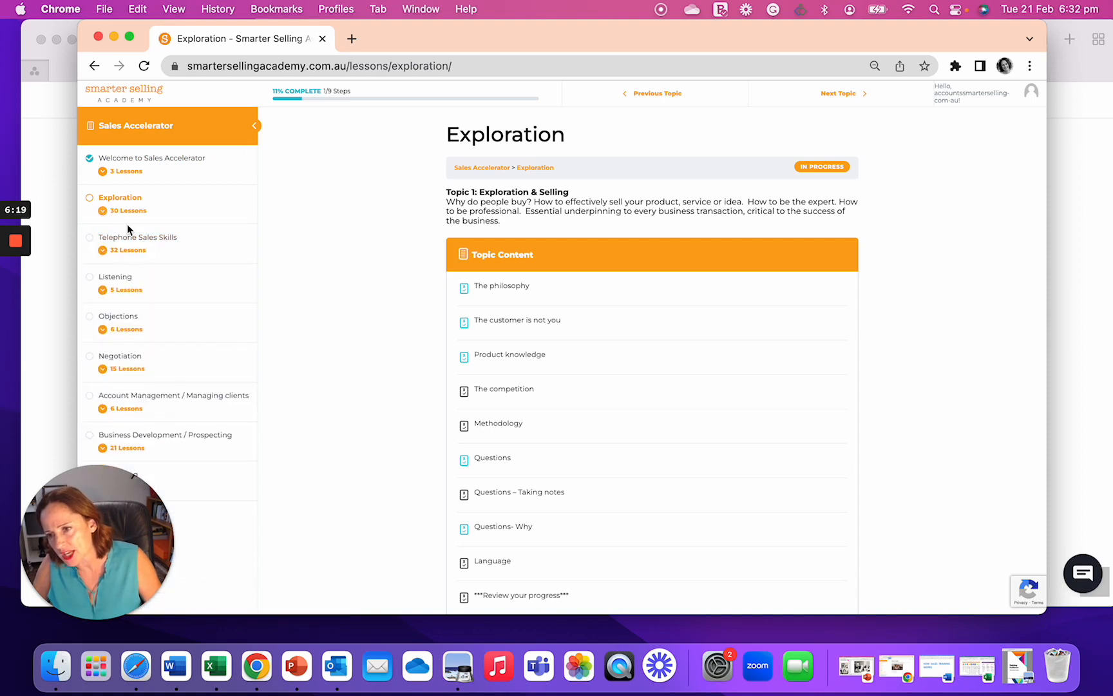
mouse_move(119, 254)
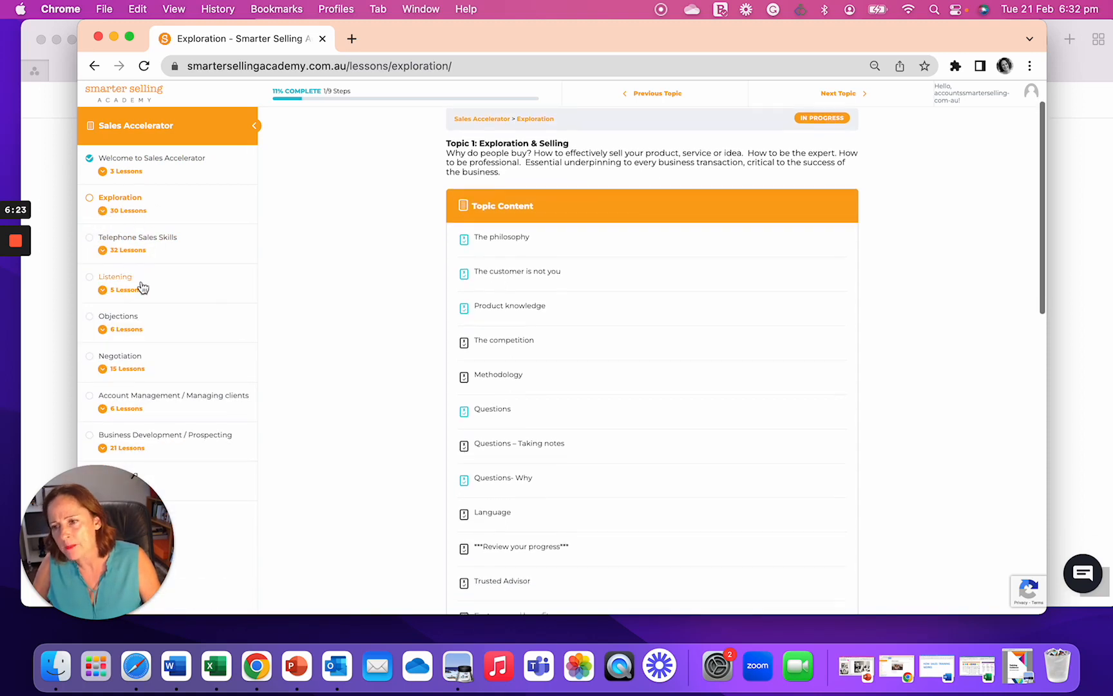
scroll(down, 3)
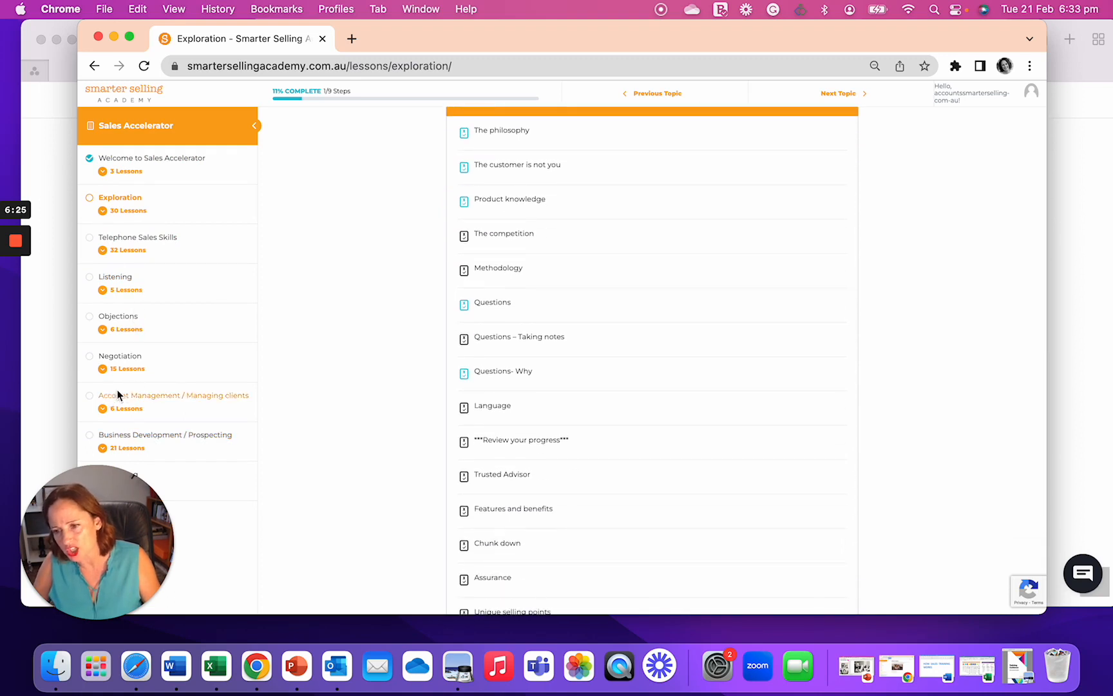
mouse_move(157, 448)
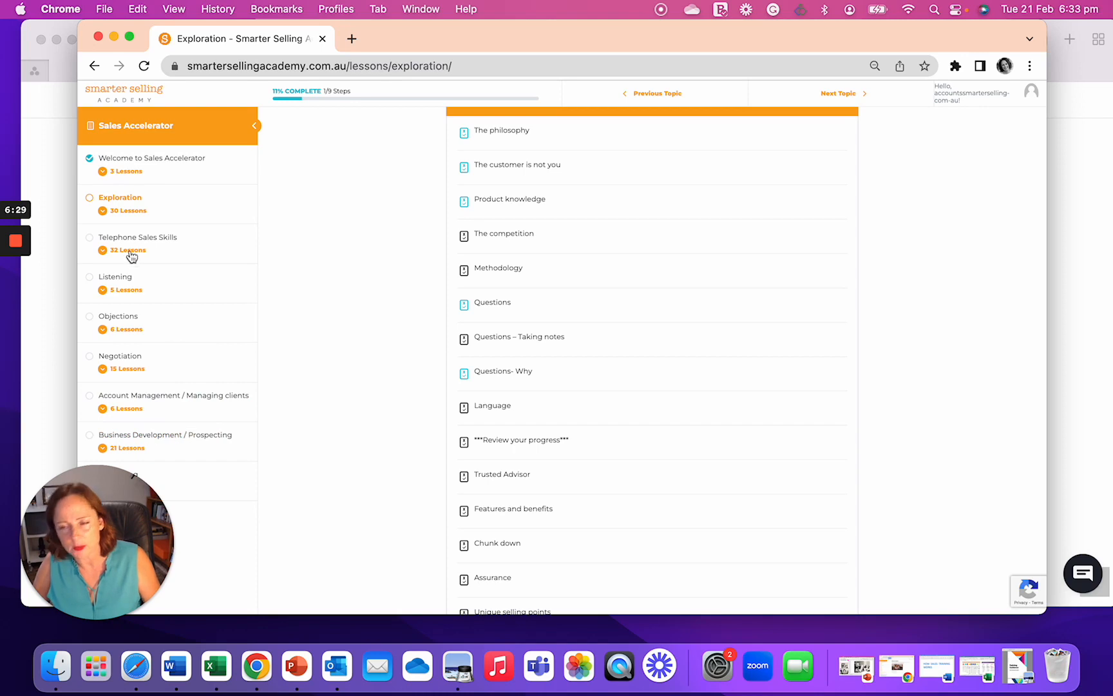
click(119, 197)
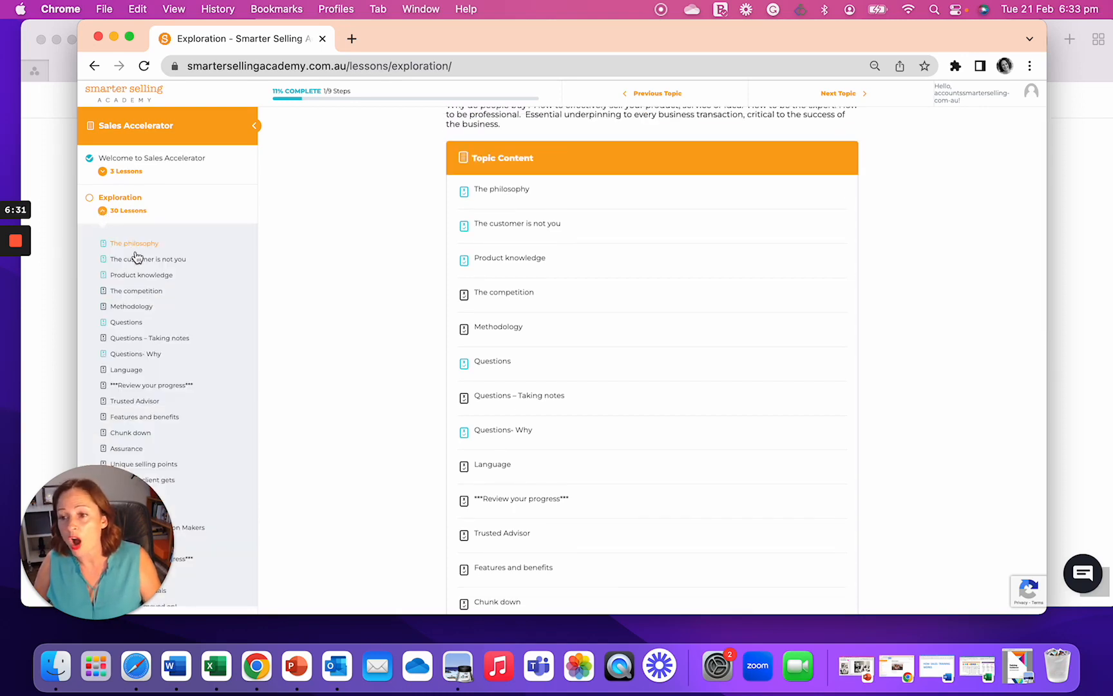
click(133, 243)
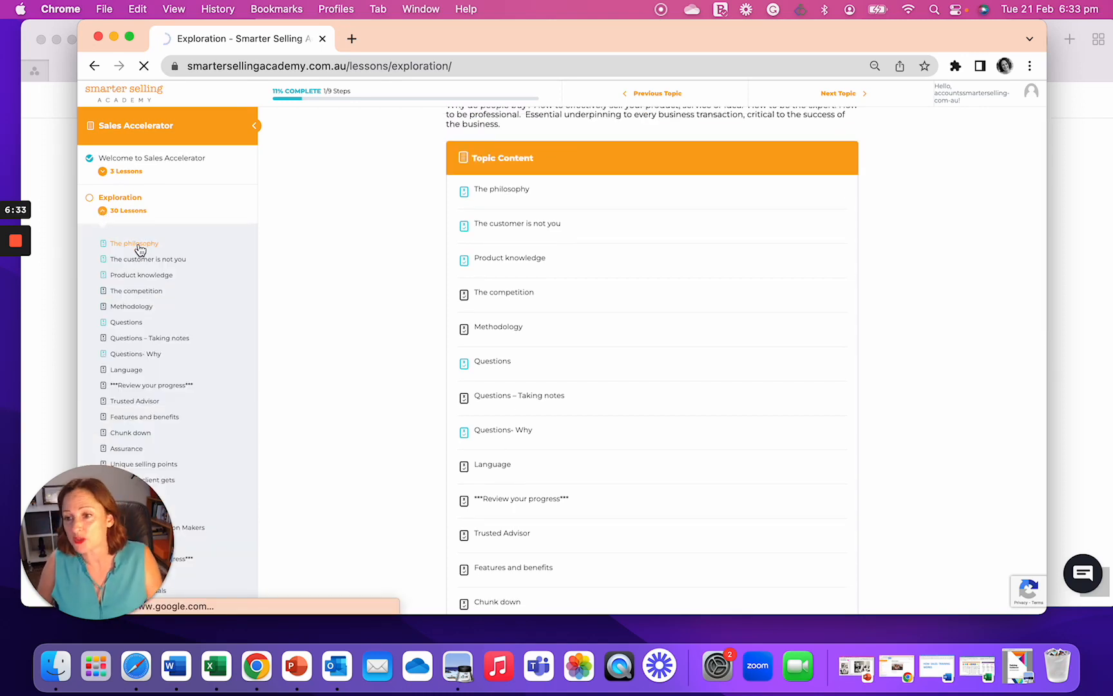
View The philosophy's insight boxes, open The customer is not you, collapse Exploration.
click(134, 243)
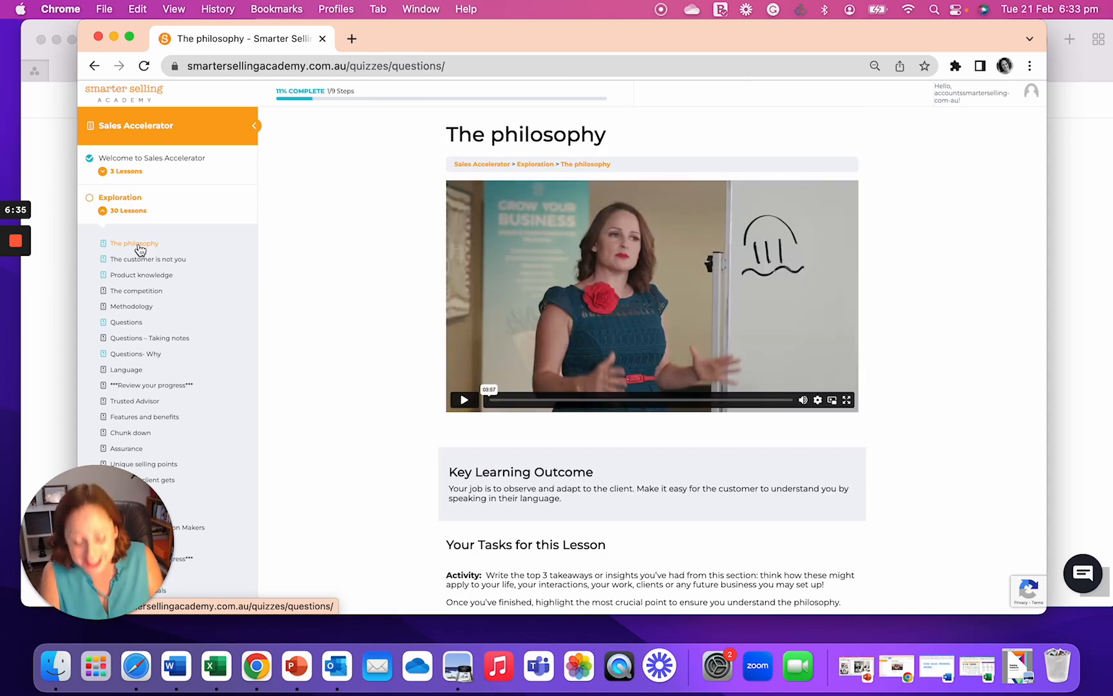
mouse_move(954, 388)
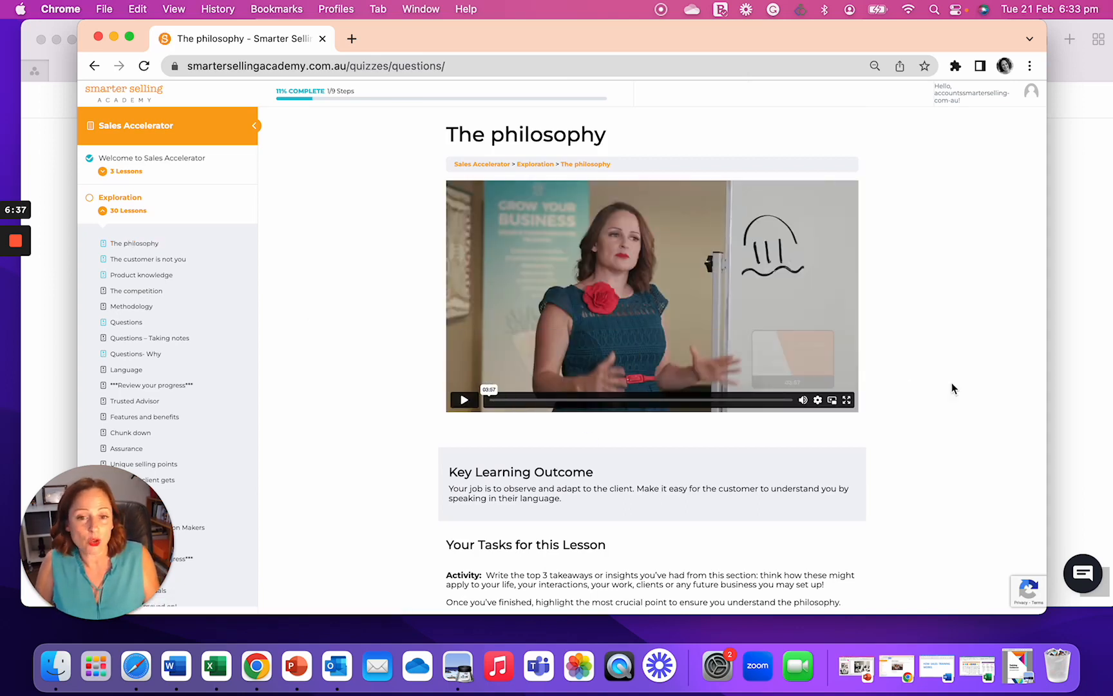
scroll(down, 3)
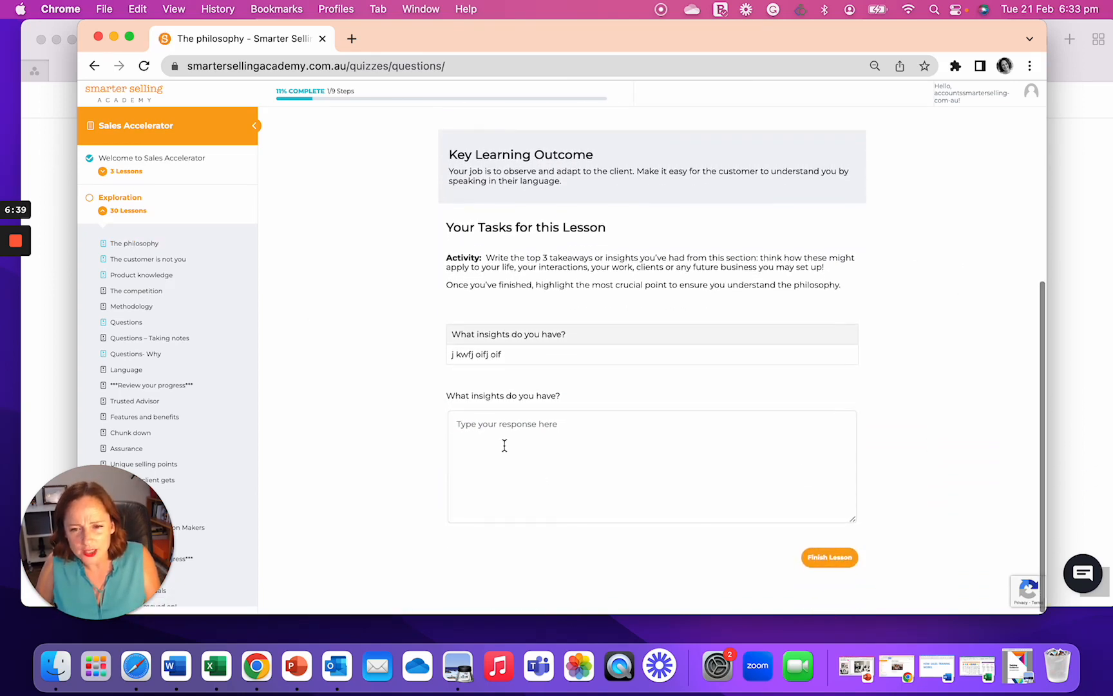
click(649, 465)
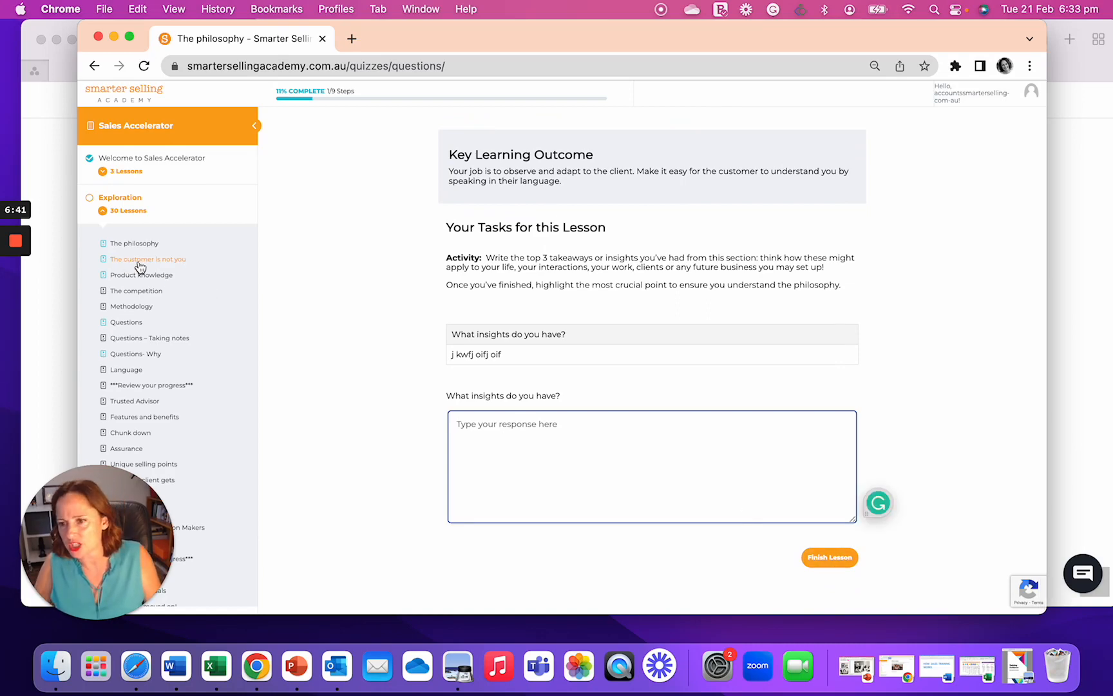
click(147, 259)
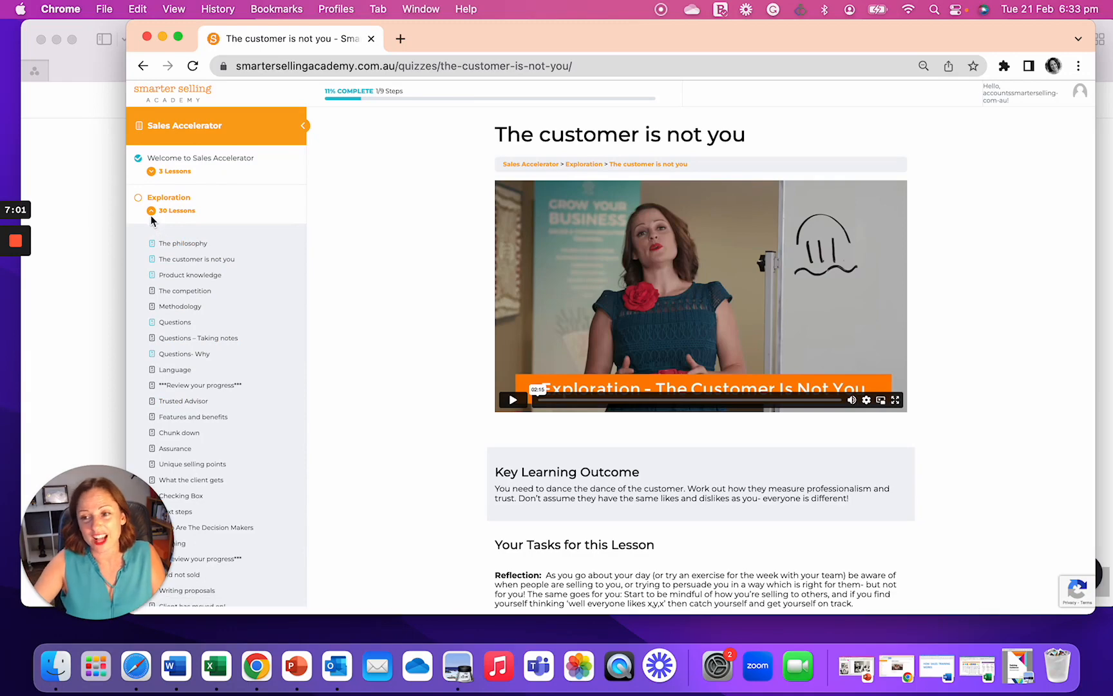
click(167, 196)
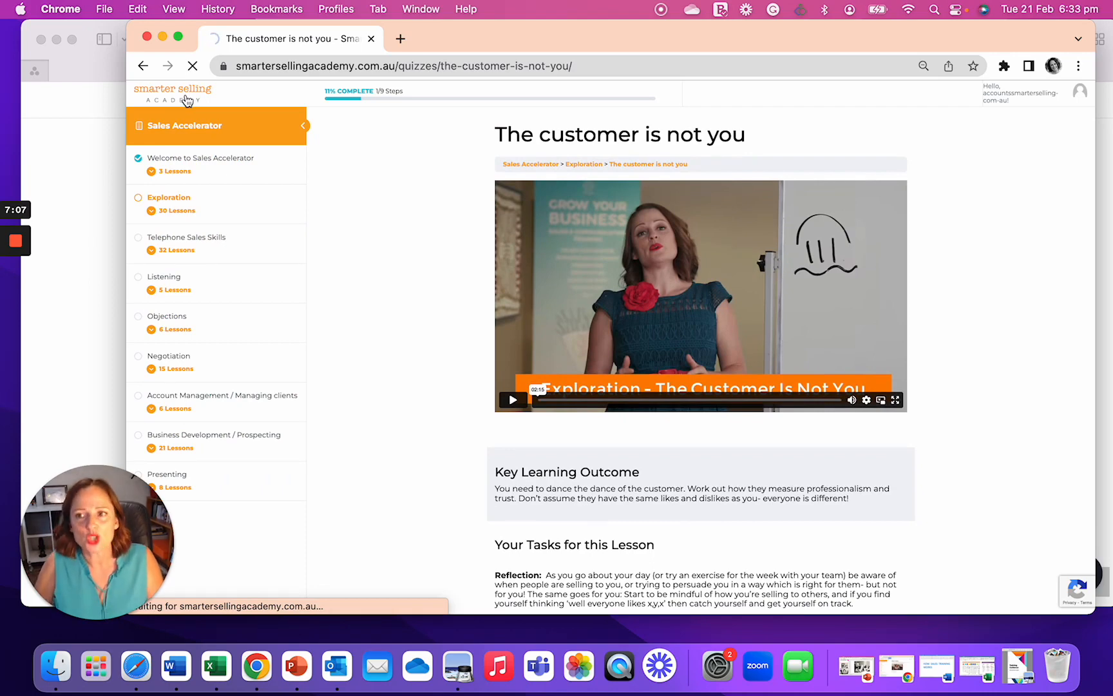
Open the group management dashboard and select the Wise Up Marketing group.
click(172, 94)
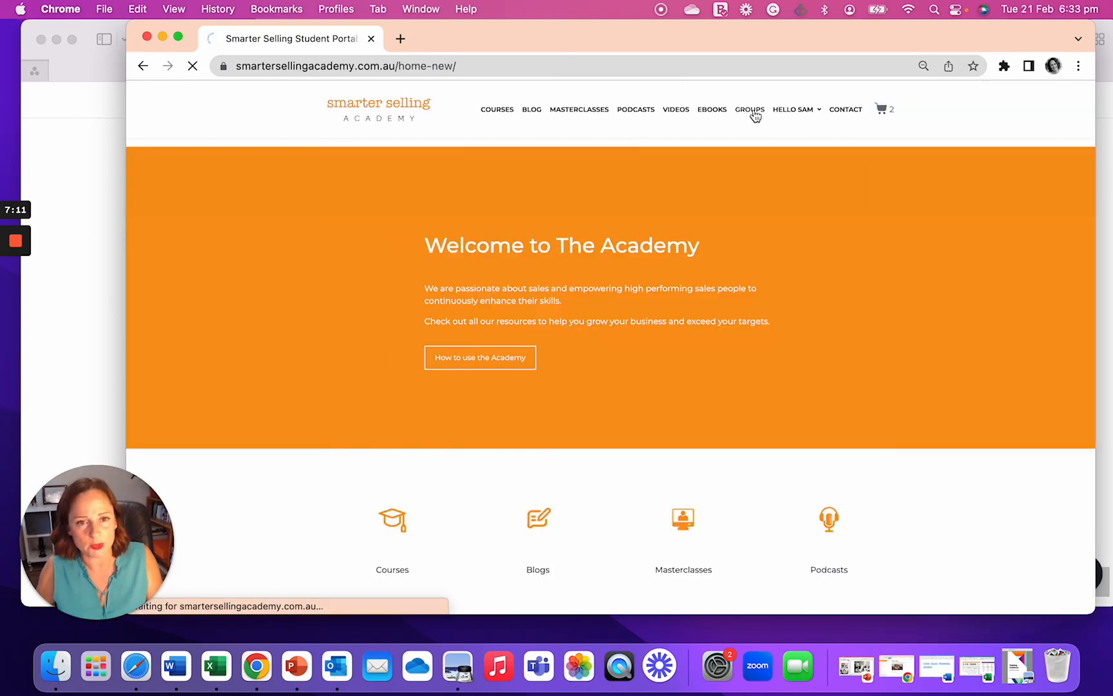
click(749, 109)
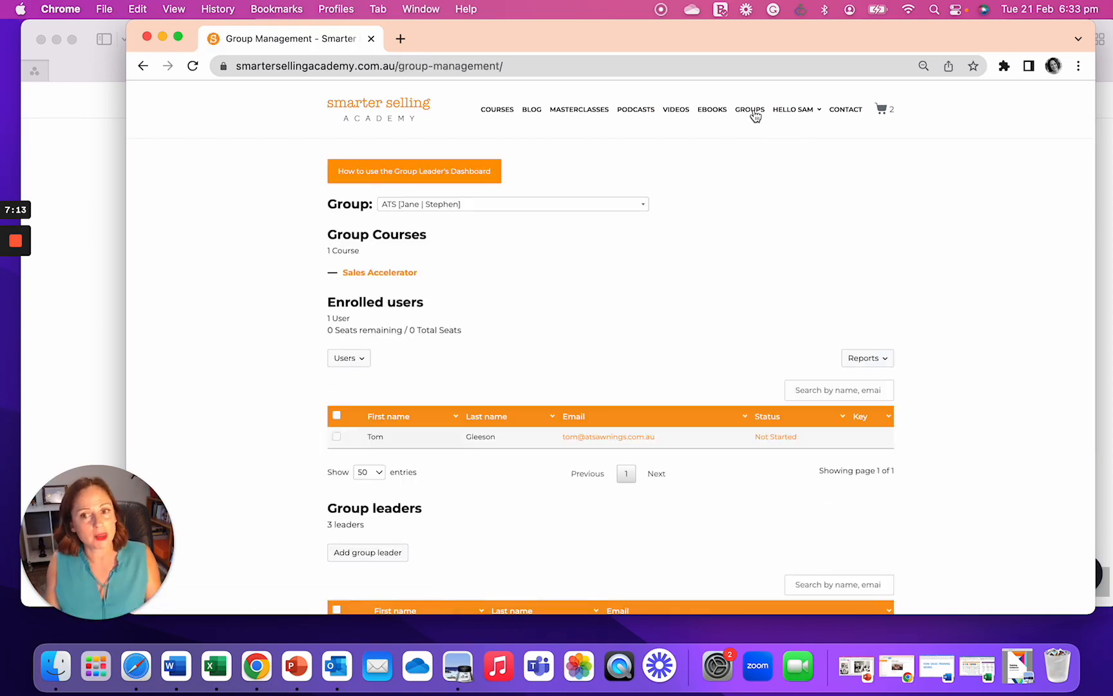
click(510, 203)
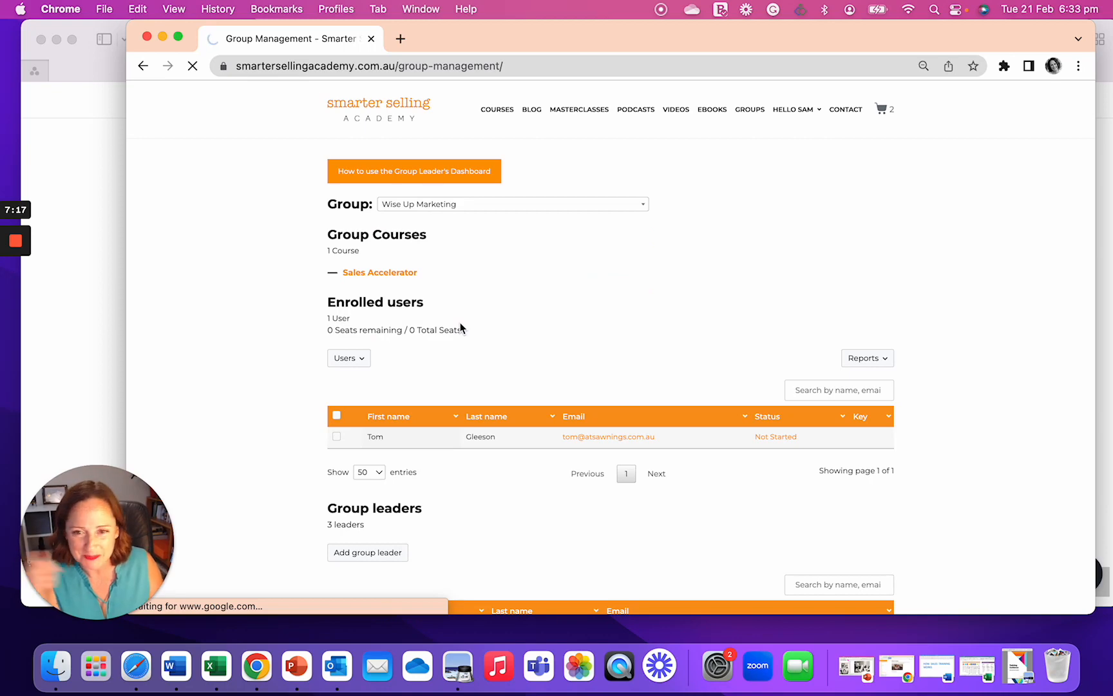
click(511, 203)
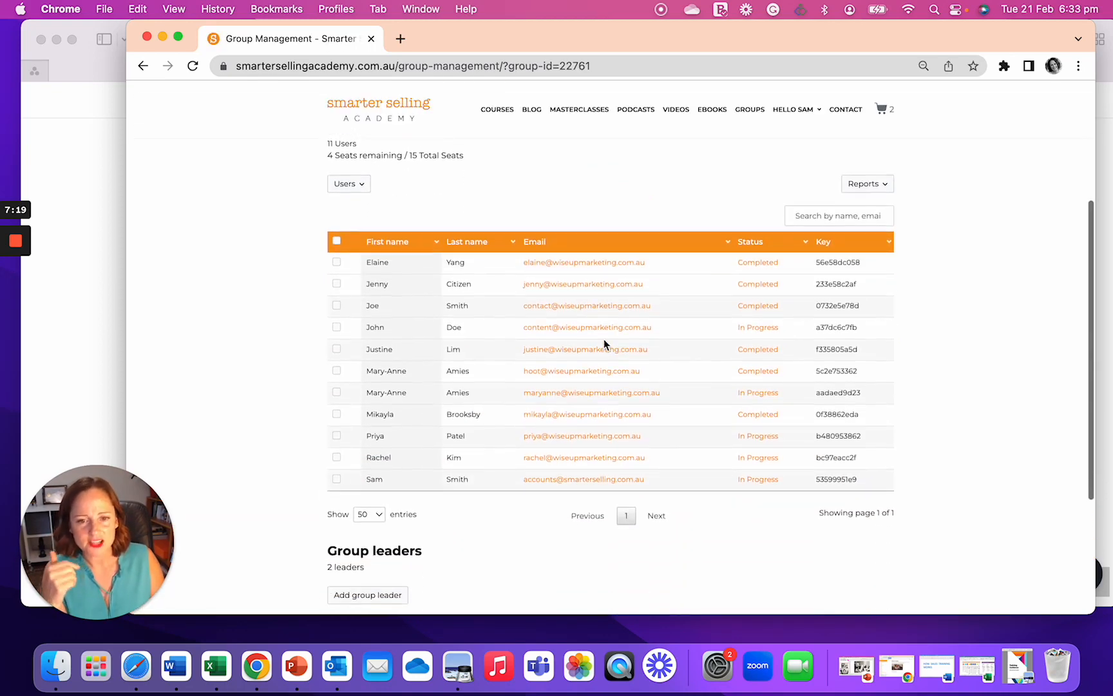
scroll(down, 3)
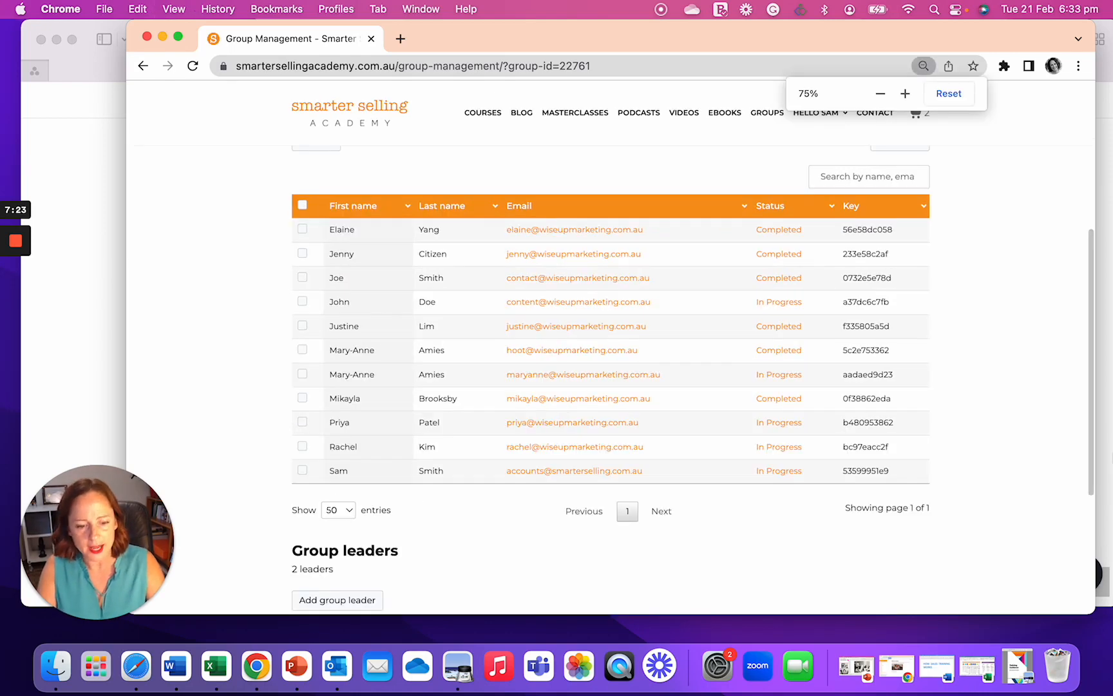
Review a learner's Sales Accelerator and Exploration progress, then return to group management.
click(949, 93)
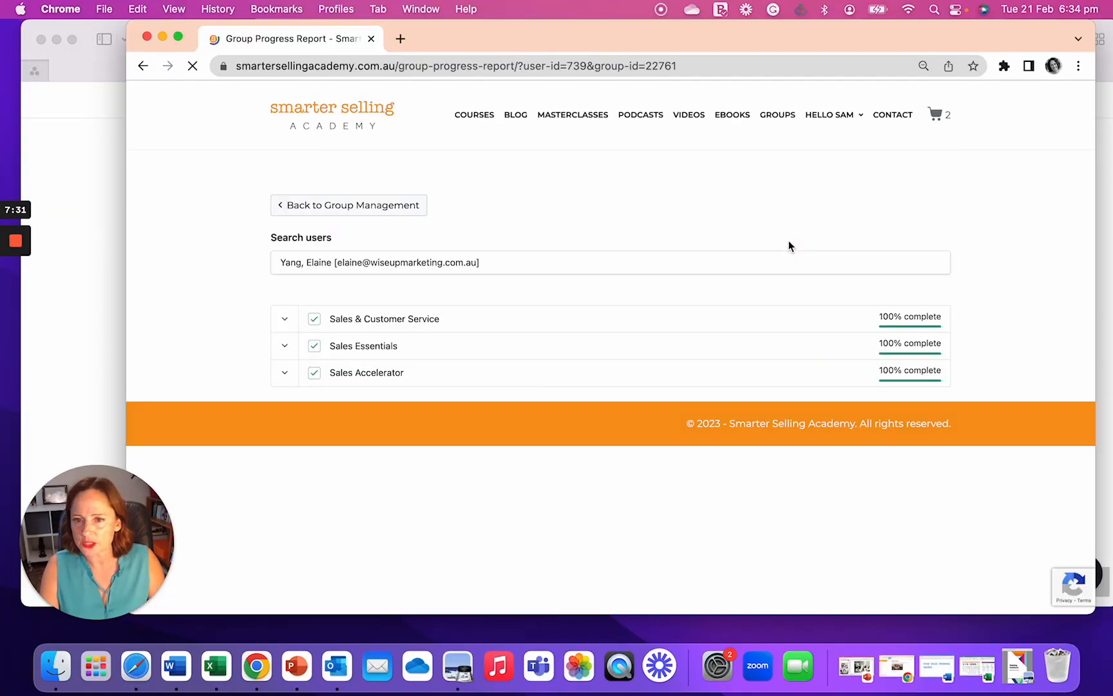
click(284, 372)
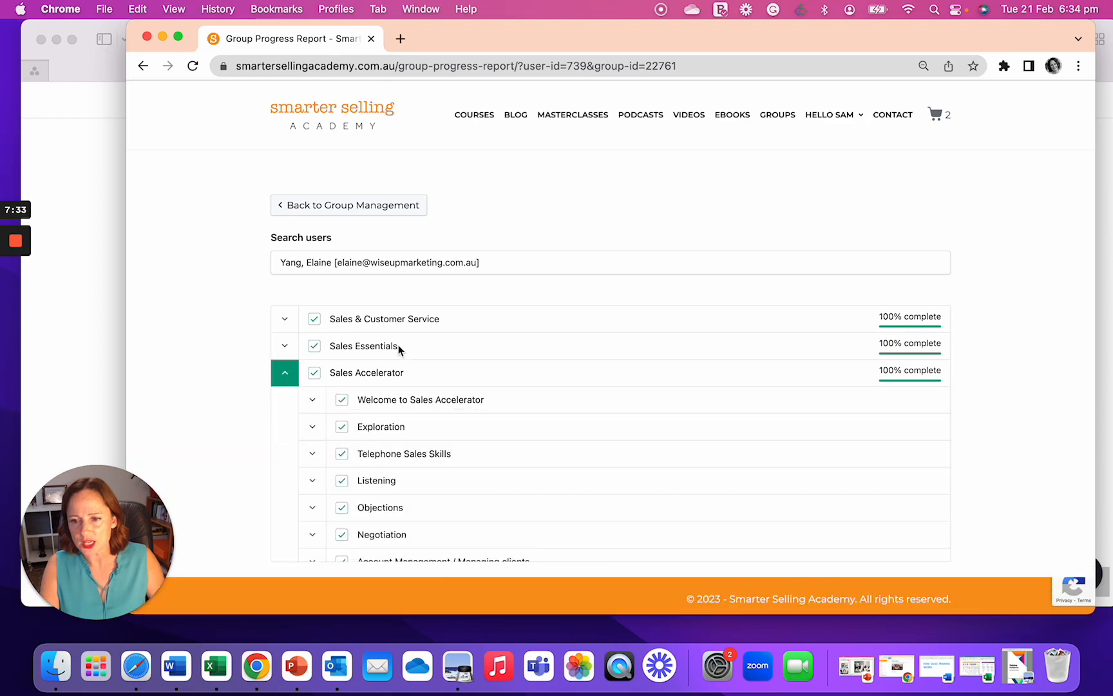
click(312, 426)
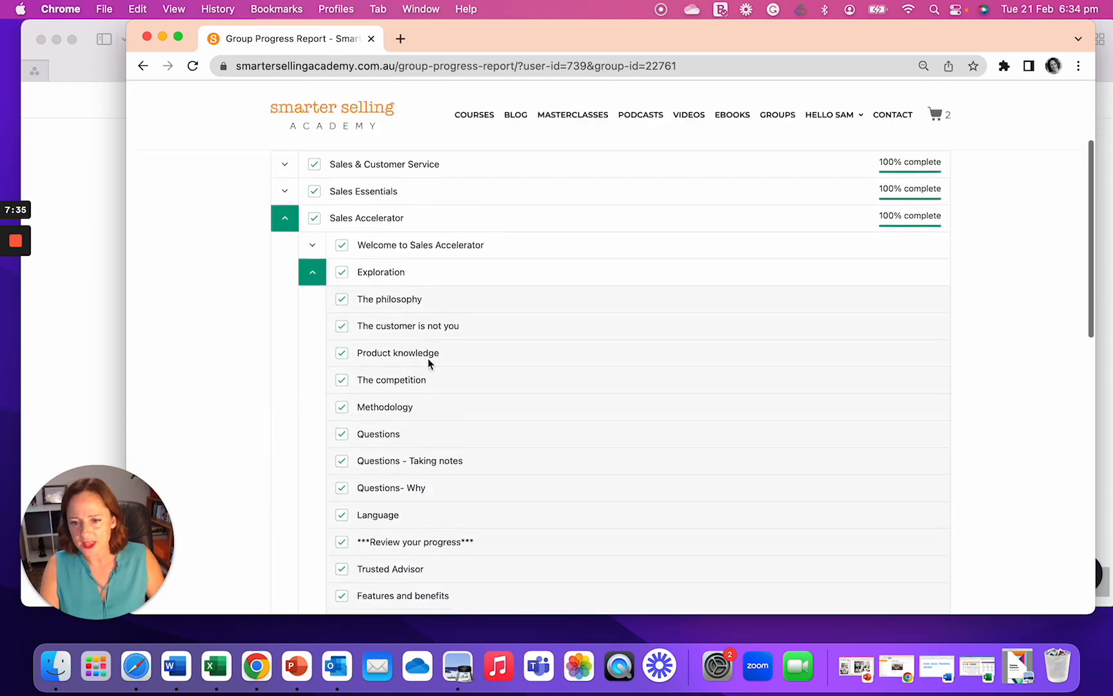
scroll(up, 3)
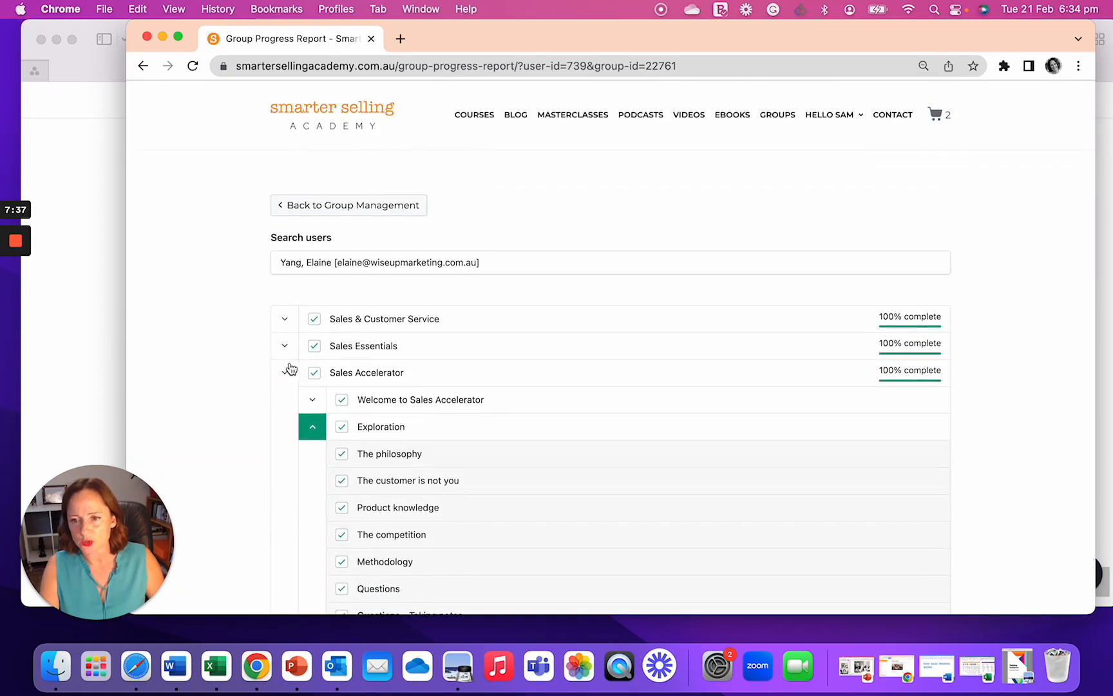
click(349, 205)
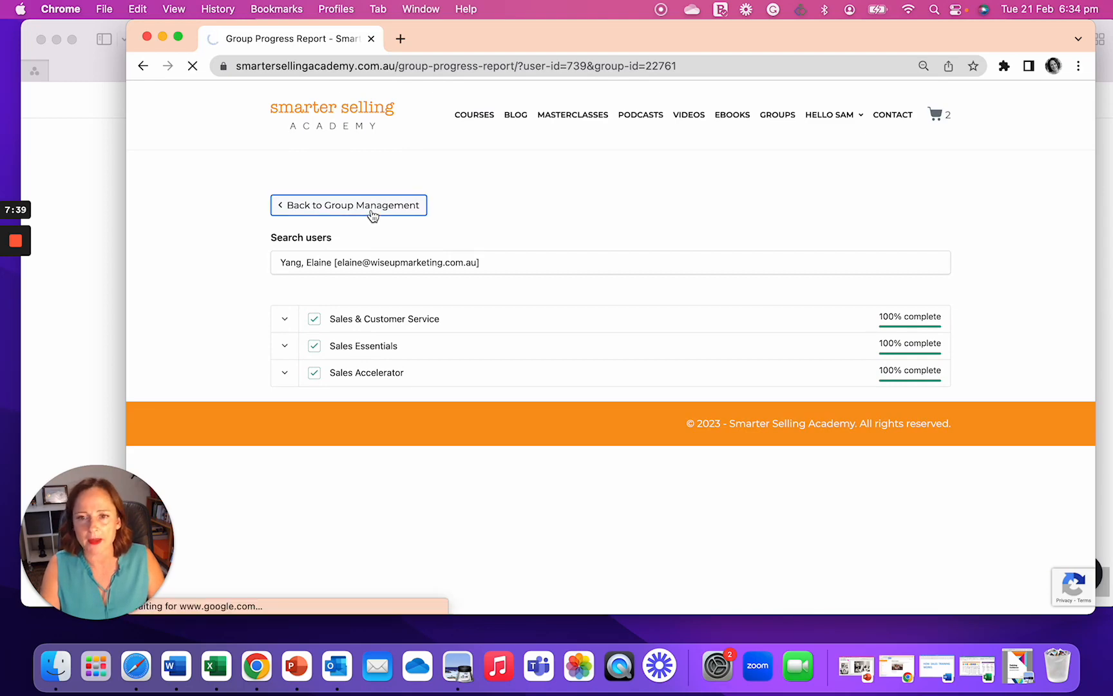
click(348, 205)
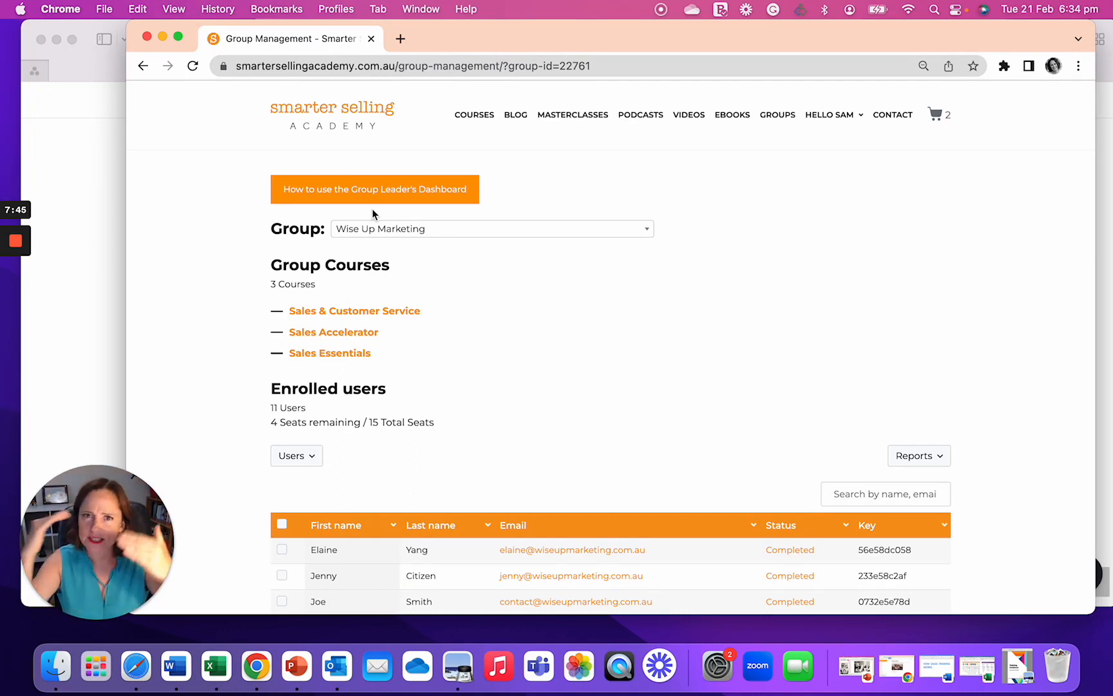
scroll(down, 3)
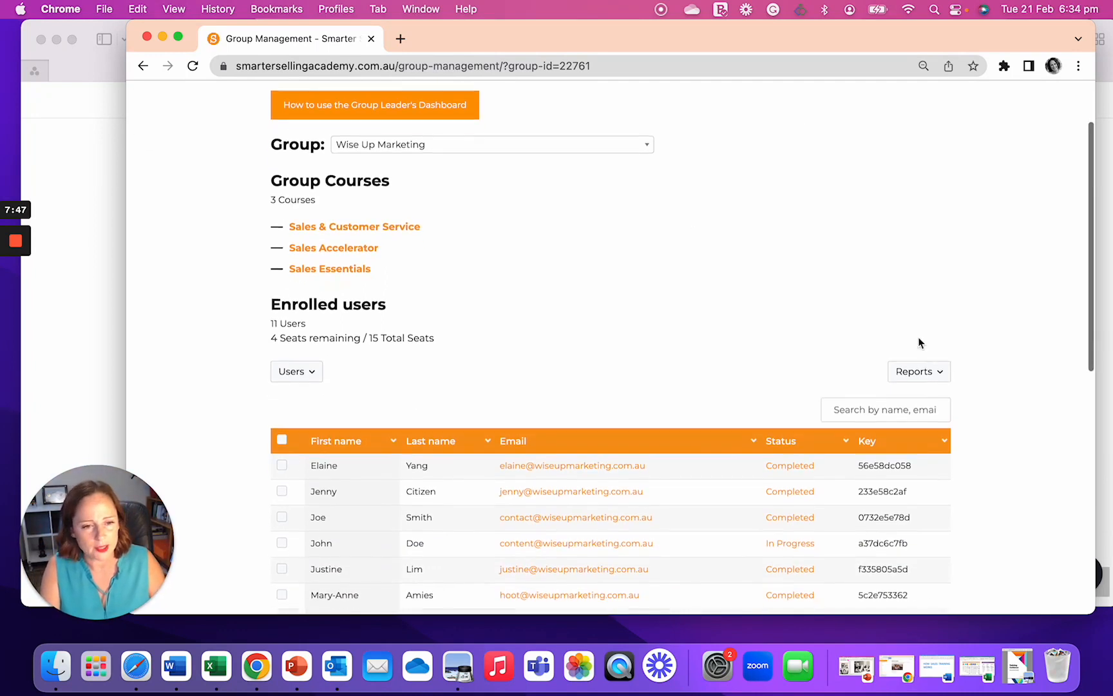
click(918, 369)
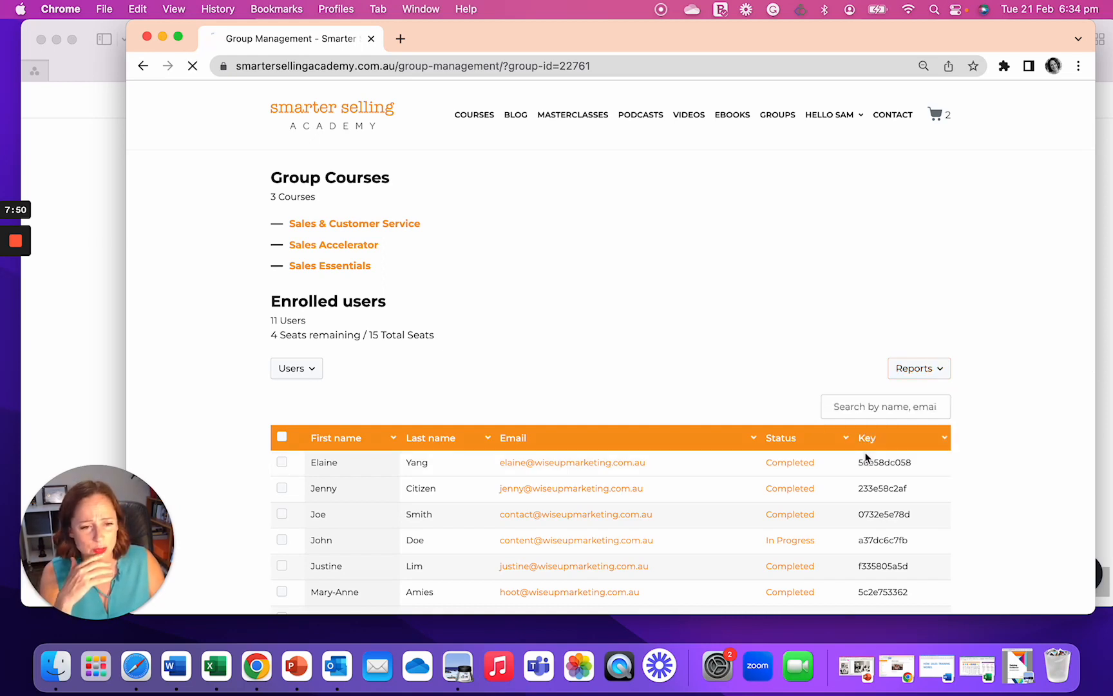
mouse_move(918, 368)
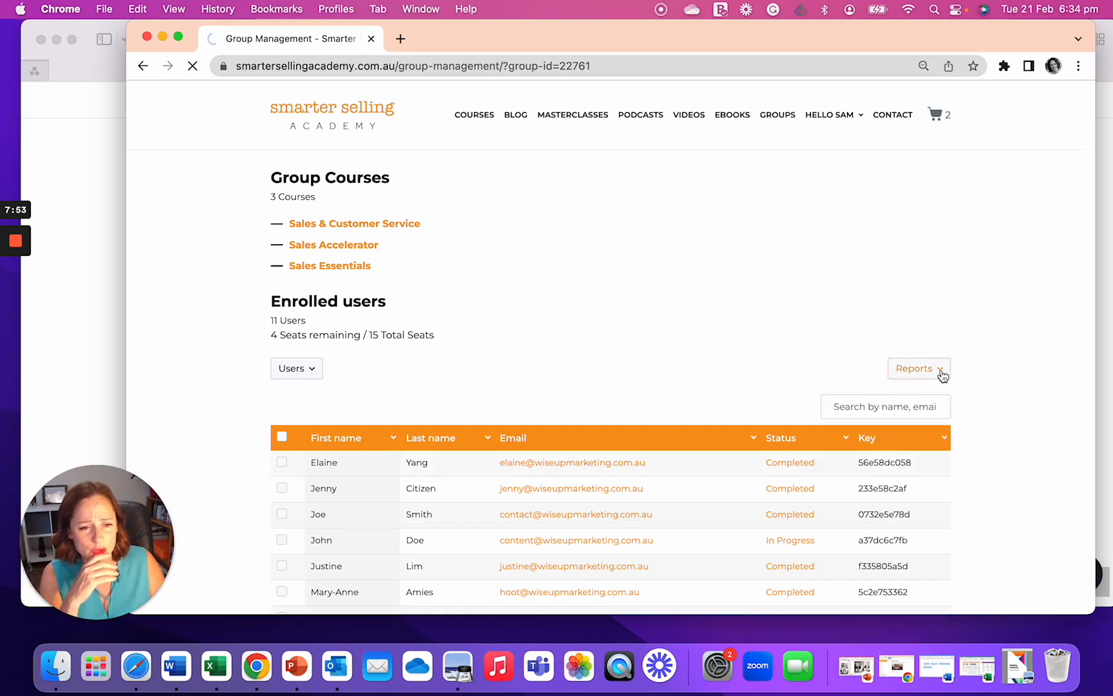
Open the Group Essay Report for Wise Up Marketing's Sales Accelerator course.
click(914, 368)
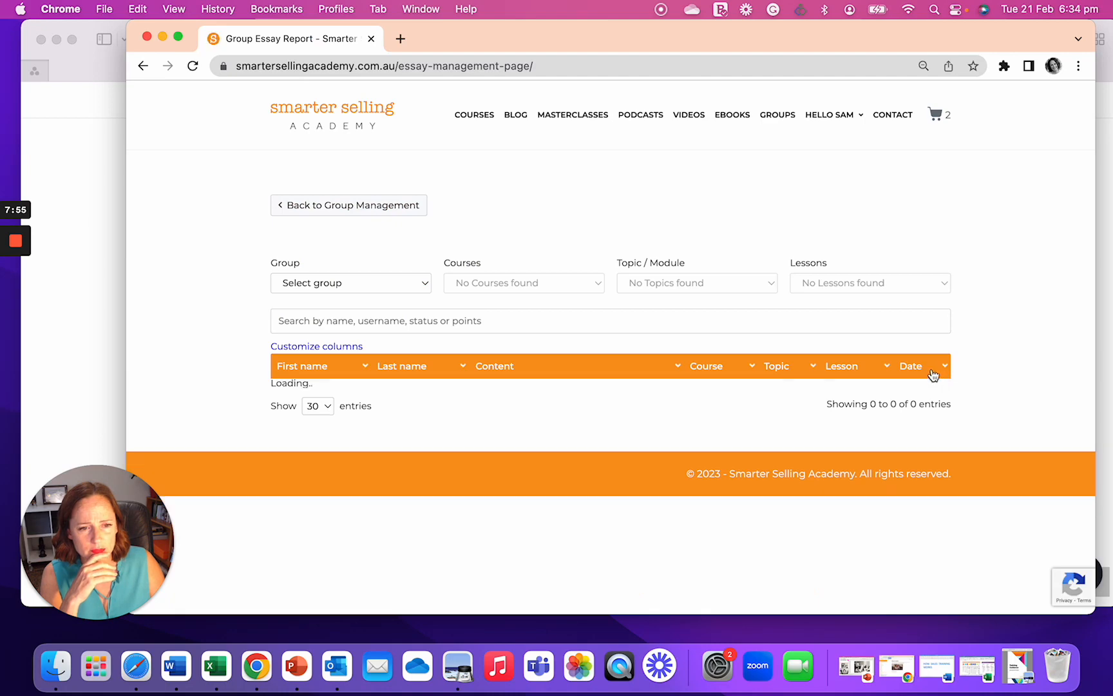
click(350, 283)
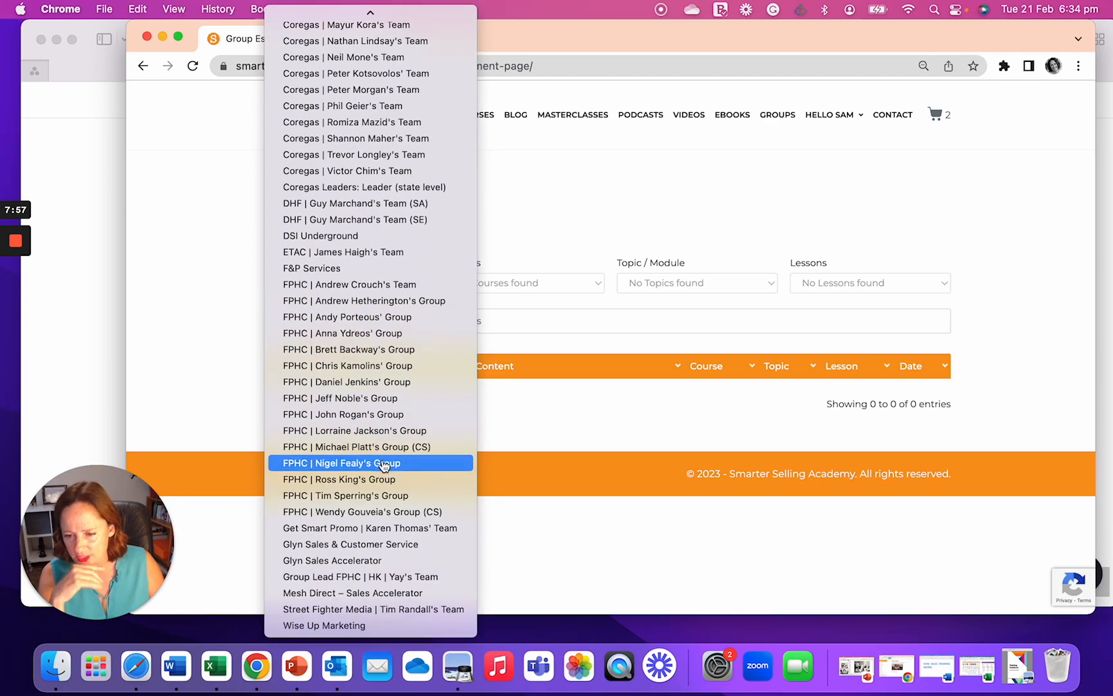
click(324, 626)
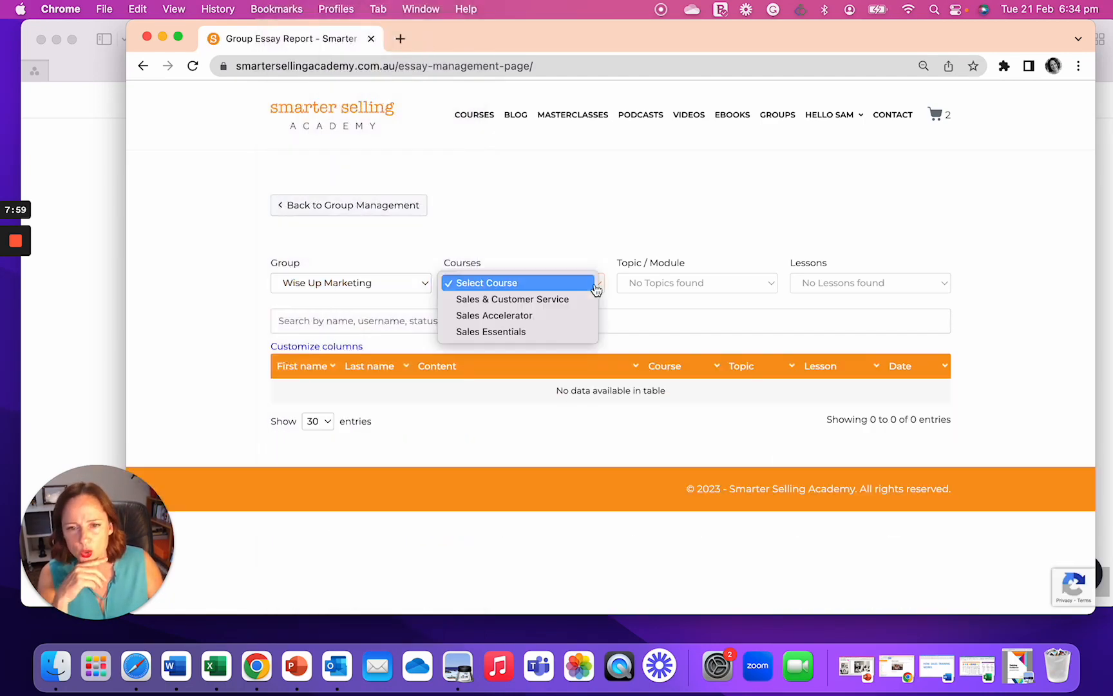
click(494, 315)
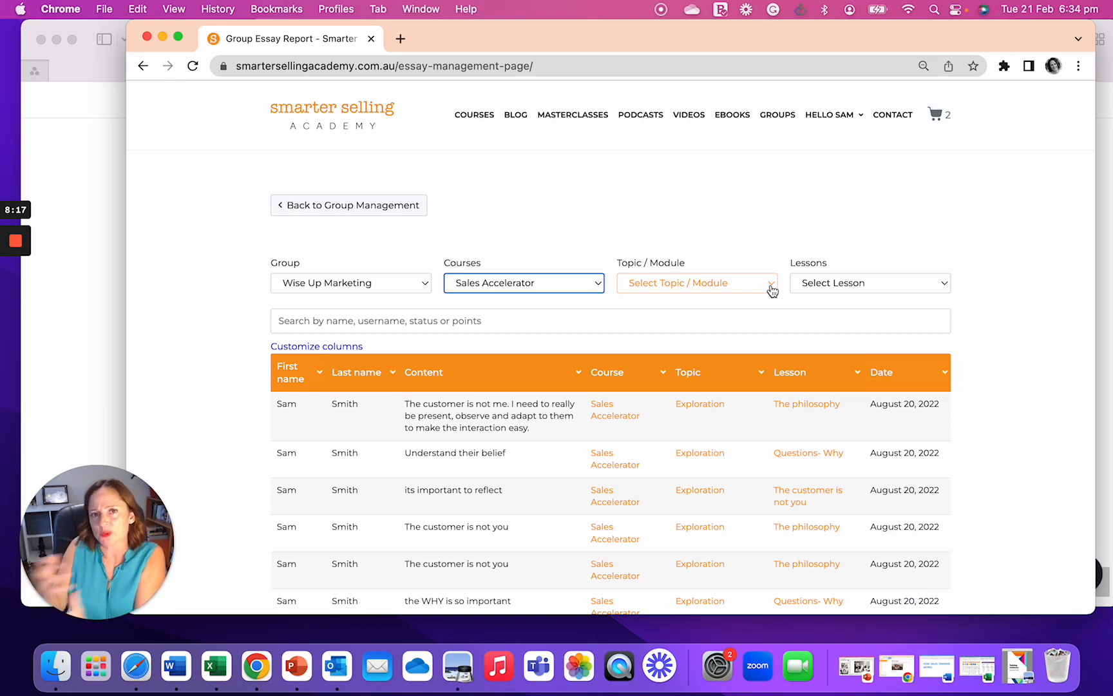
mouse_move(928, 287)
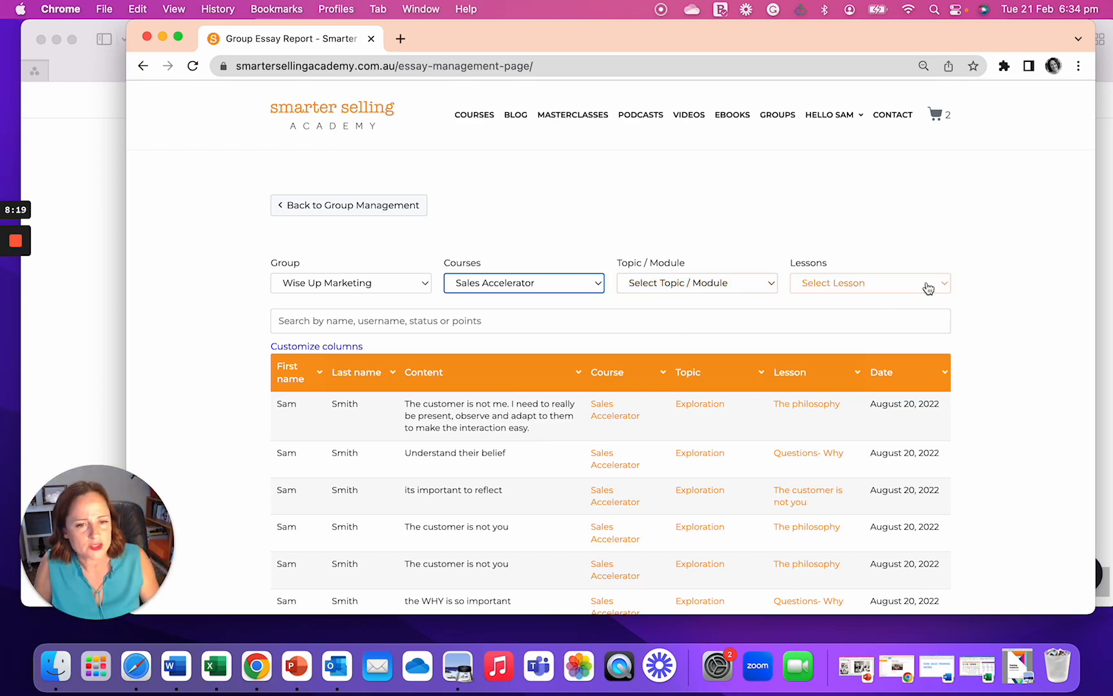
Narrow the report to the Exploration topic and Questions lesson, then scroll the answers.
click(869, 283)
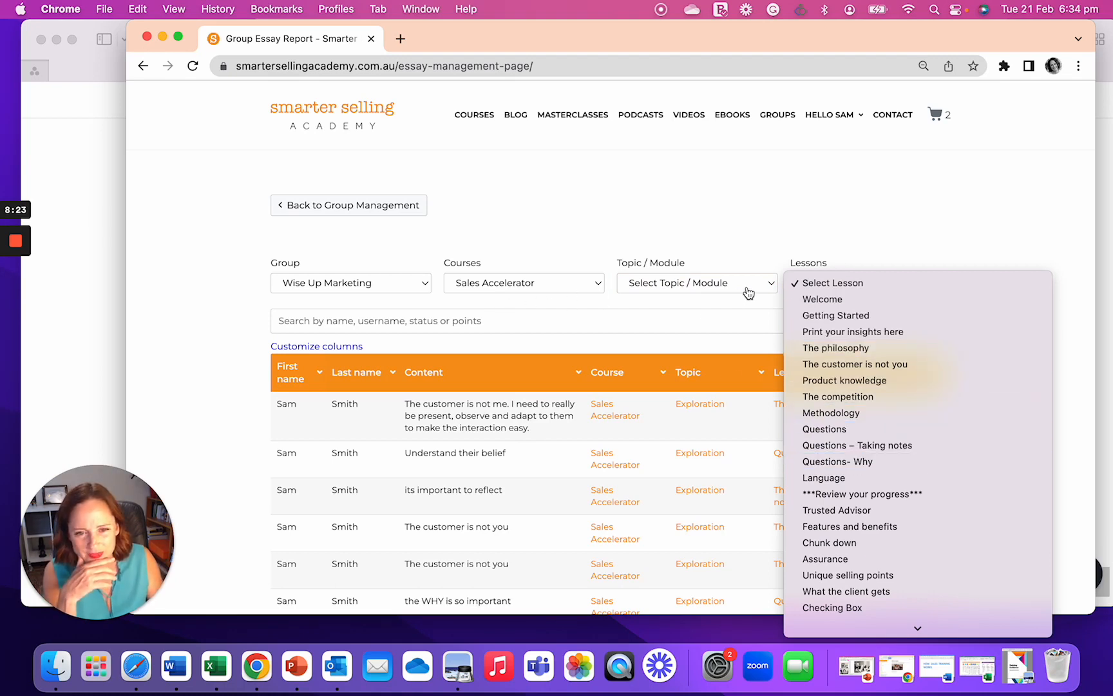
click(695, 282)
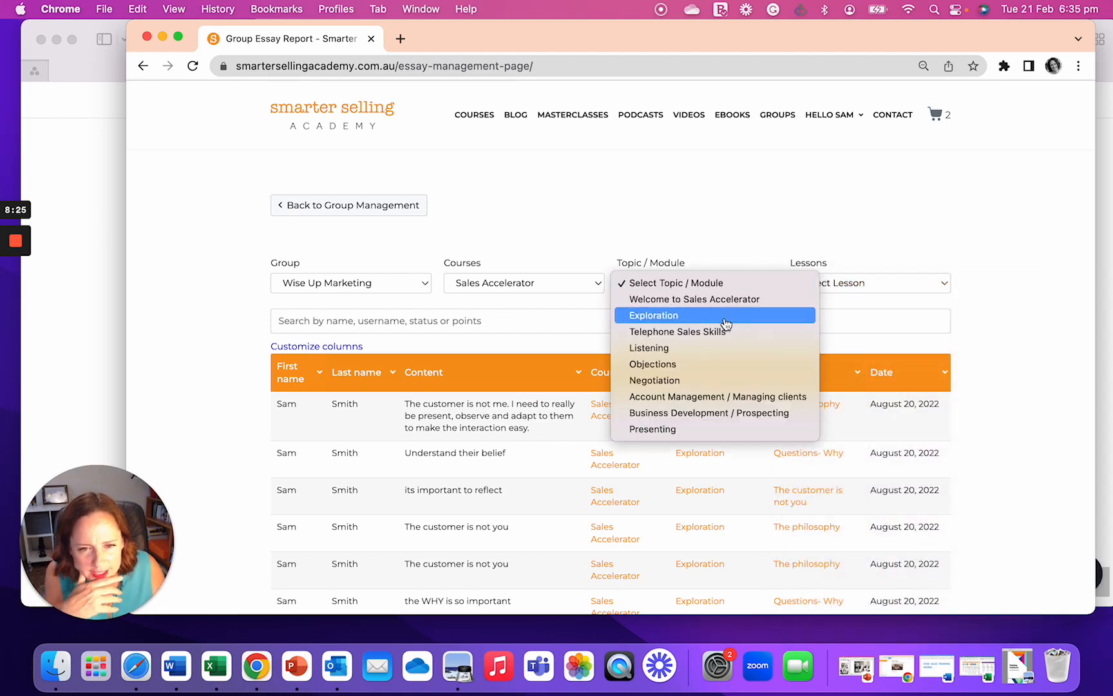
click(653, 315)
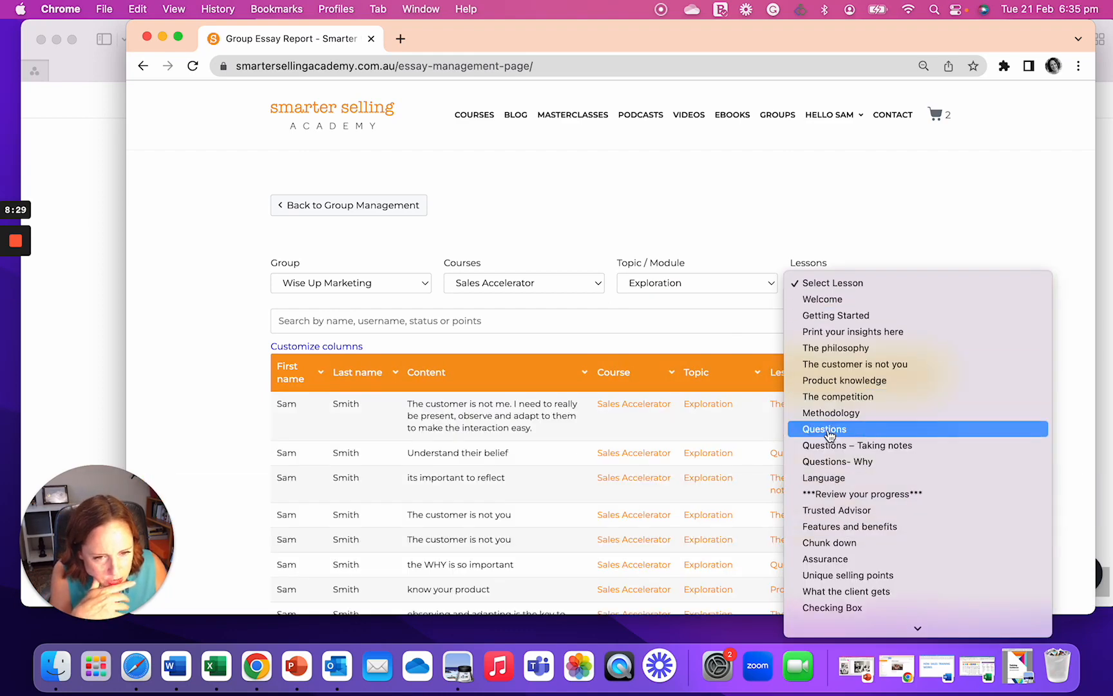
click(824, 429)
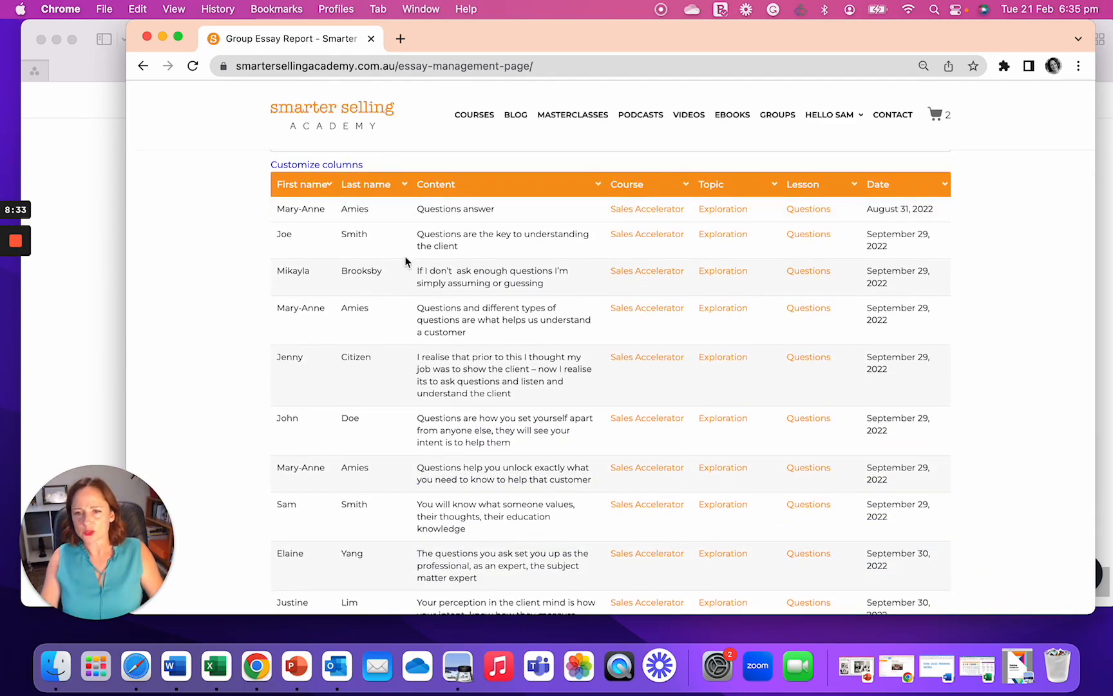
scroll(down, 3)
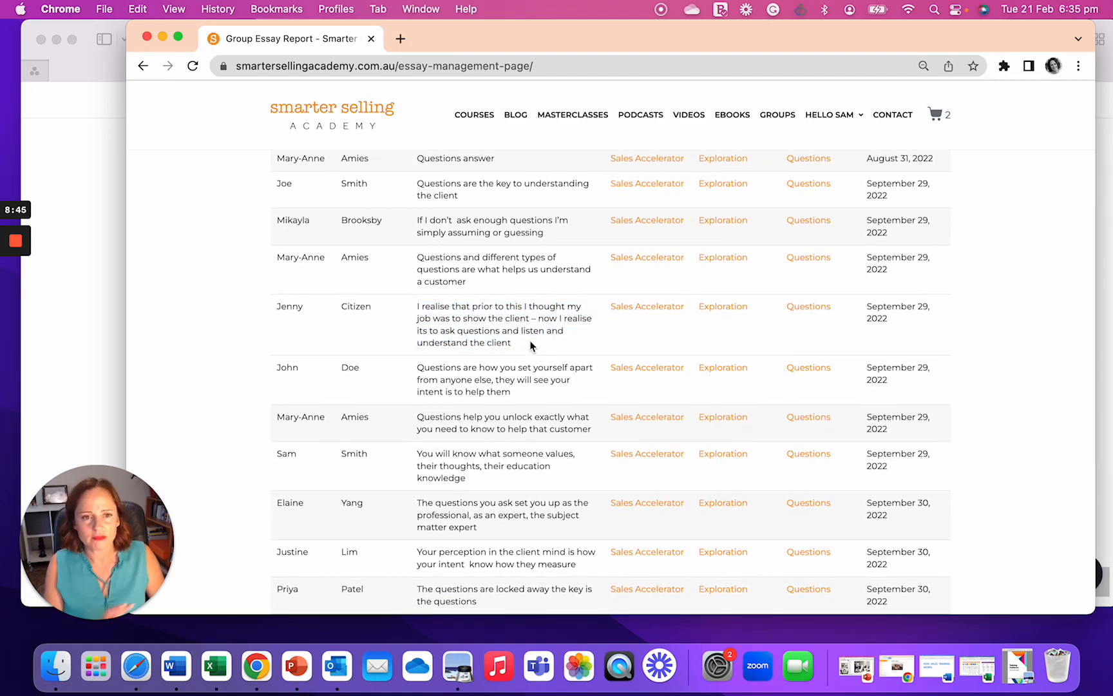
Return to the smarterselling.com.au training page showing the Evaluation to Post-Program stages.
click(192, 66)
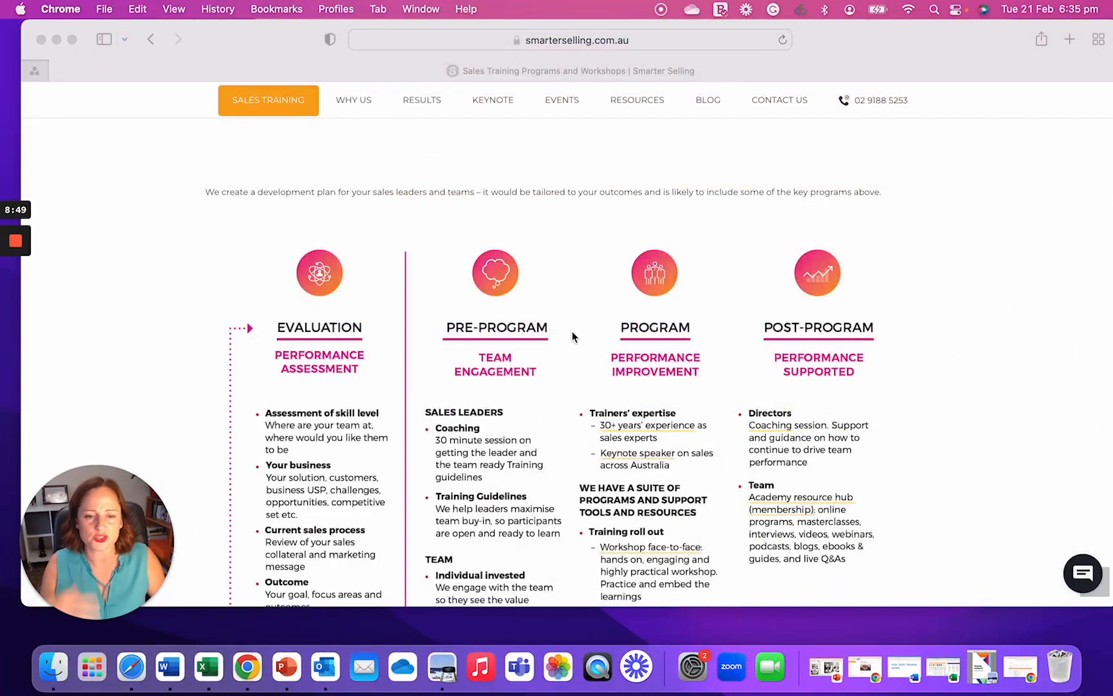
mouse_move(566, 347)
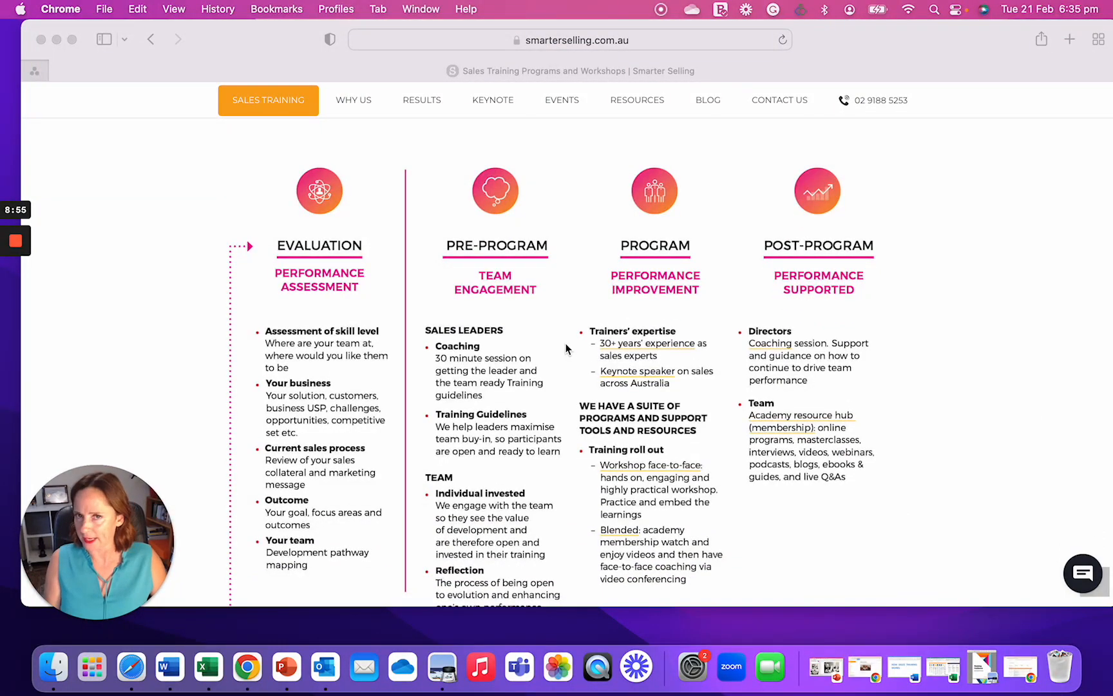
mouse_move(652, 260)
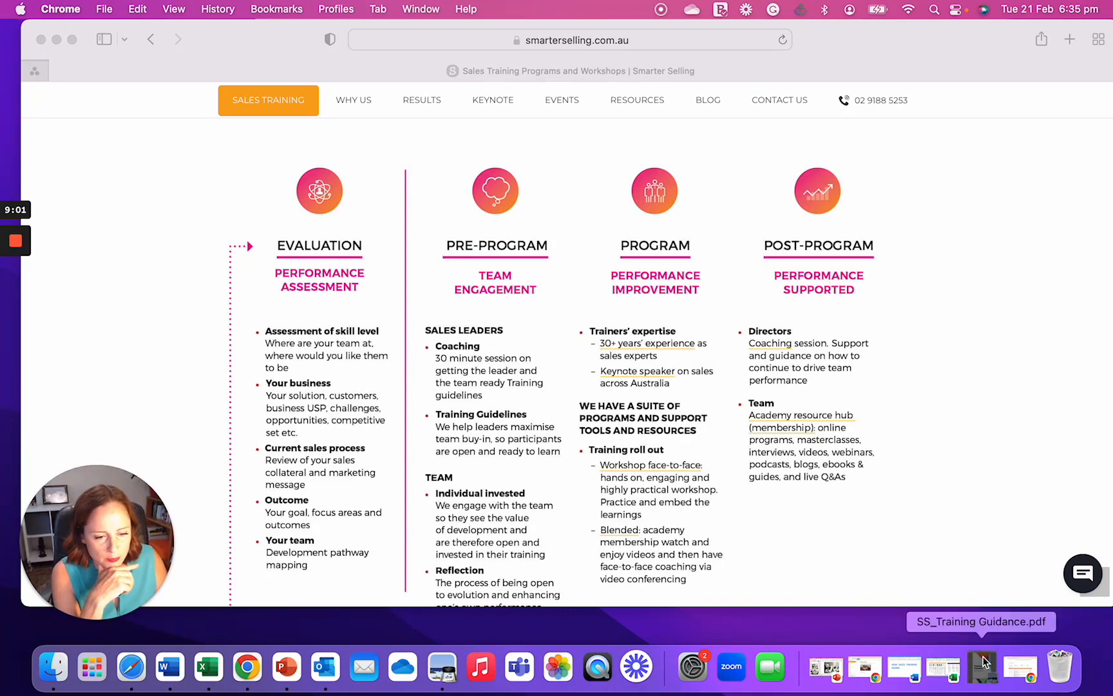
Open SS_Training Guidance.pdf and scroll through the Post-Program page to Appendix D's email template.
click(980, 621)
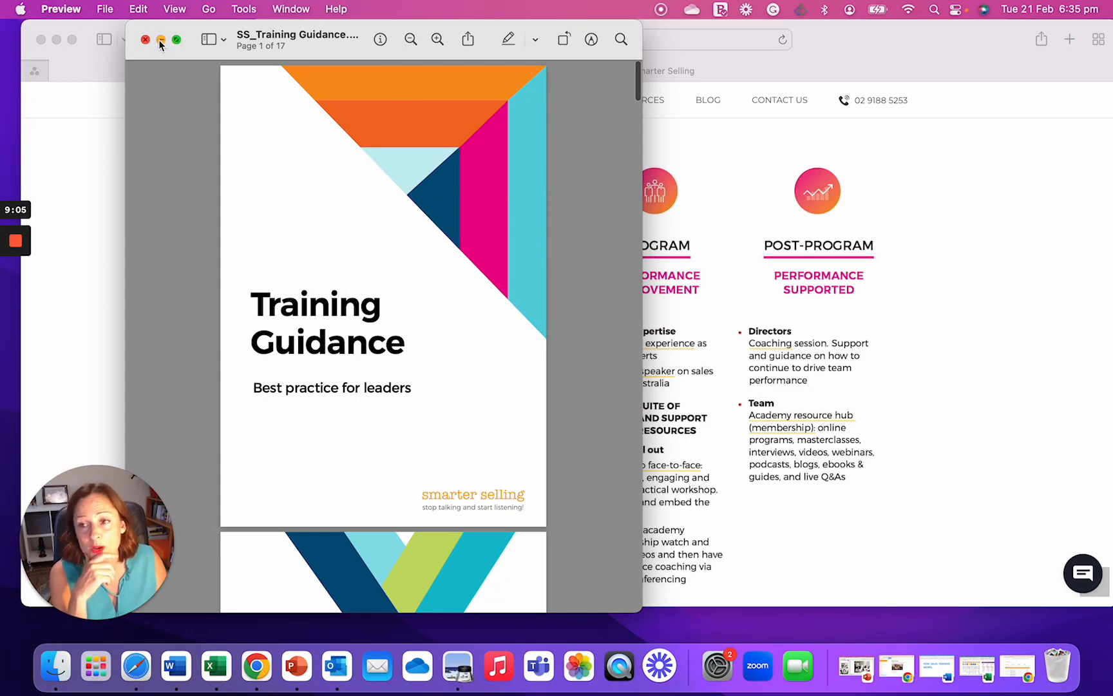
click(145, 40)
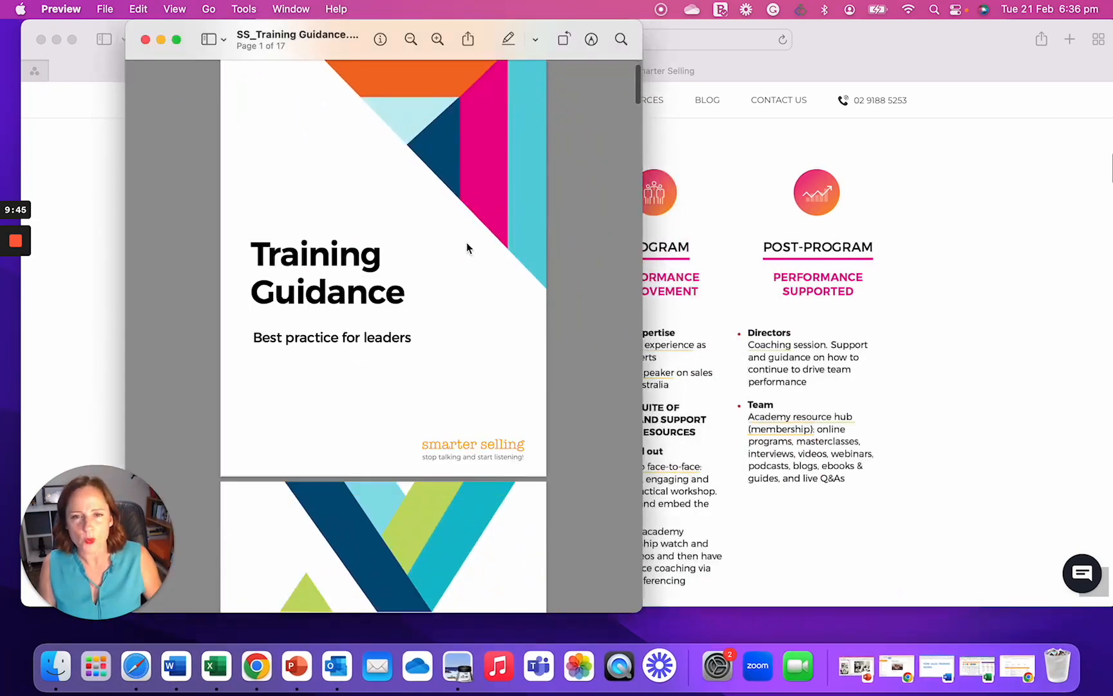
scroll(down, 3)
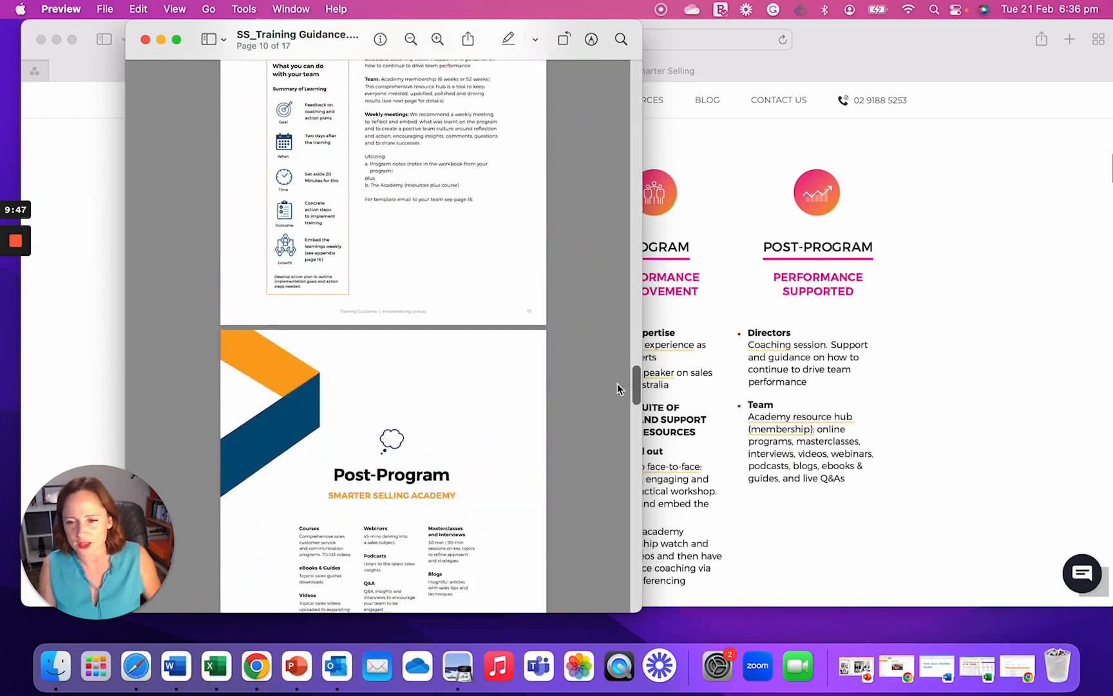
scroll(down, 3)
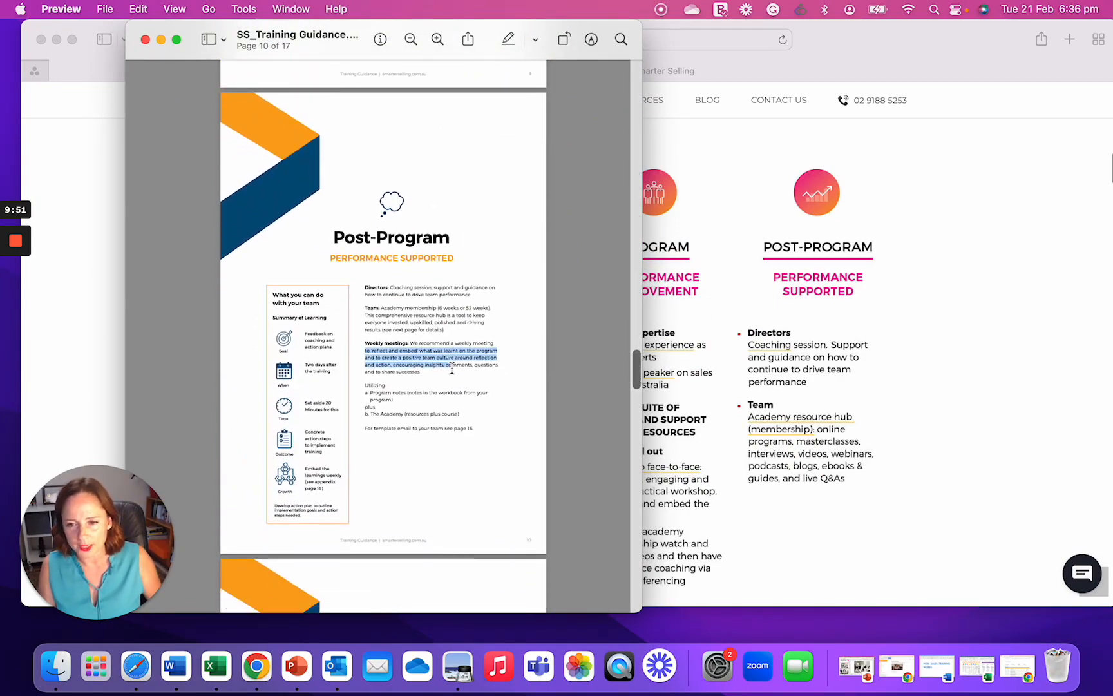
scroll(down, 3)
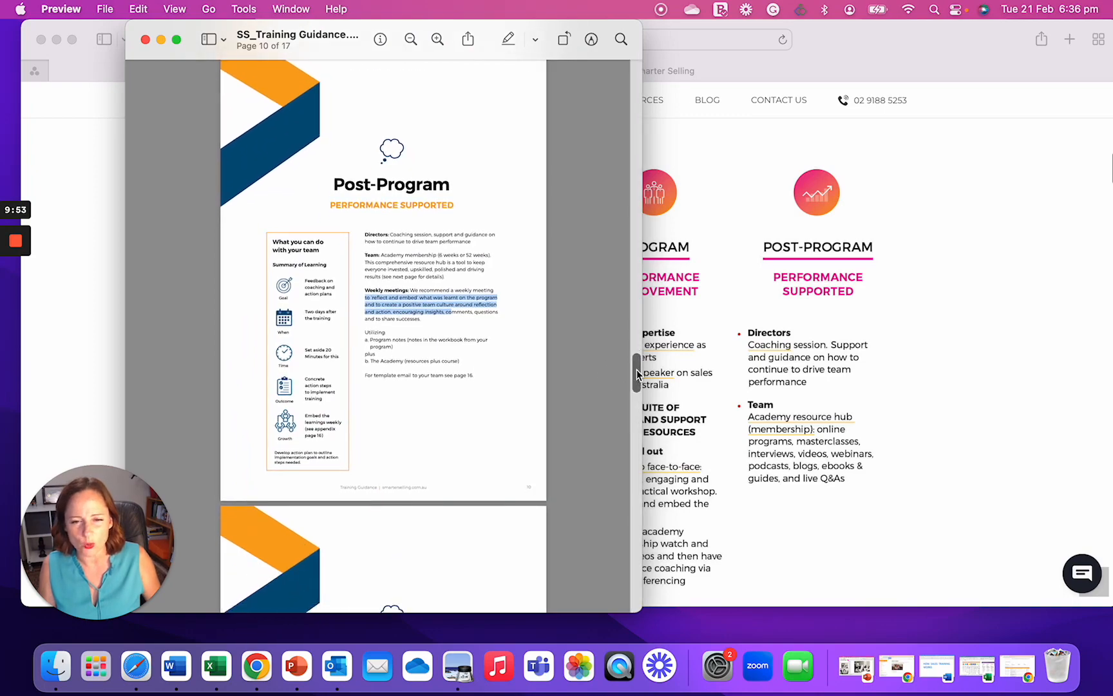
scroll(down, 3)
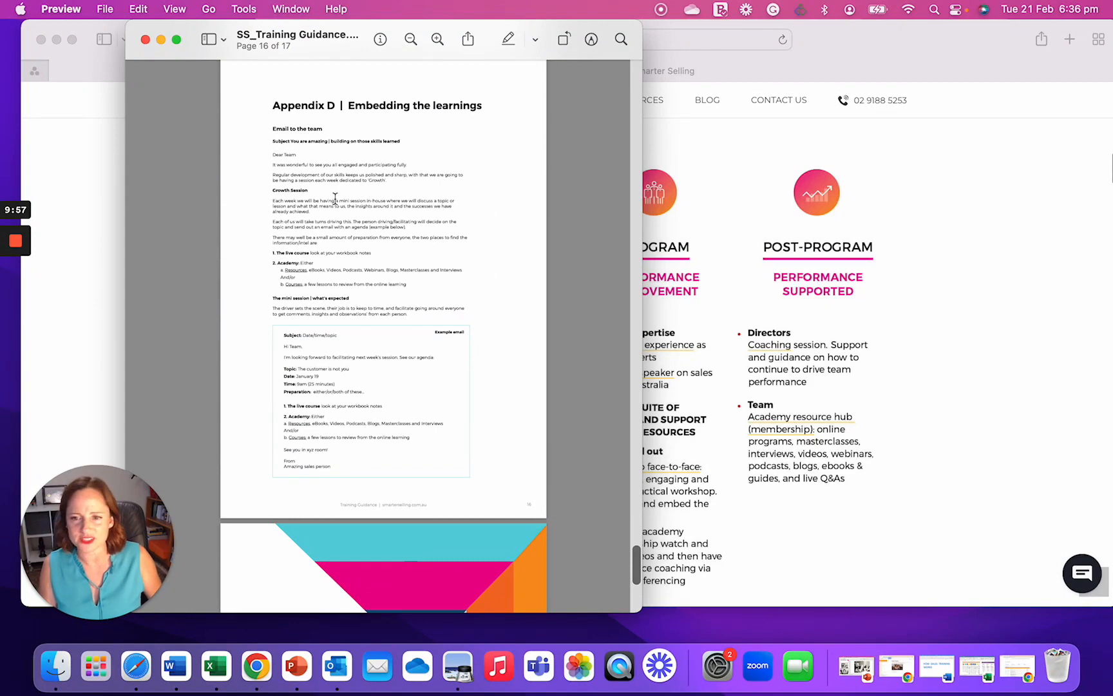
click(145, 39)
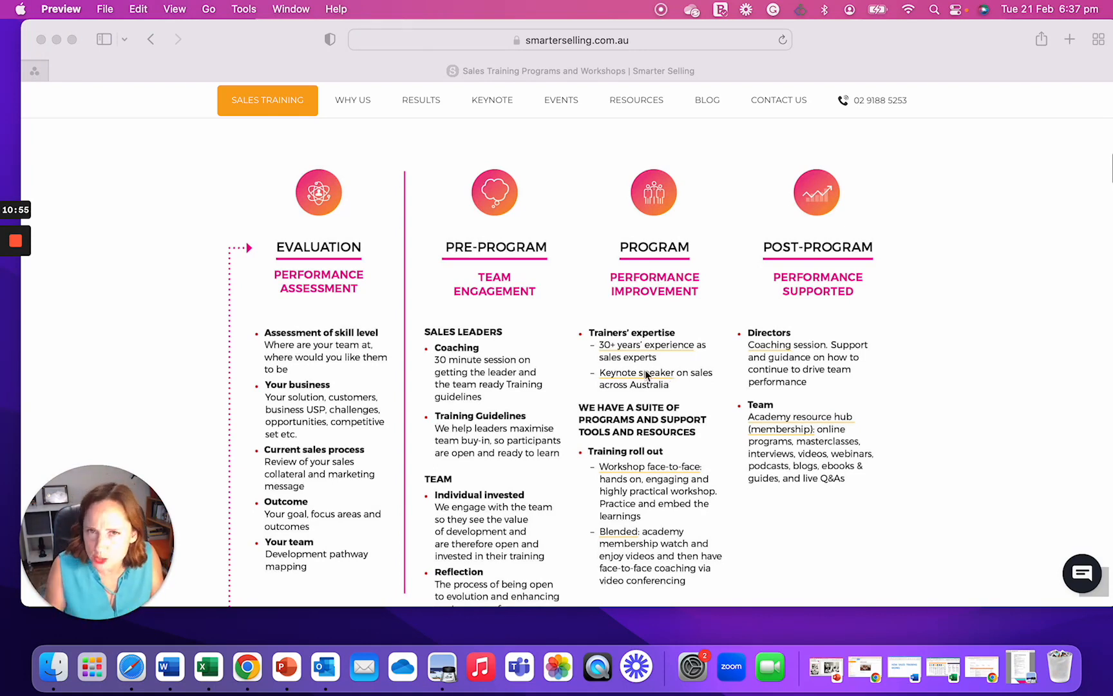
Scroll past the Sales Development Pathway to the Series One–Four leaders training section.
scroll(down, 3)
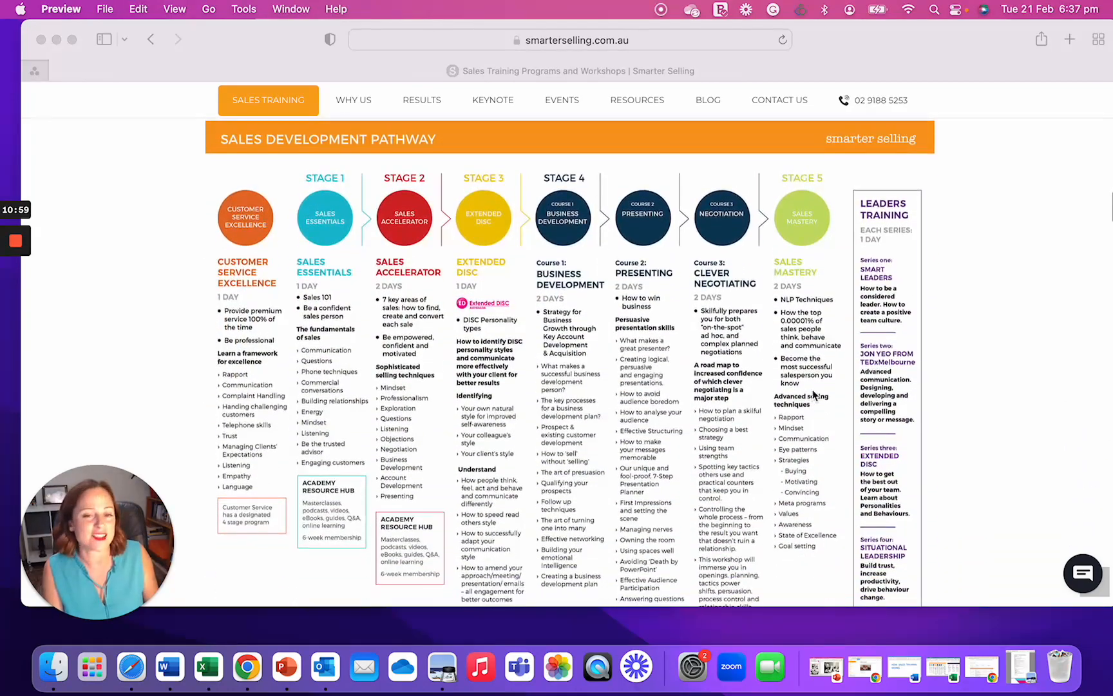
scroll(up, 3)
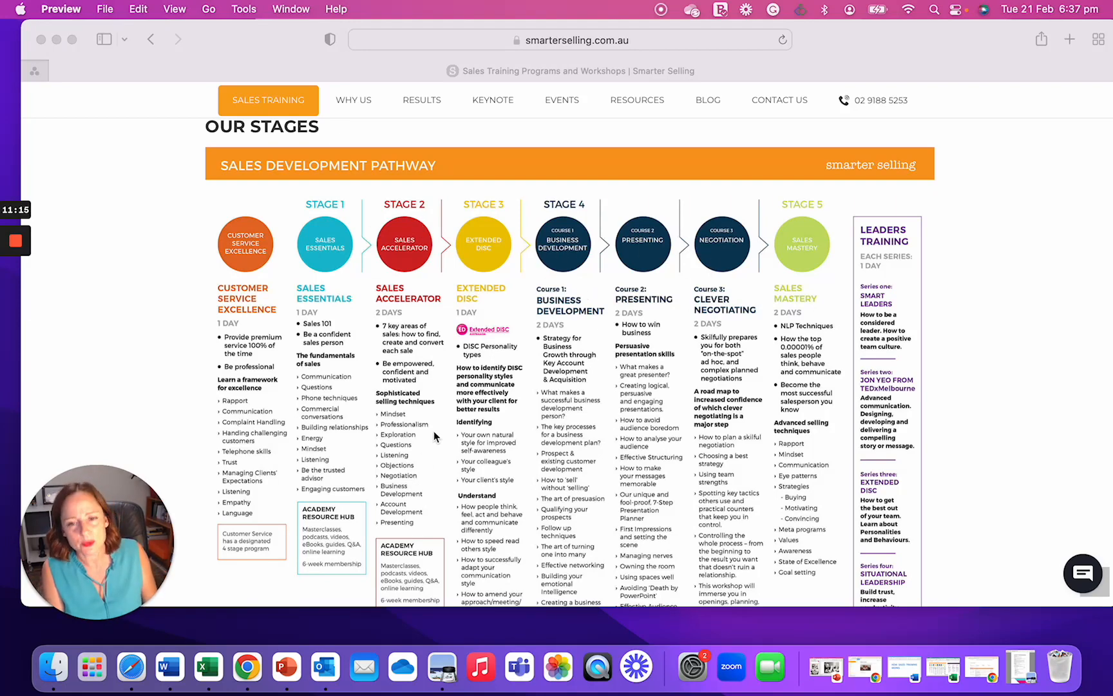
scroll(down, 3)
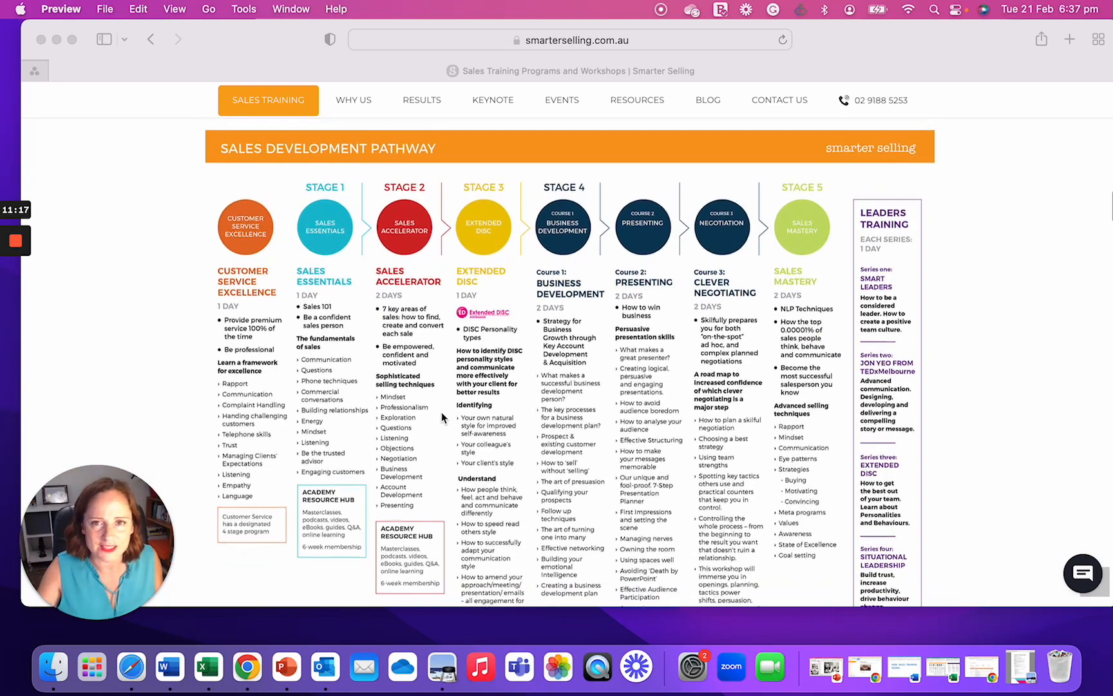
scroll(down, 3)
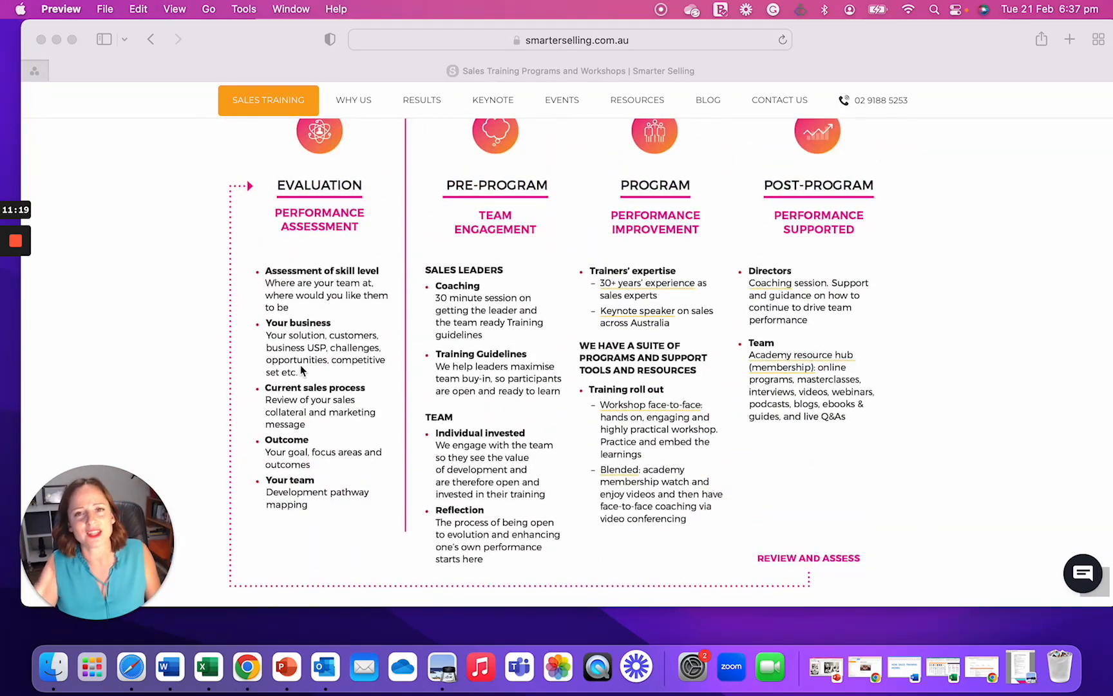
scroll(up, 3)
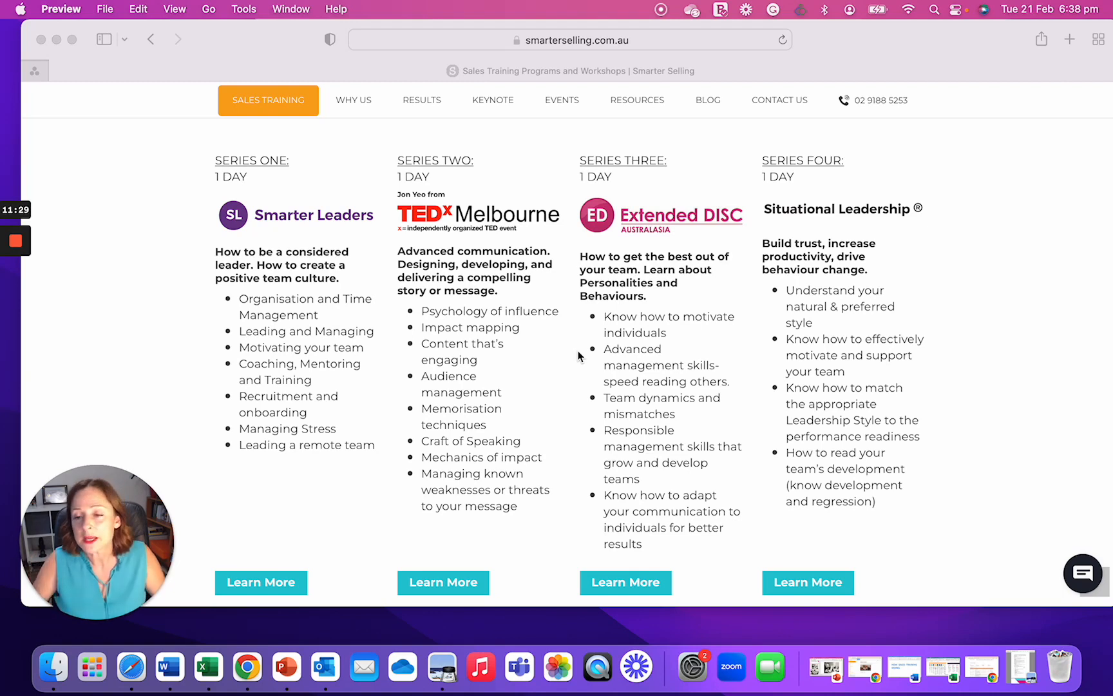
mouse_move(725, 298)
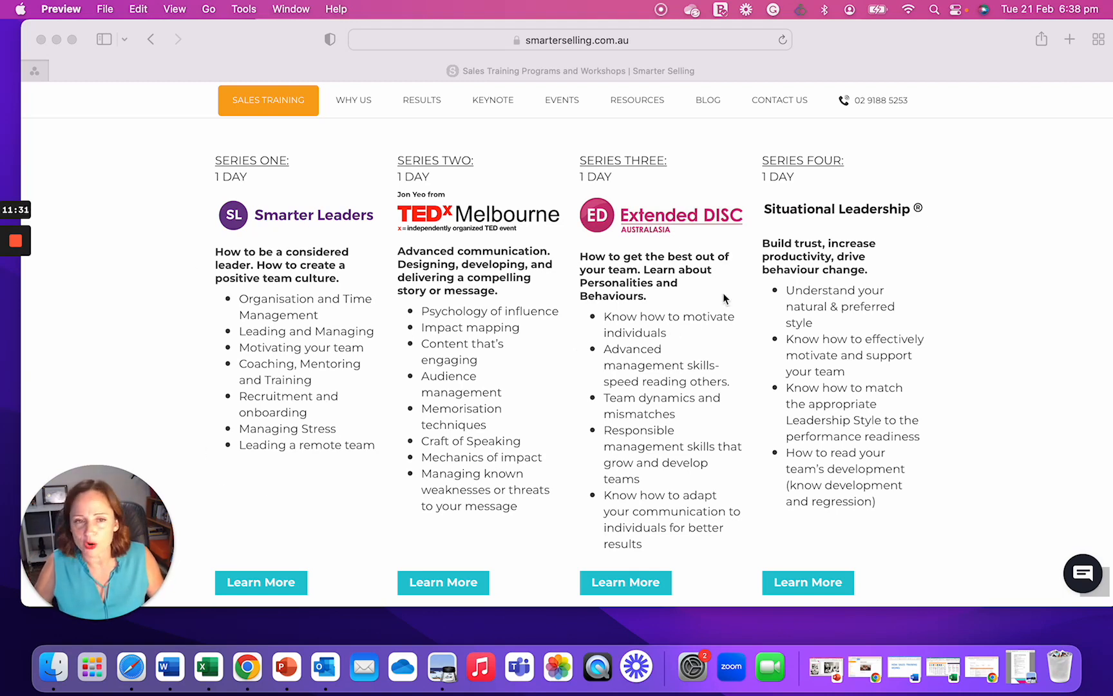
scroll(down, 3)
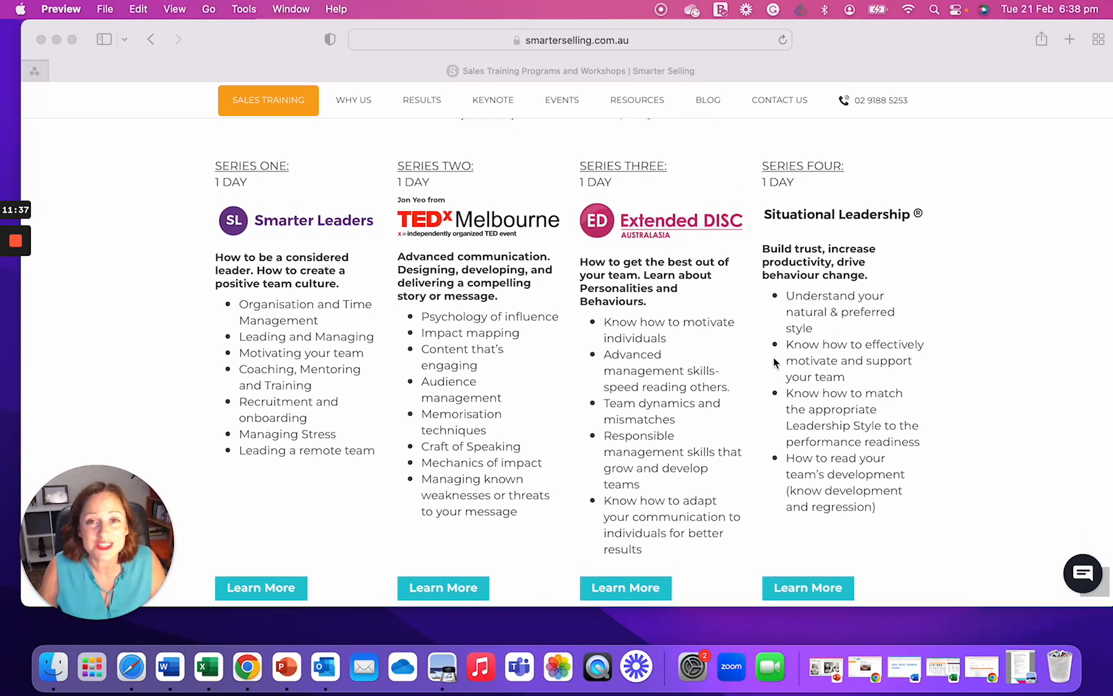
mouse_move(69, 229)
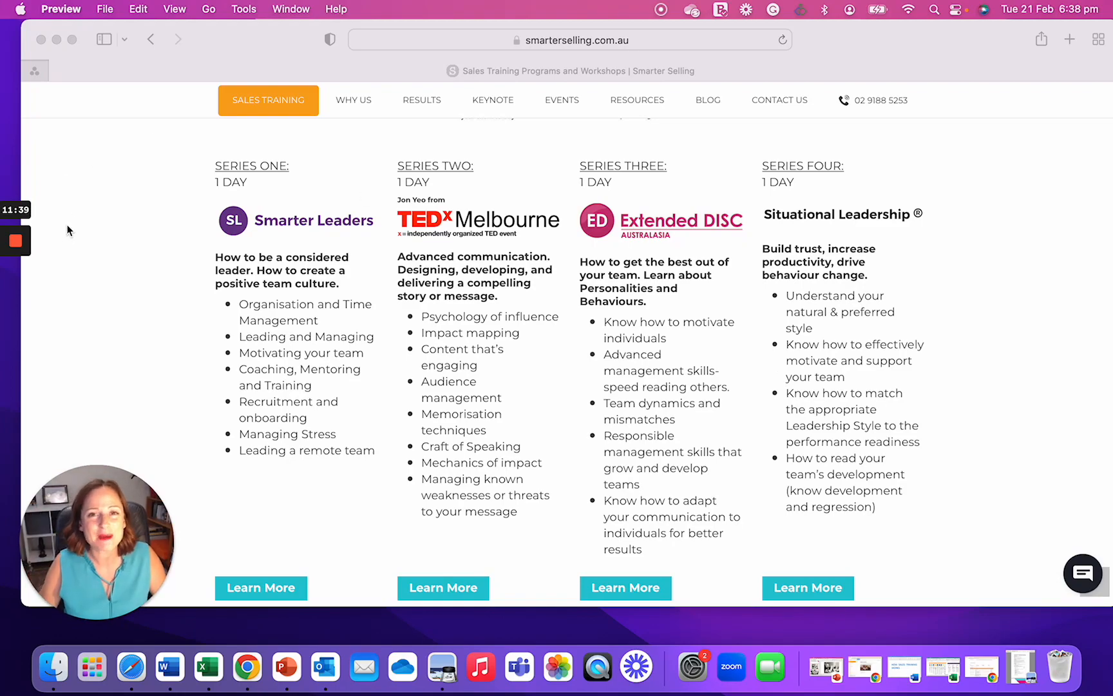